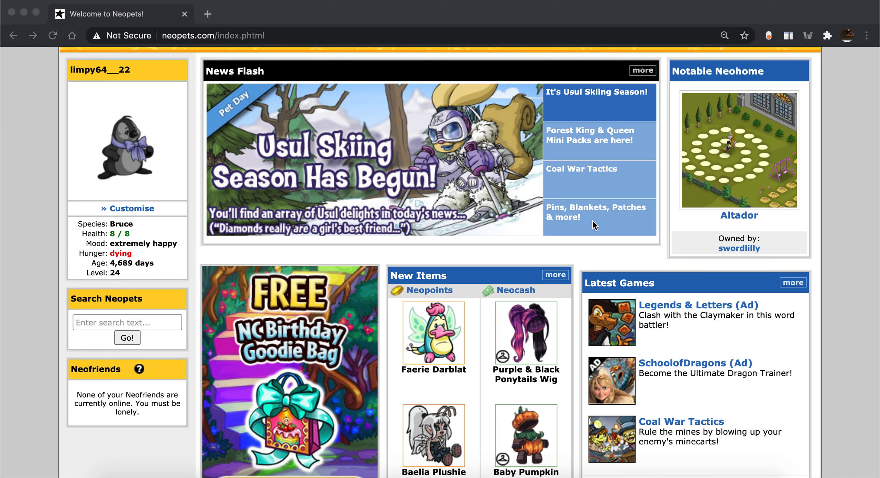
mouse_move(593, 255)
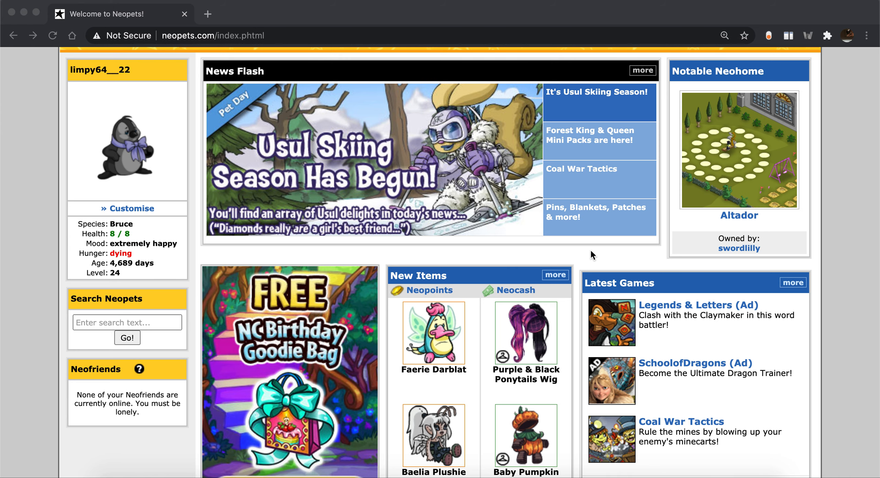
Step: Scroll down the Neopets homepage toward the Inventory link
scroll(down, 3)
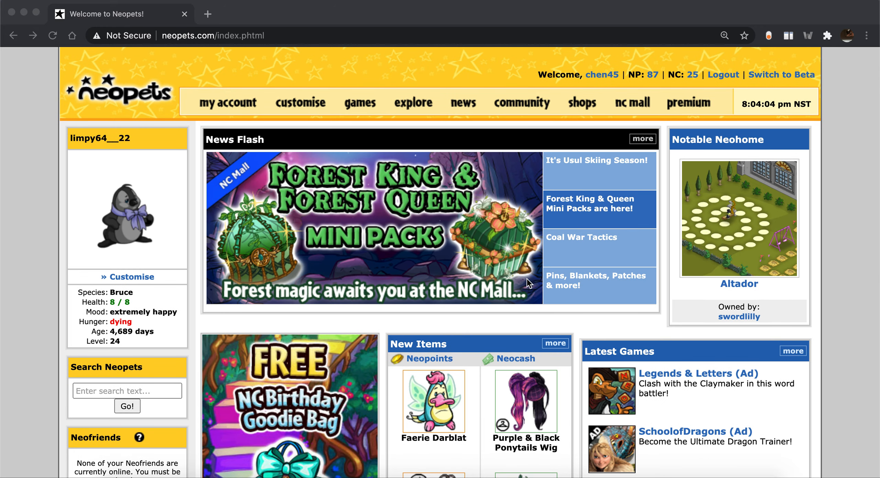
mouse_move(534, 331)
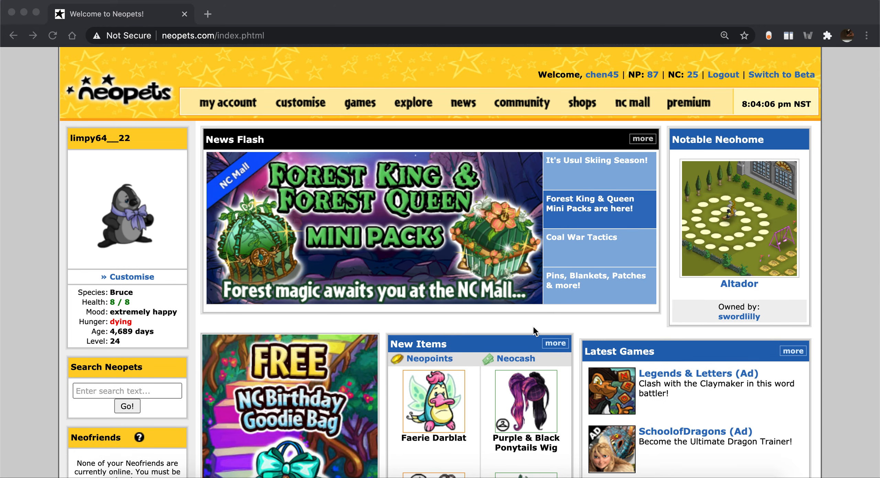
scroll(down, 3)
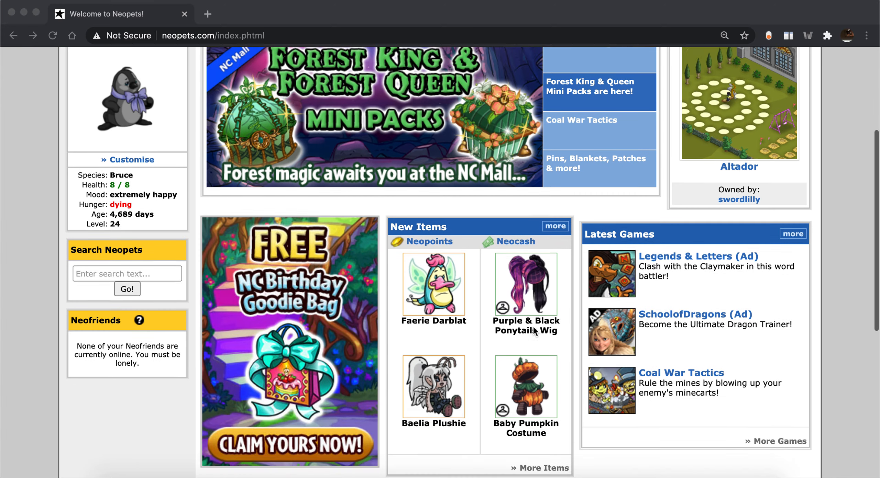
scroll(down, 3)
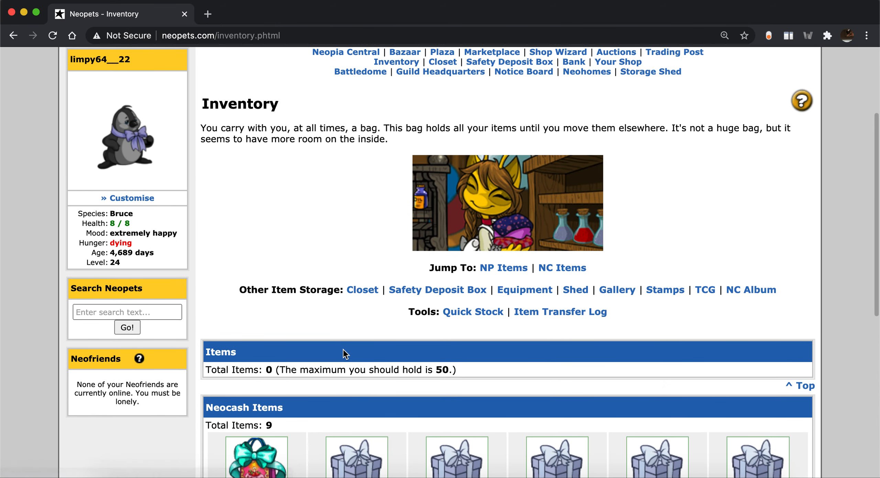
Step: Open the 21st Birthday Celebration Goodie Bag through its item actions, then close its details window
scroll(down, 3)
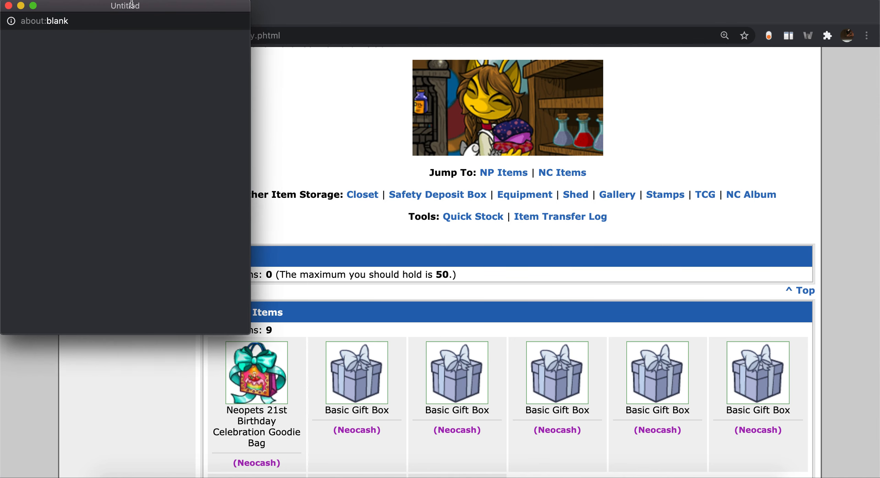
click(255, 372)
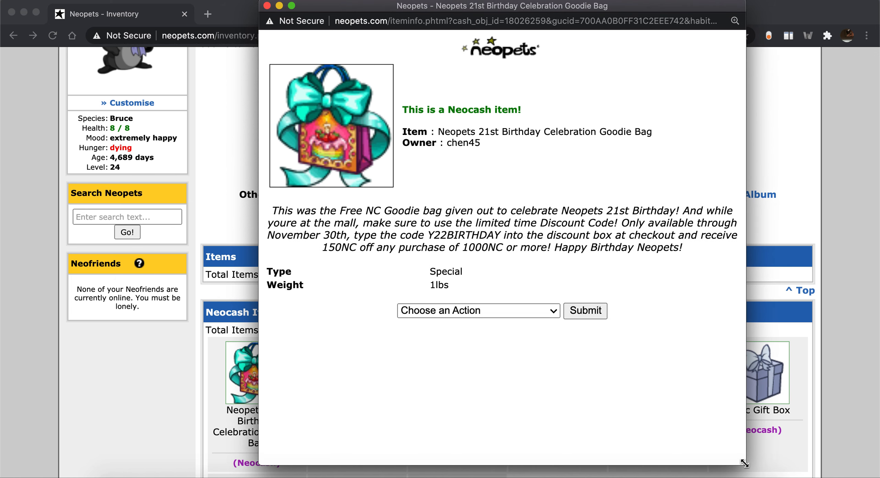
mouse_move(695, 366)
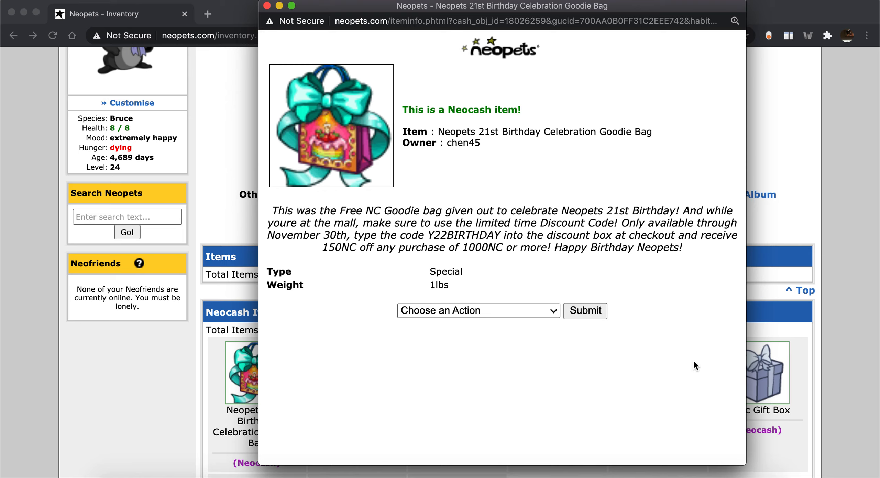
mouse_move(588, 369)
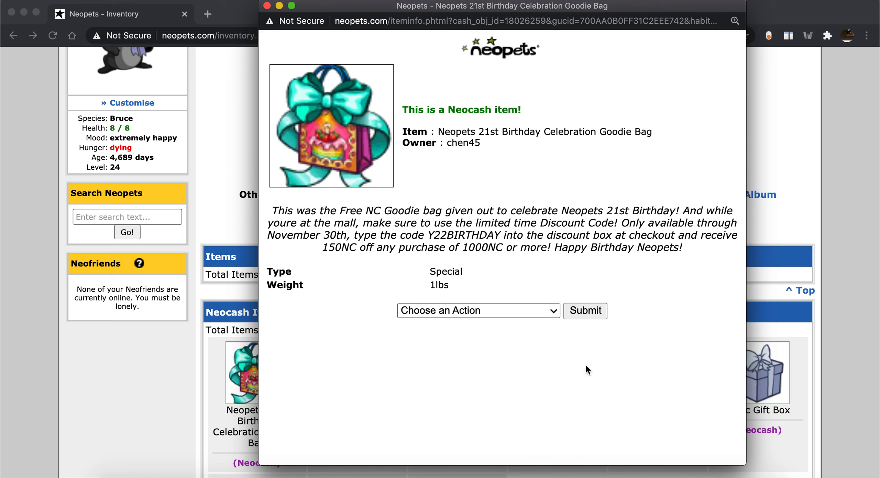
mouse_move(504, 310)
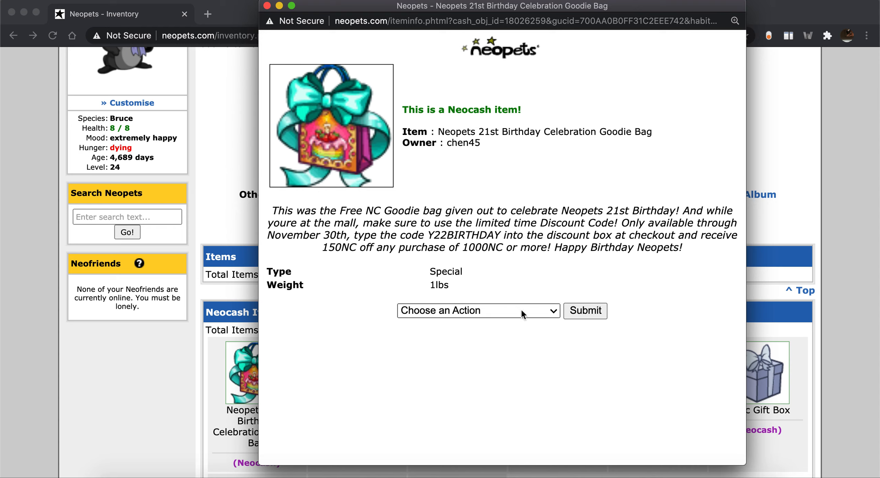
mouse_move(522, 318)
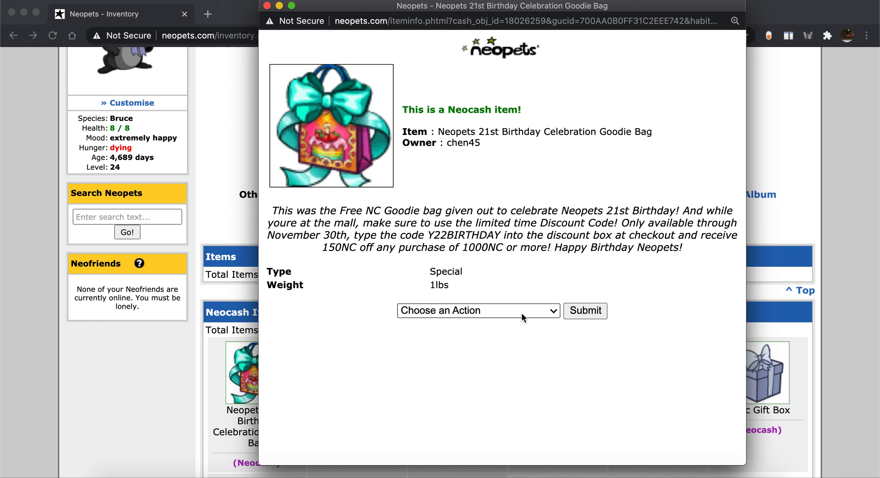
click(477, 310)
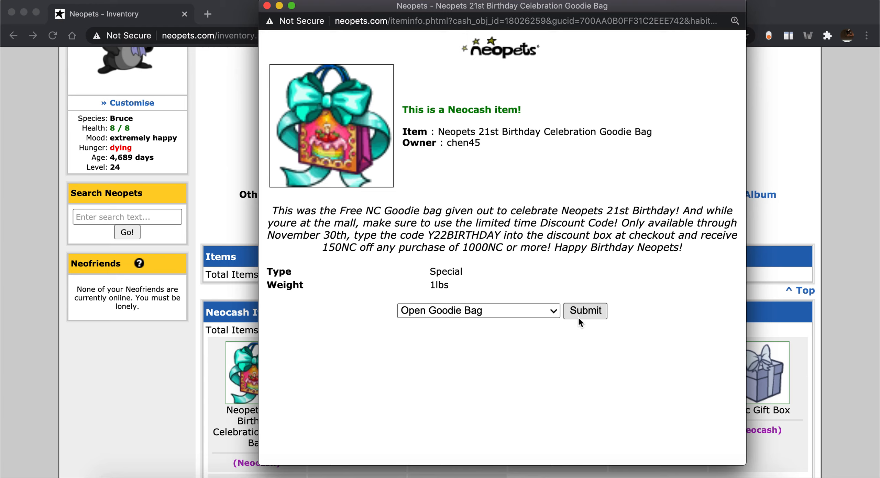
click(585, 310)
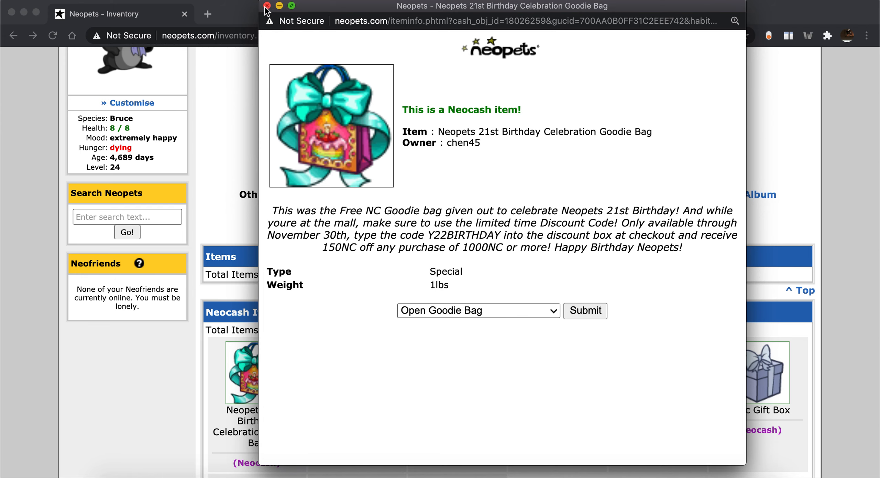
click(267, 6)
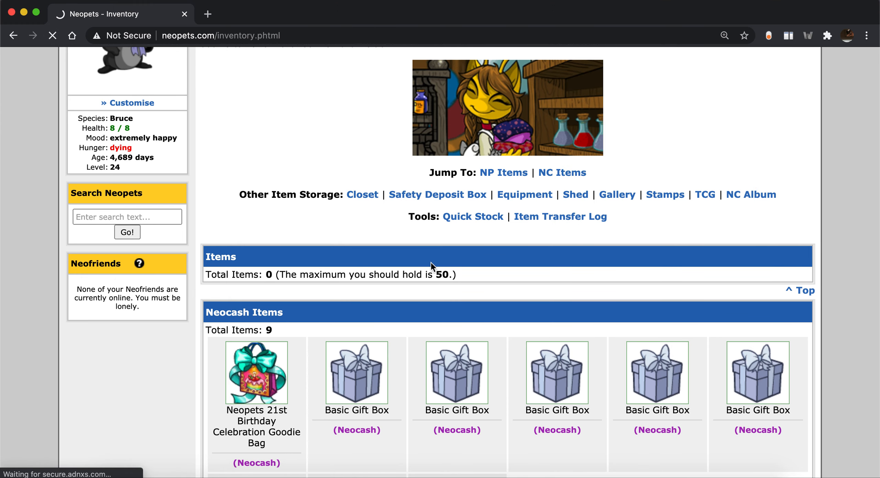
Step: Put the Rainbow Birthday Cake Slice into the closet from its item actions
scroll(down, 3)
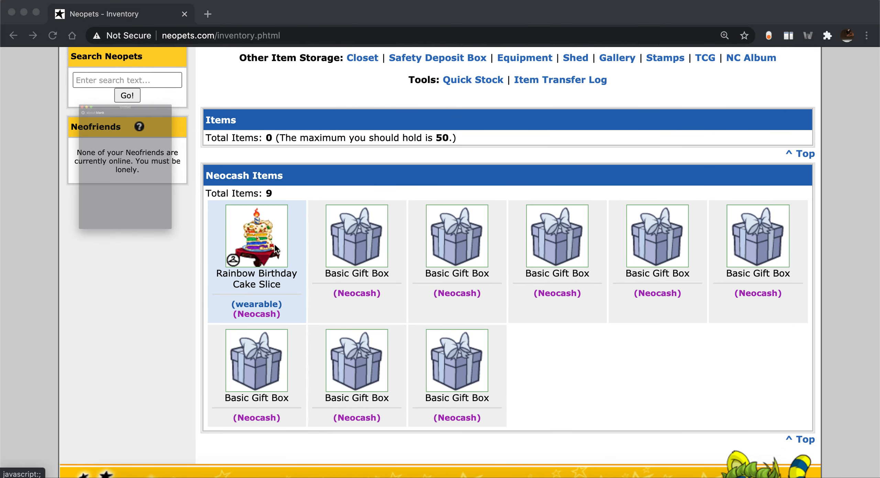
click(256, 234)
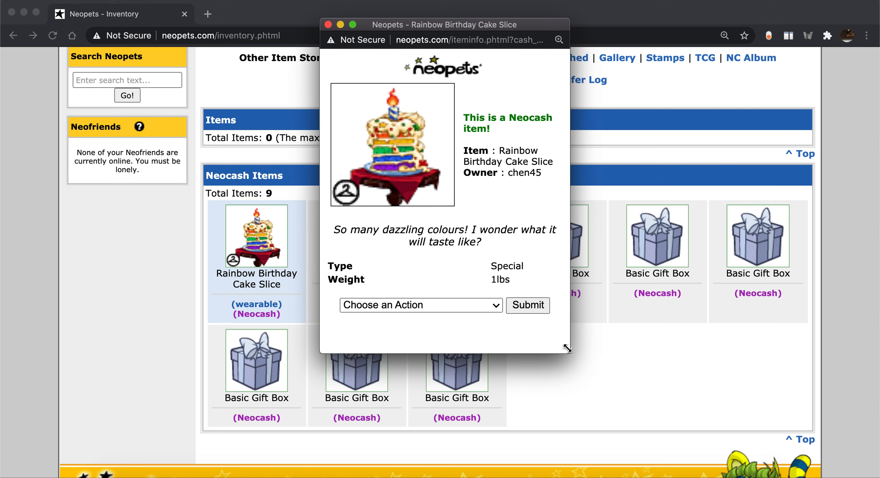
click(420, 305)
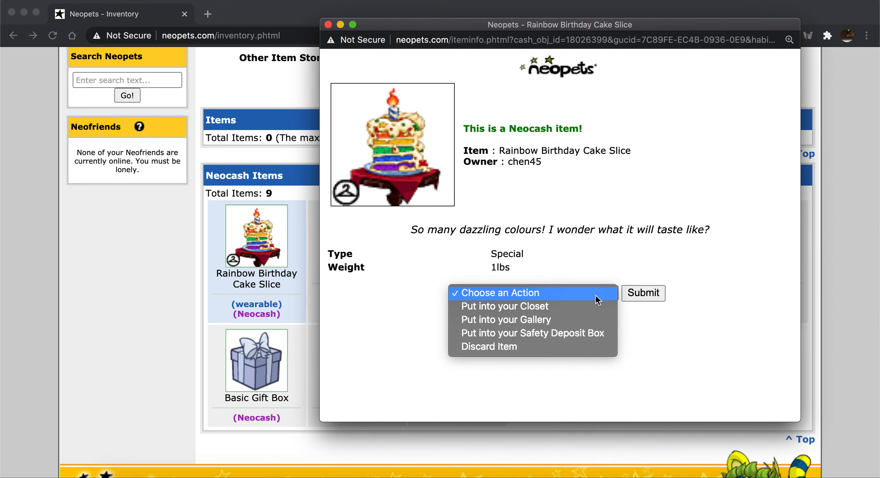
mouse_move(594, 306)
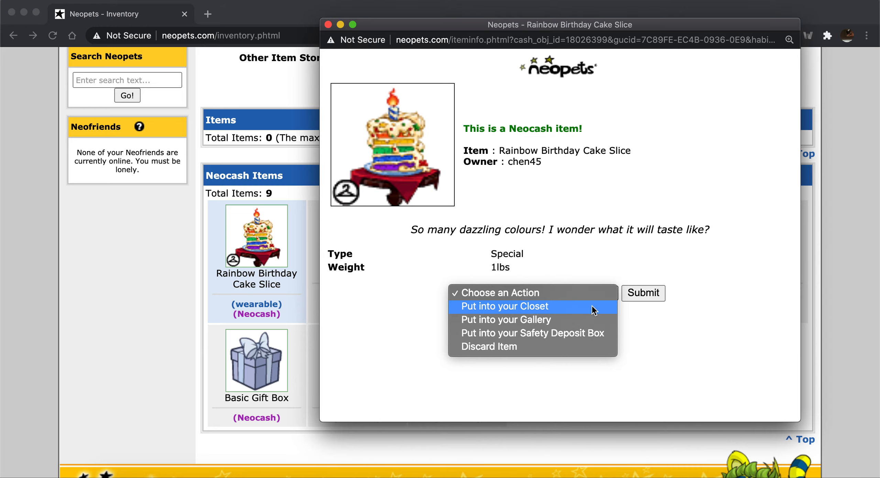
click(503, 306)
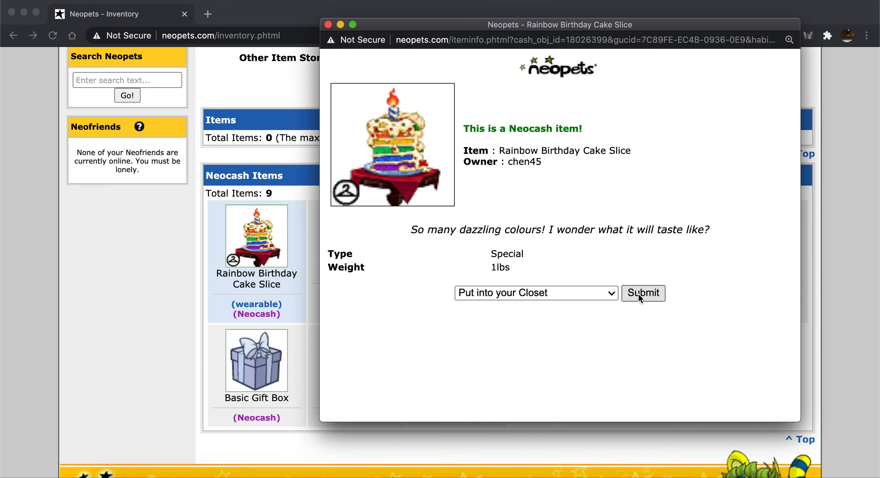
click(642, 293)
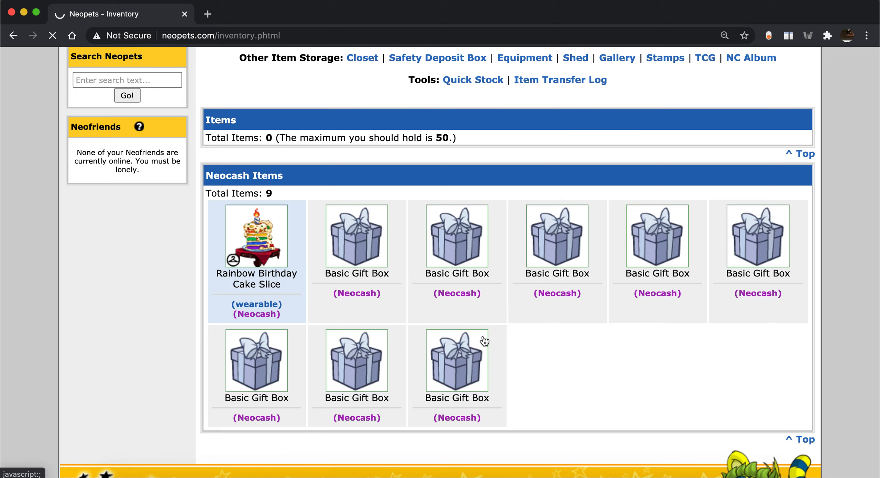
Step: Go to the customise page, set Flash to Allow for Neopets, and reload
click(300, 160)
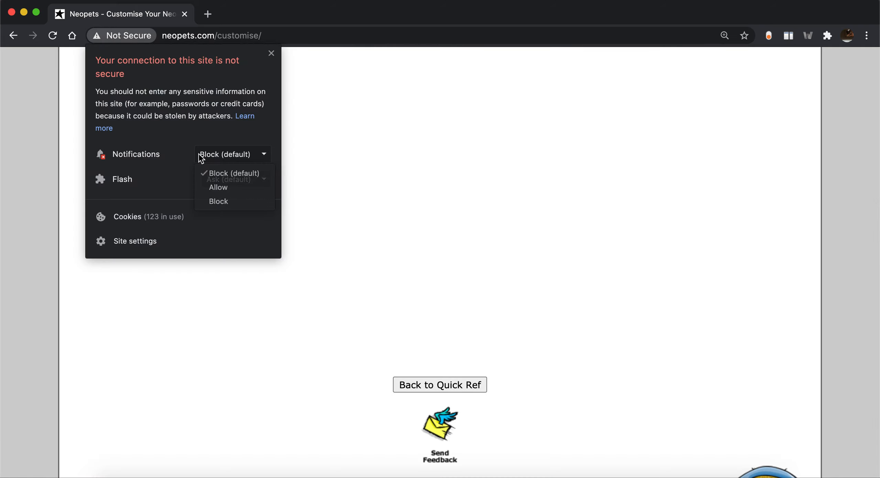
click(235, 179)
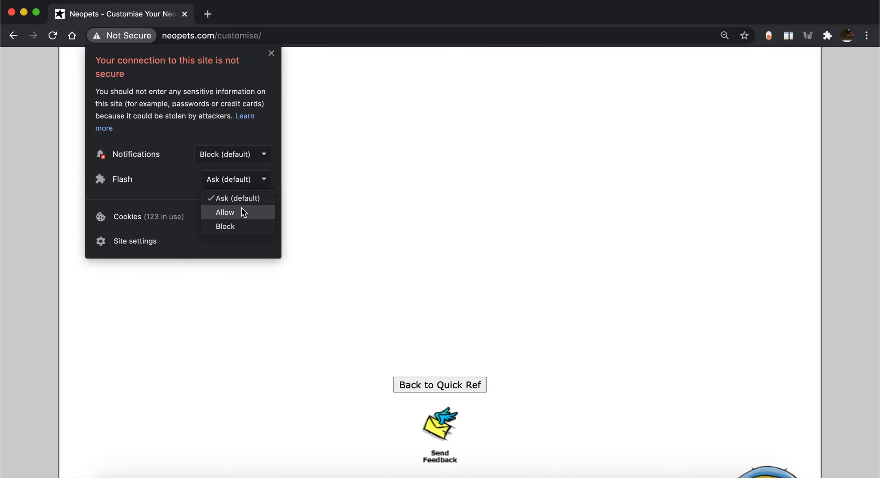
click(225, 212)
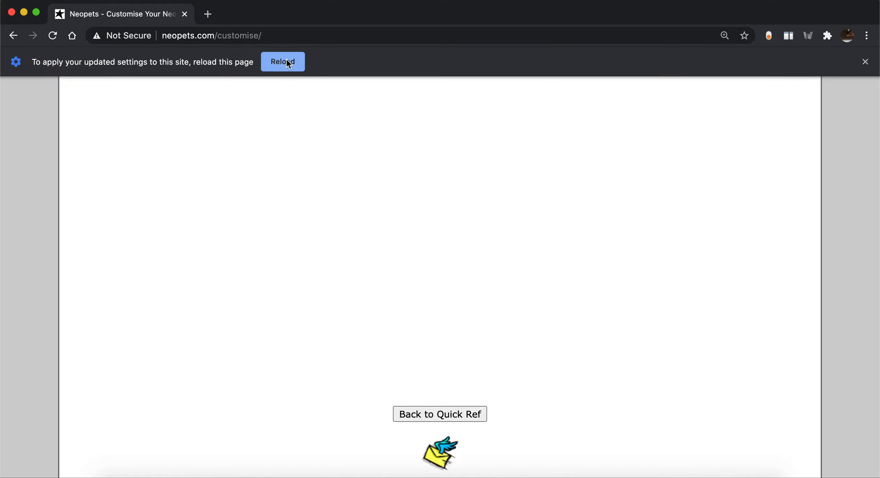
click(282, 62)
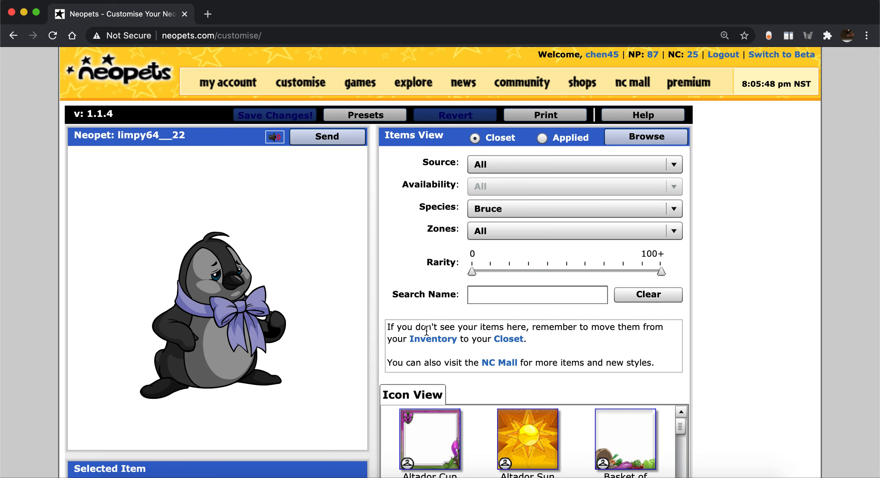
Step: Scroll through the closet's Icon View list of hats, backgrounds, wings and wearables
scroll(down, 3)
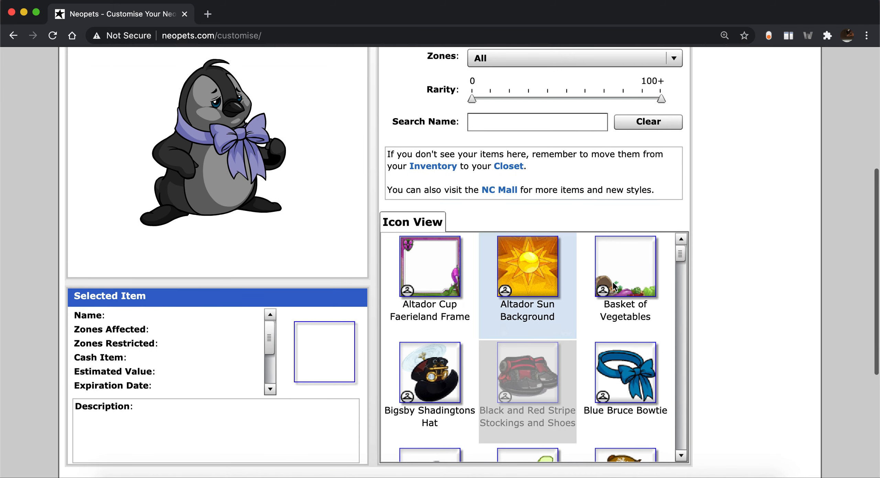
scroll(down, 3)
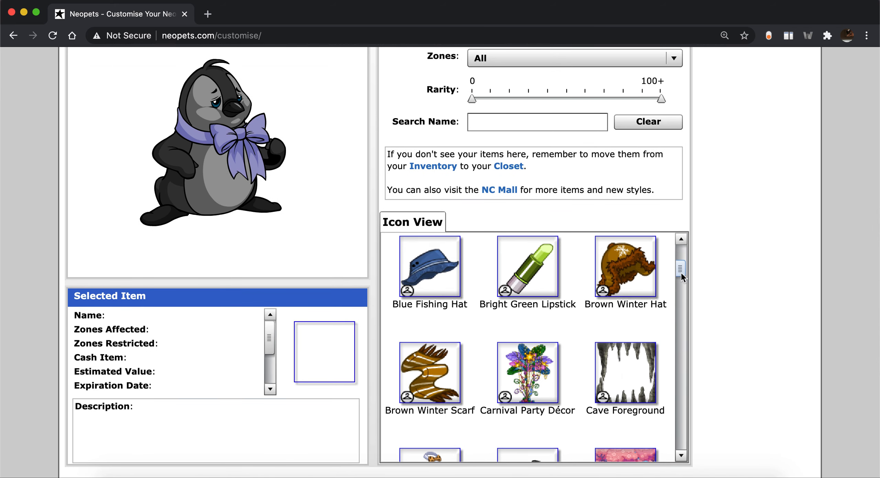
scroll(down, 3)
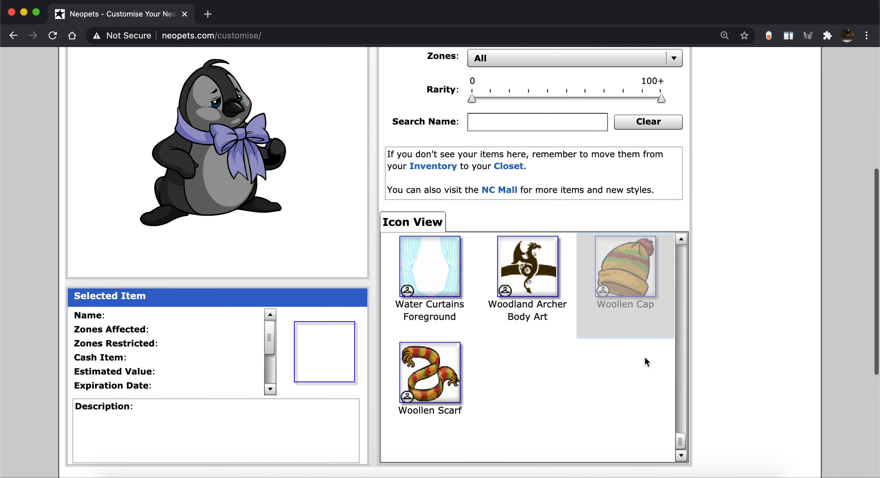
scroll(down, 3)
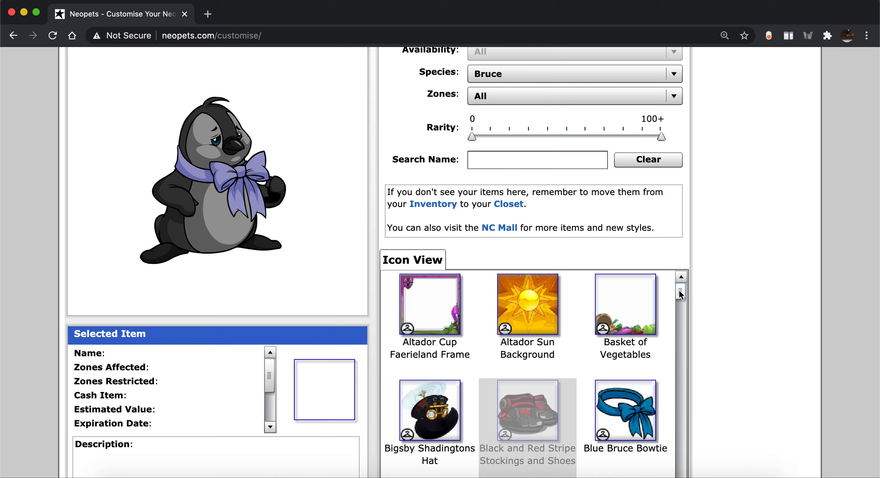
scroll(down, 3)
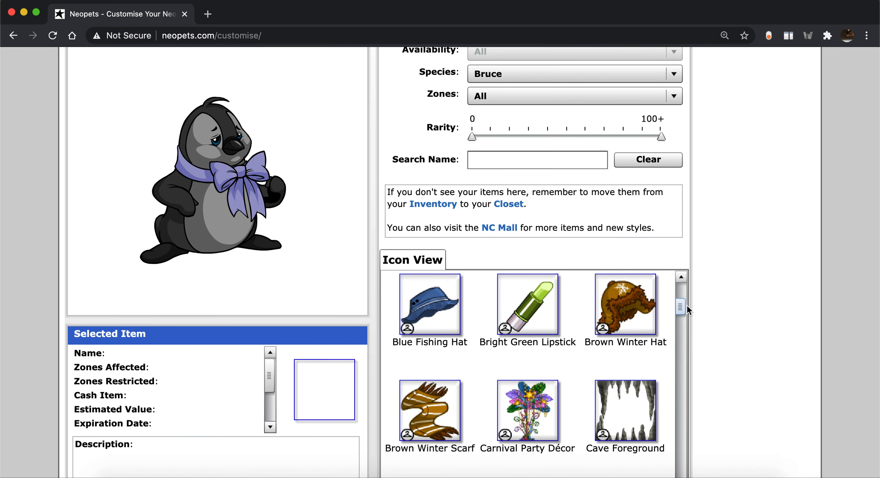
scroll(down, 3)
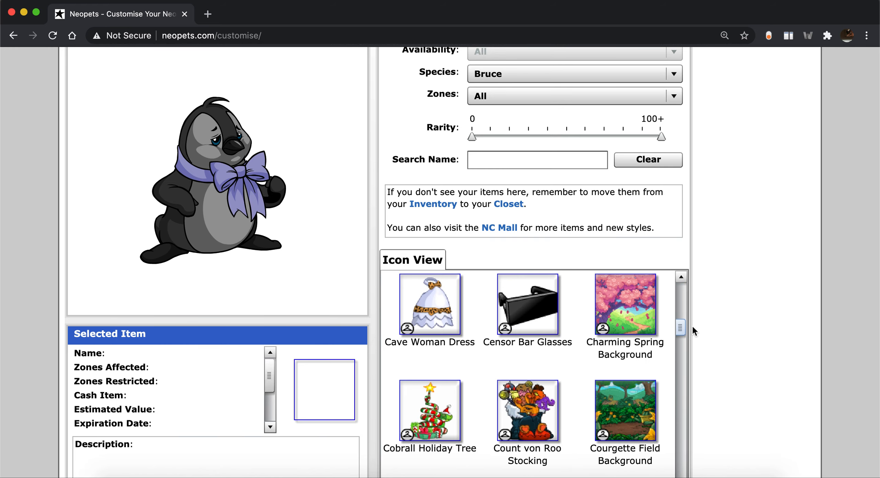
scroll(down, 3)
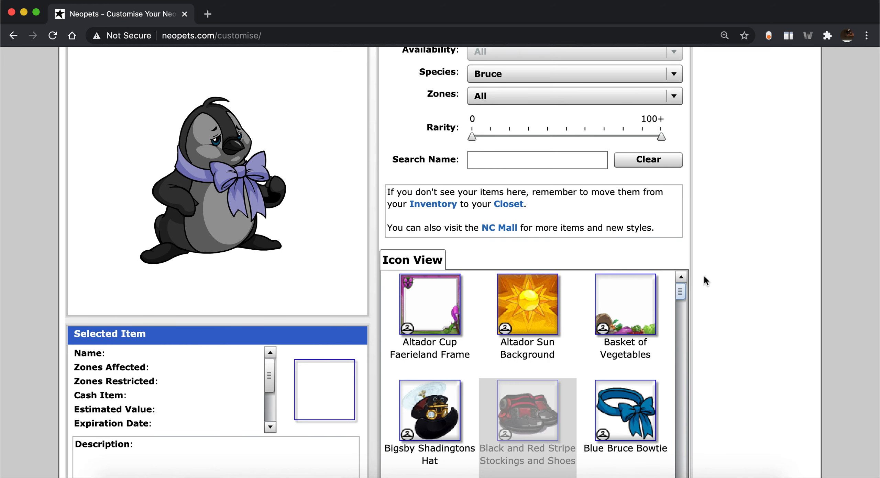
scroll(down, 3)
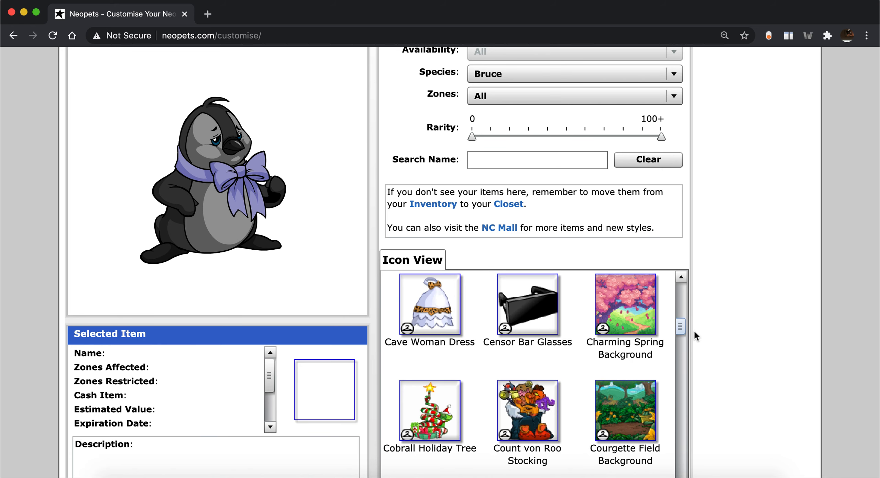
scroll(down, 3)
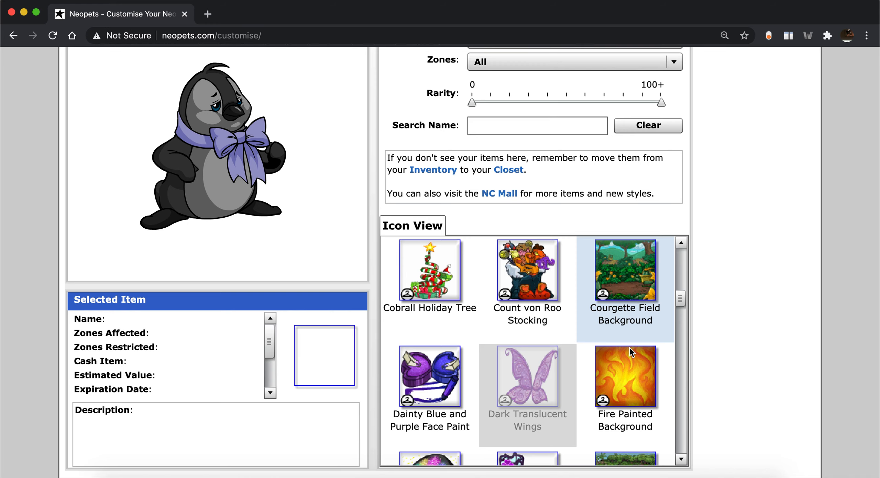
Step: Apply the Dainty Blue and Purple Face Paint to the pet, then remove it
click(429, 375)
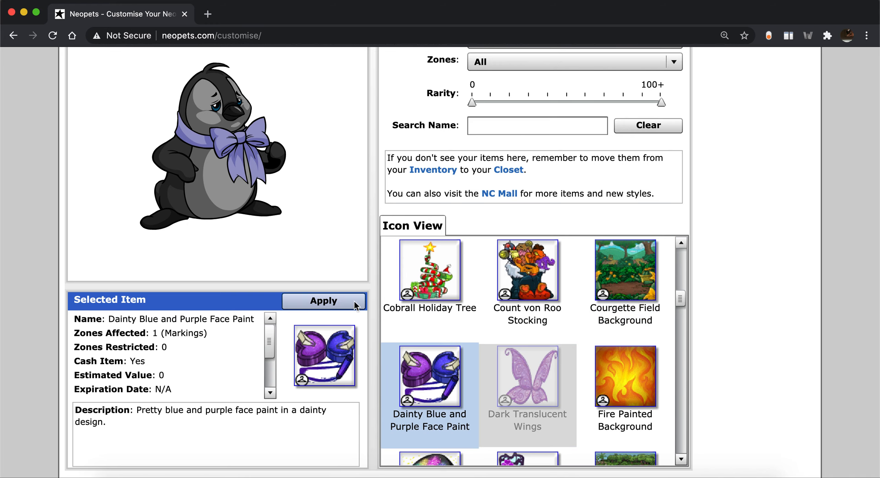
click(324, 301)
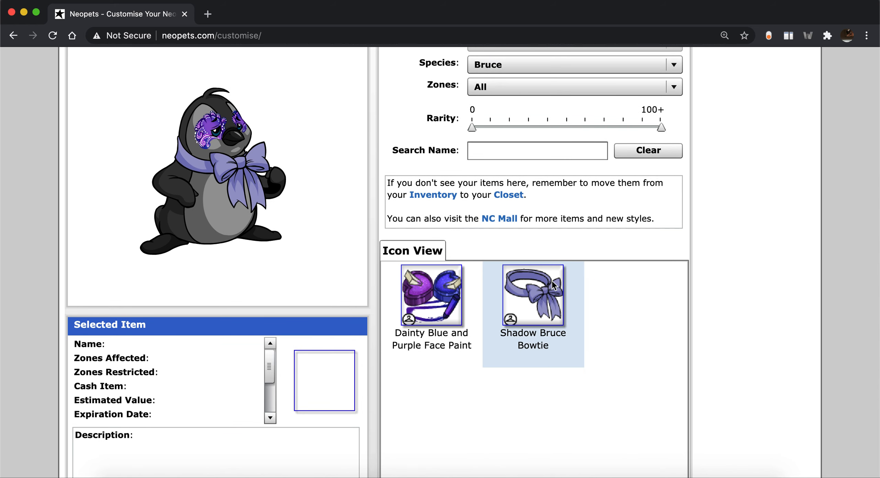
click(431, 296)
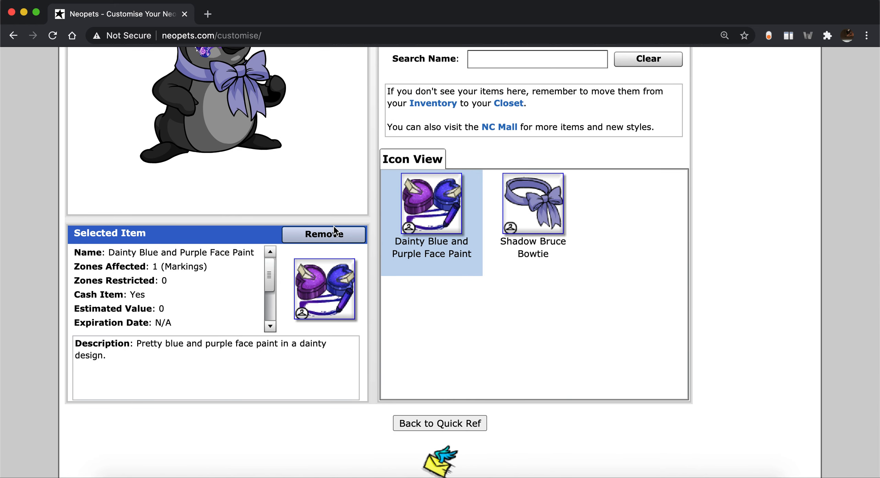
click(324, 234)
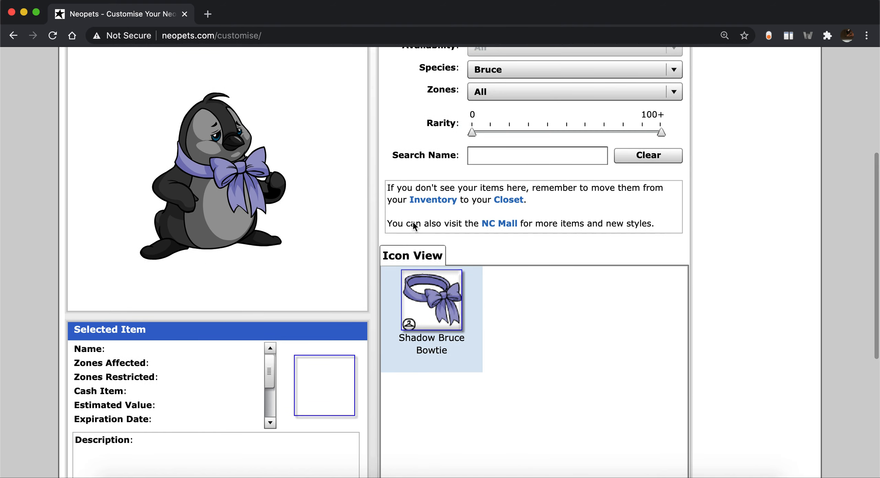
Step: Find the Rainbow Birthday Cake Slice in the closet and apply it to the pet
scroll(down, 3)
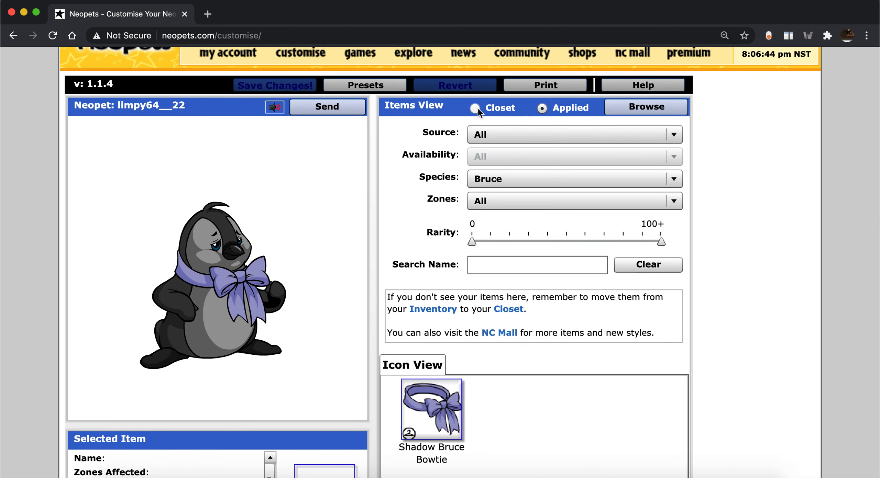
scroll(down, 3)
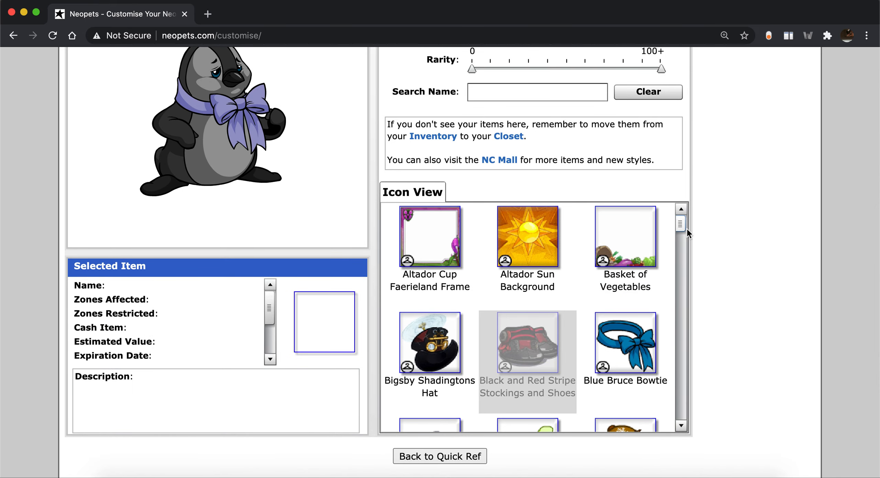
scroll(down, 3)
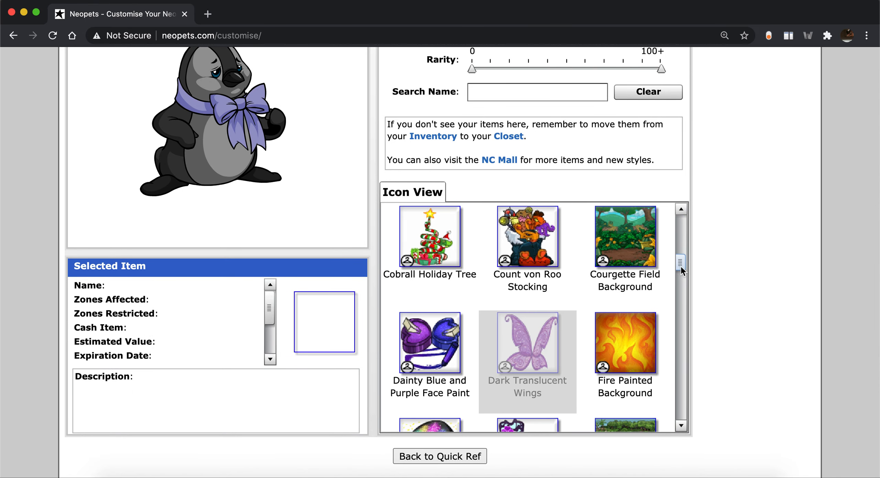
scroll(down, 3)
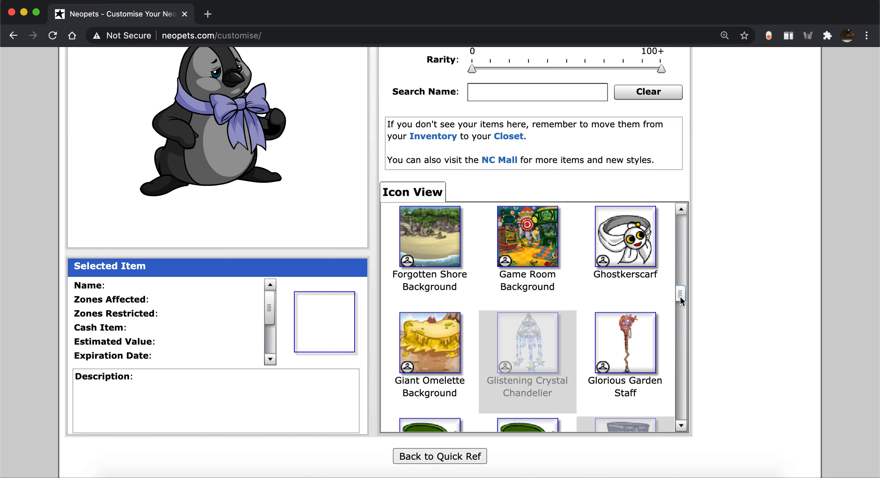
scroll(down, 3)
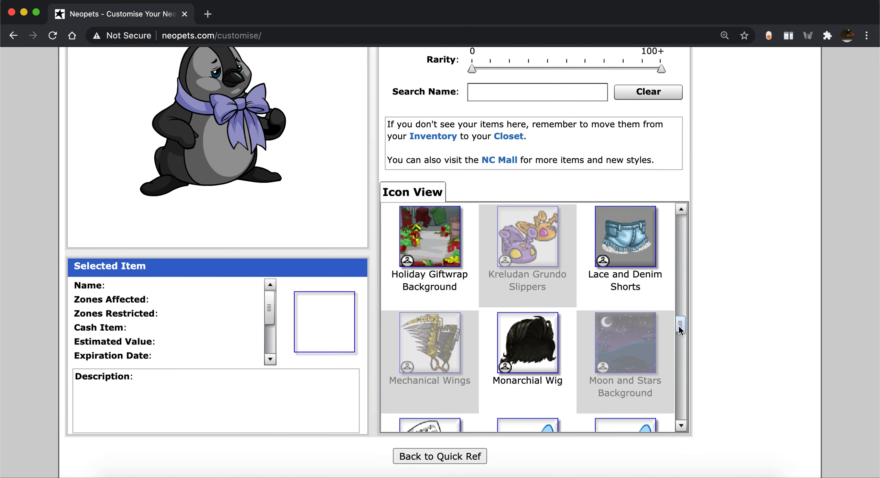
scroll(down, 3)
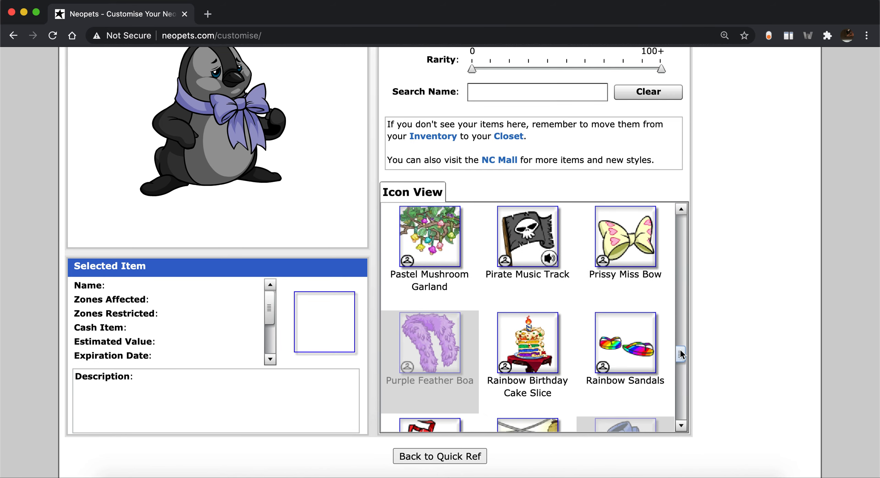
click(527, 343)
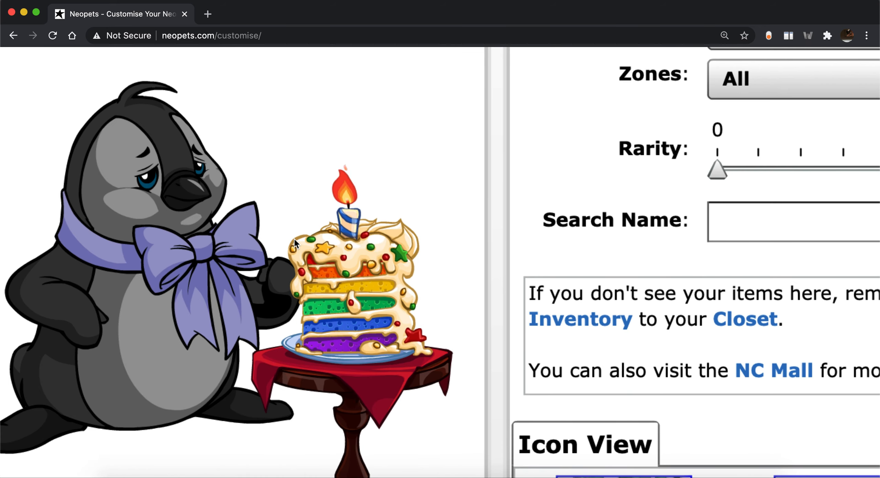
scroll(down, 3)
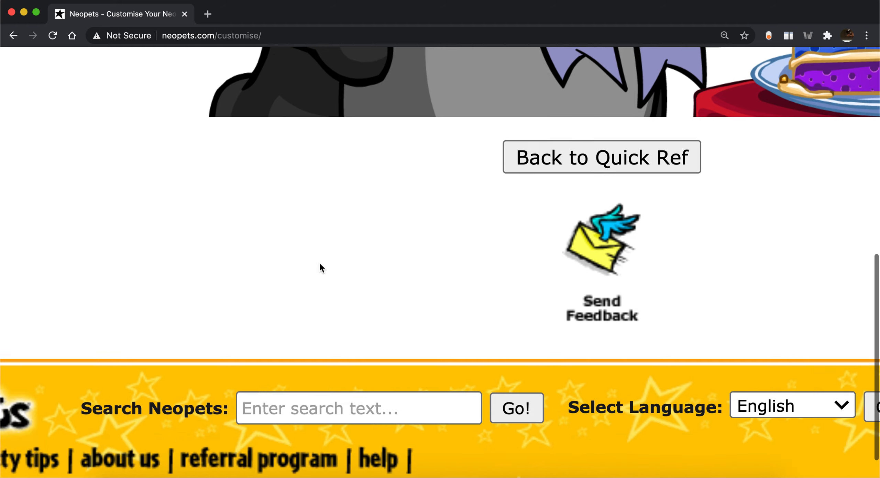
scroll(up, 3)
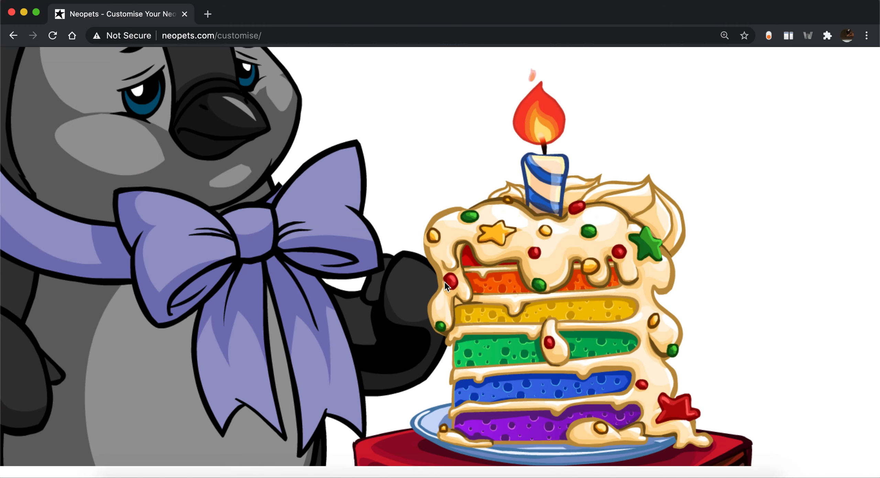
scroll(down, 3)
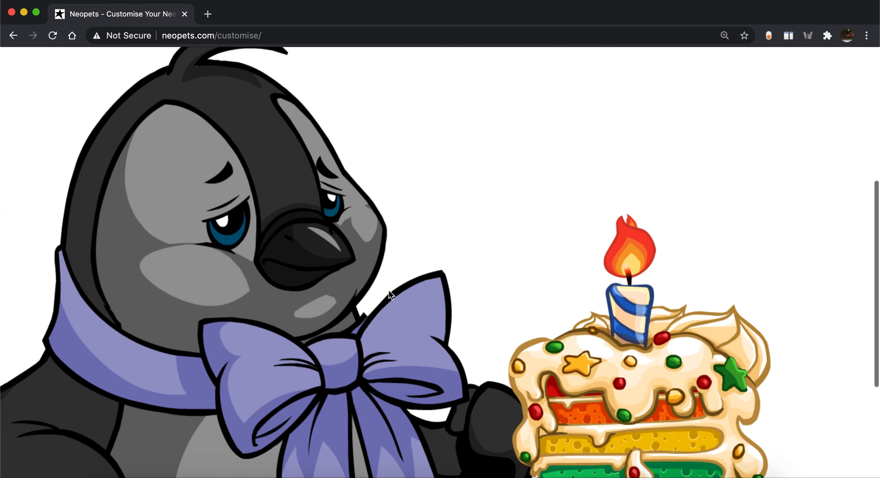
scroll(down, 3)
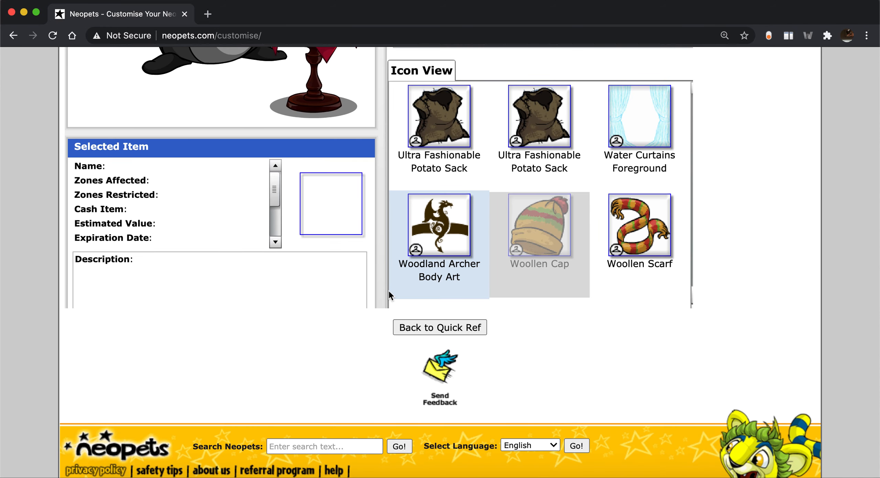
scroll(up, 3)
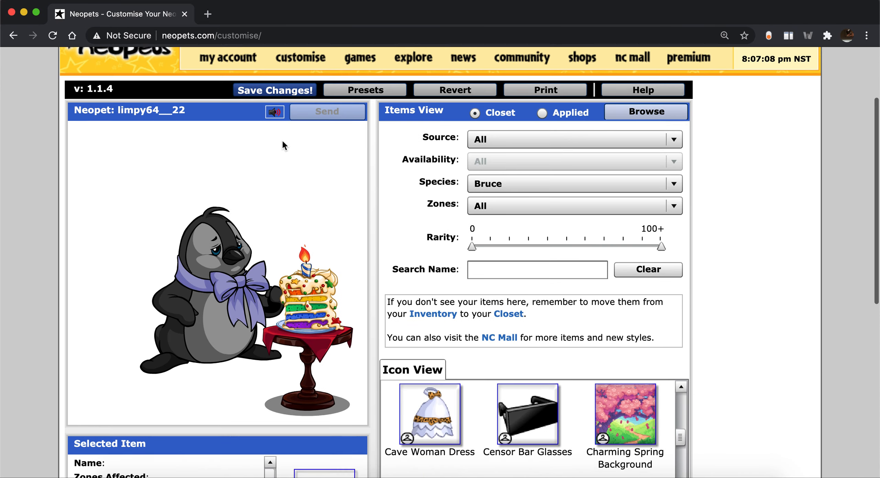
Step: Save the cake-slice outfit, then go to the Neopets homepage and scroll its News Flash
click(274, 89)
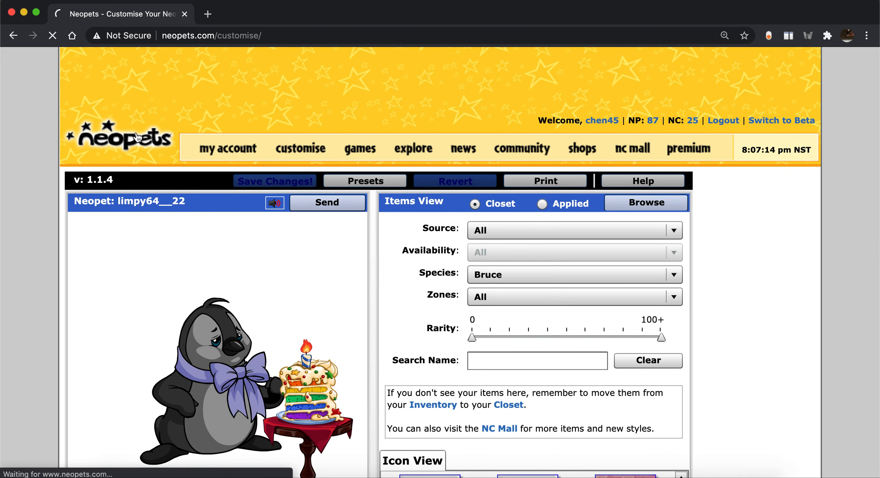
click(119, 140)
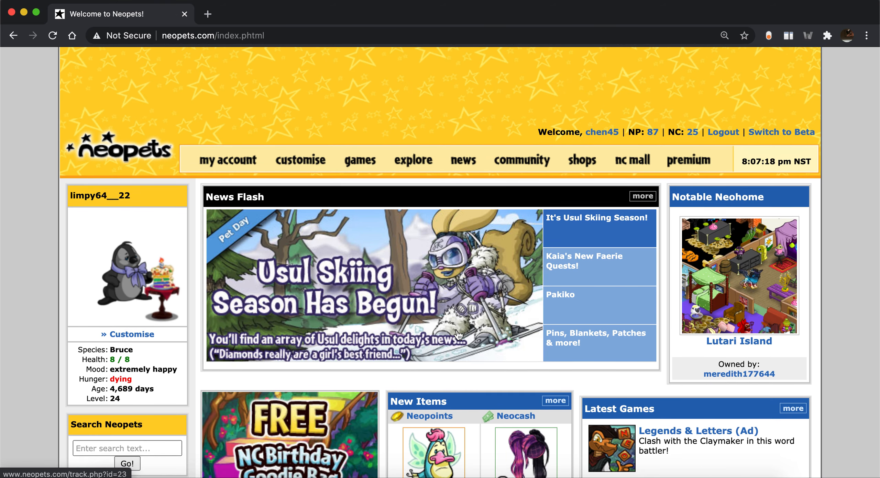
scroll(down, 3)
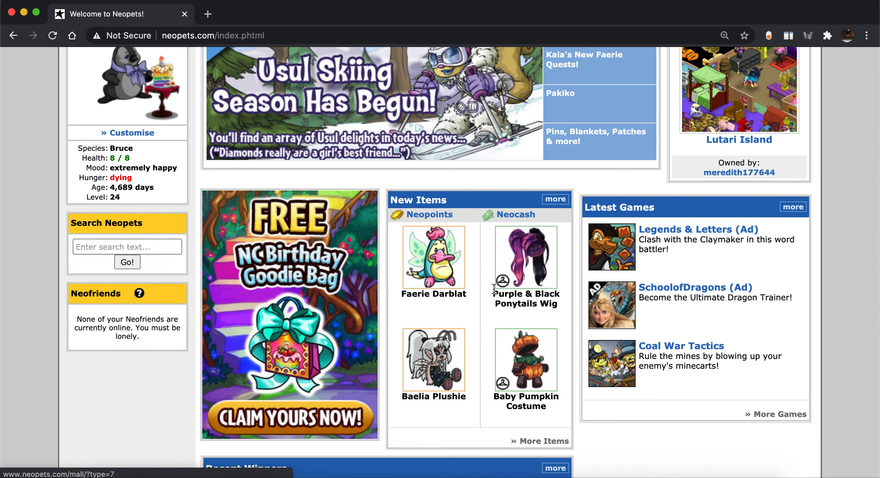
scroll(up, 3)
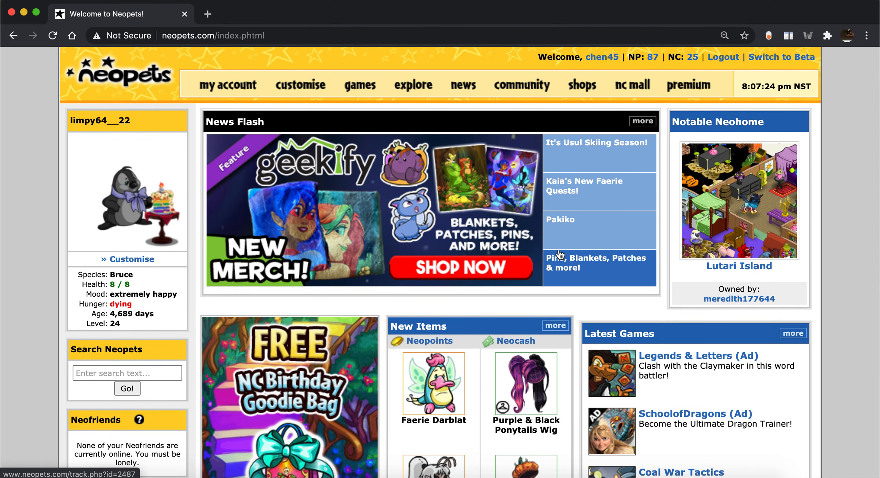
mouse_move(569, 272)
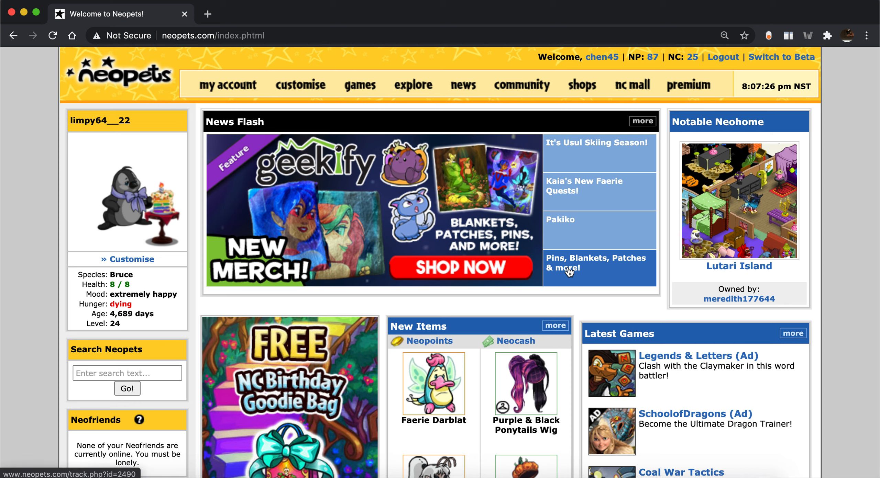
mouse_move(582, 283)
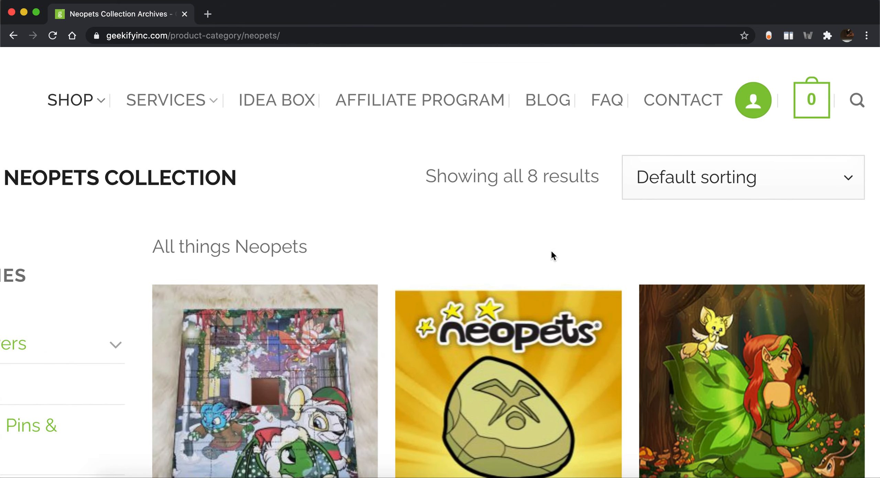
Step: Scroll through Geekify's Neopets Collection listing of eight merchandise products
scroll(down, 3)
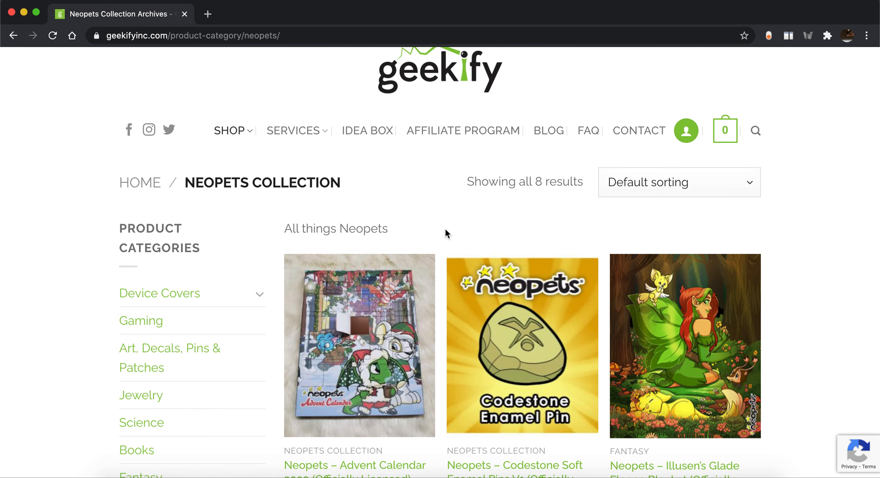
scroll(down, 3)
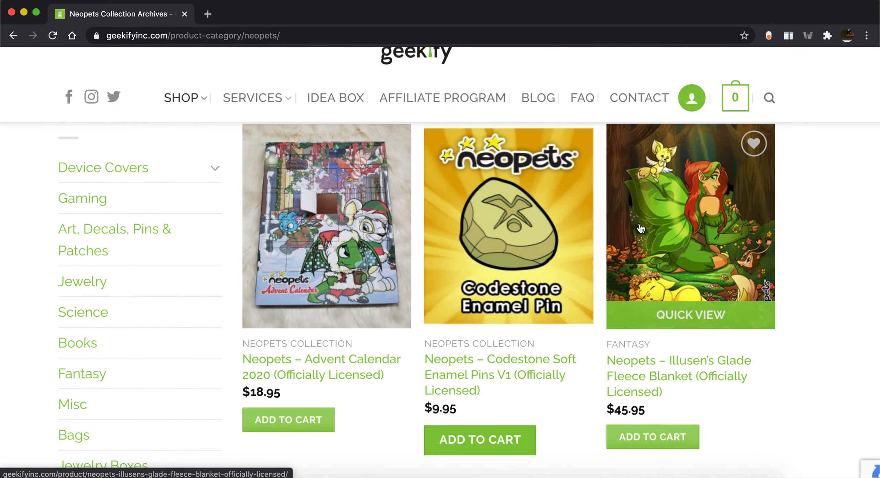
scroll(down, 3)
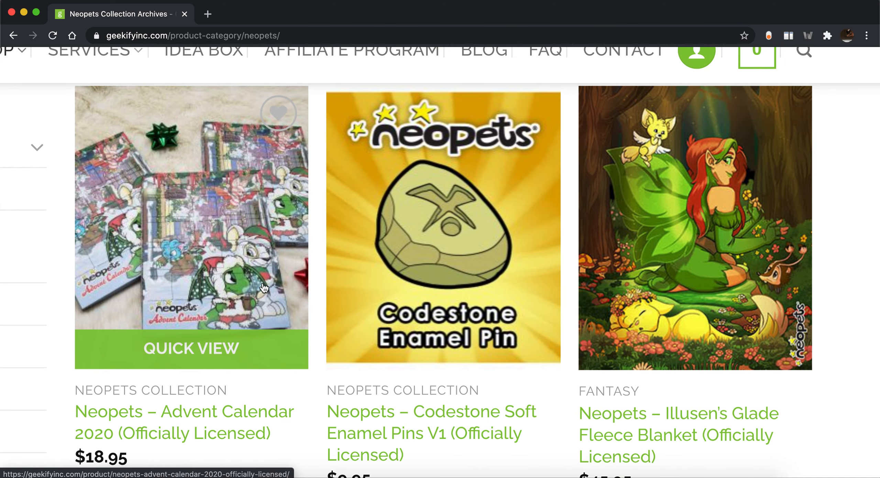
scroll(down, 3)
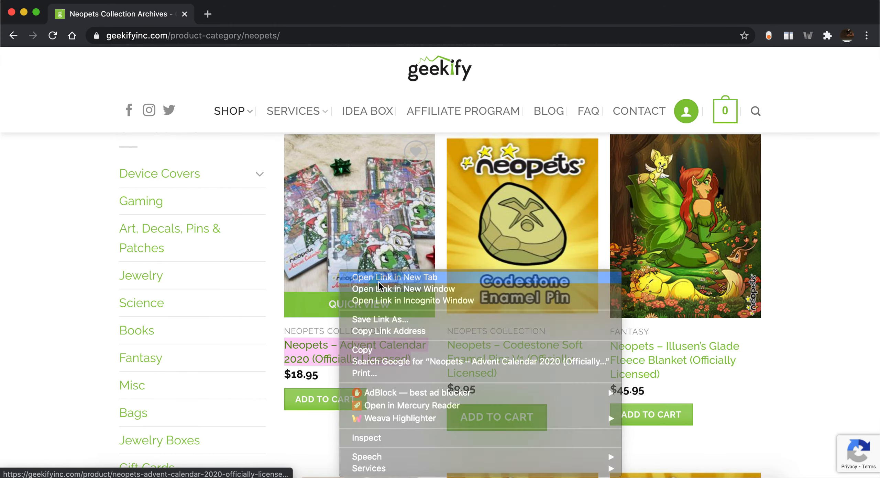
Step: Open the Advent Calendar 2020 product in a new tab and view, then close, its enlarged photo
click(393, 277)
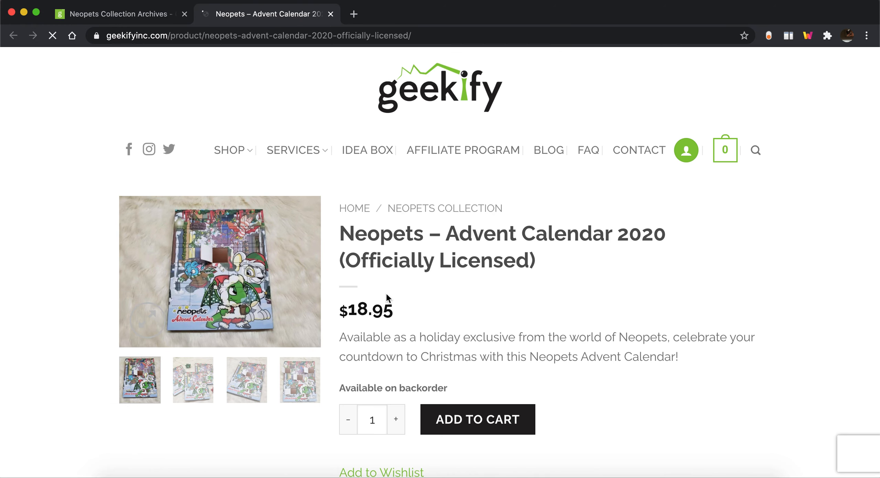
scroll(down, 3)
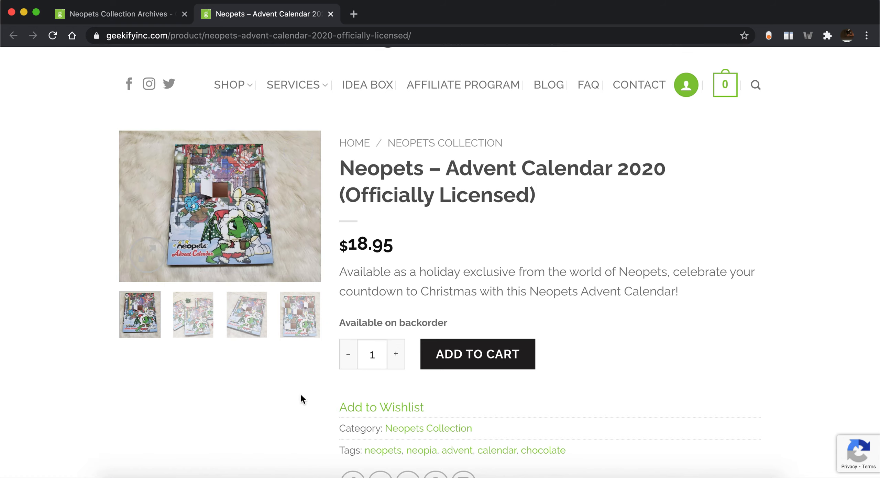
click(219, 206)
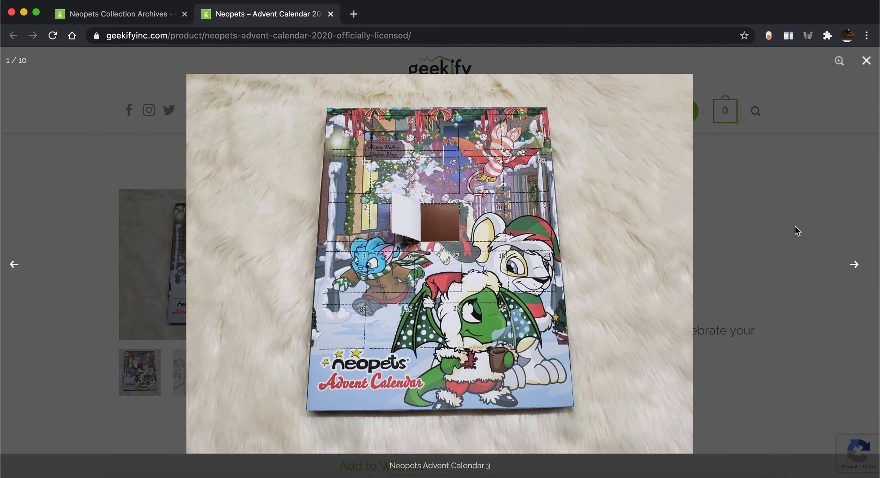
click(866, 61)
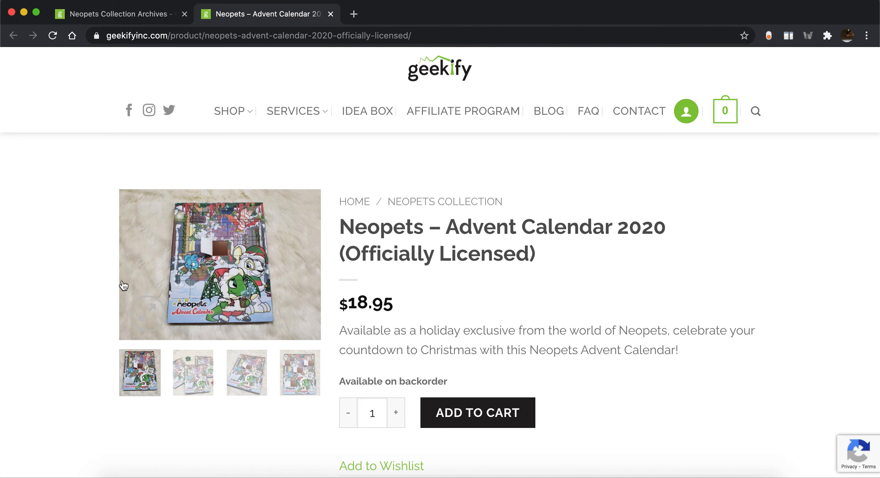
click(219, 265)
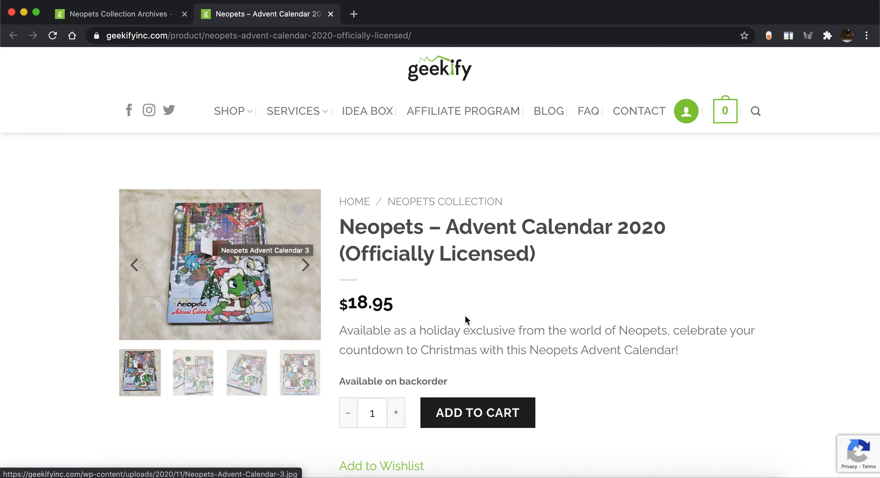
Step: Scroll the Advent Calendar product page down to Related Products
scroll(down, 3)
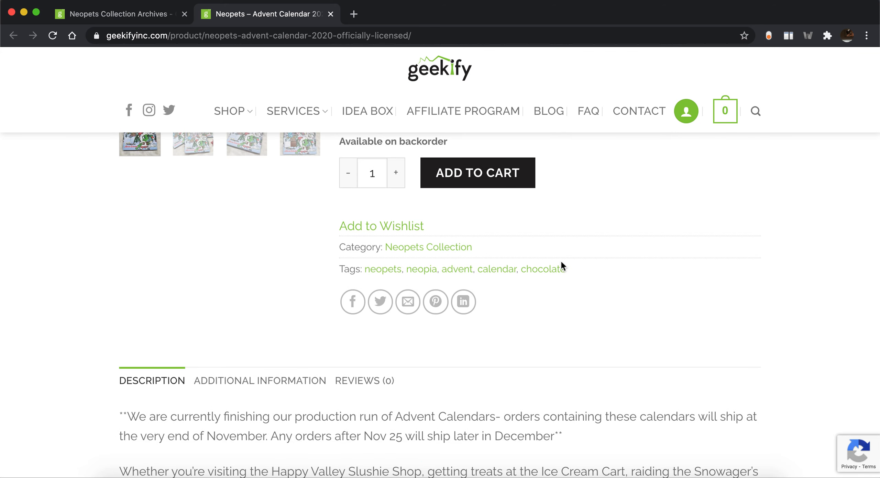
mouse_move(589, 319)
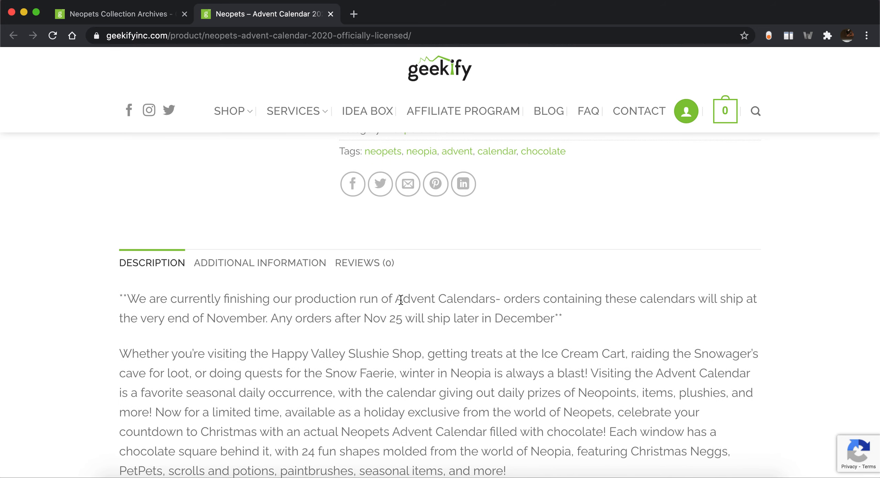
scroll(down, 3)
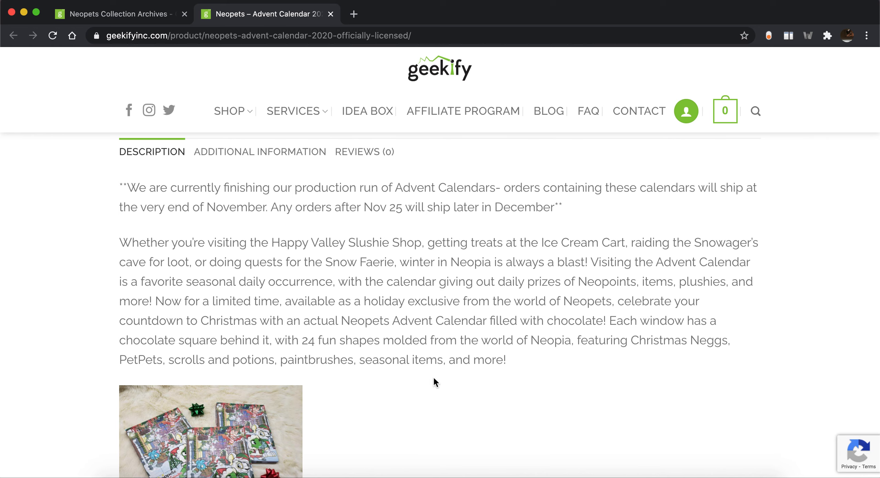
scroll(down, 3)
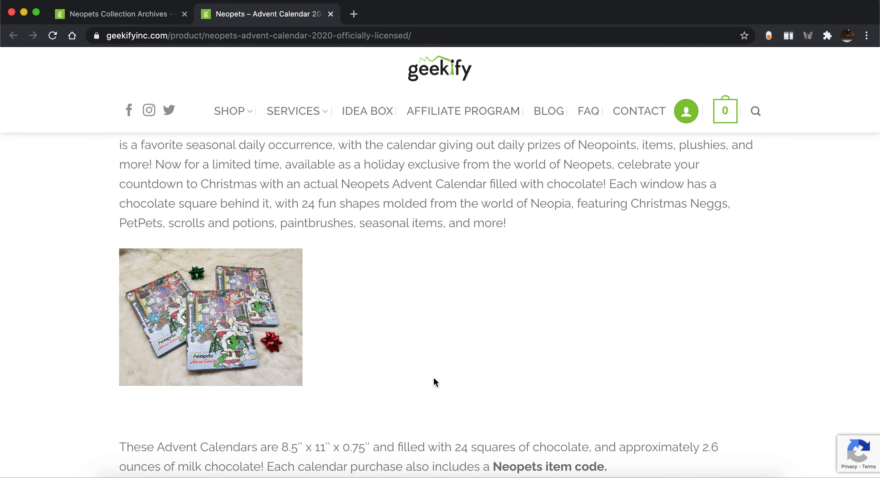
scroll(down, 3)
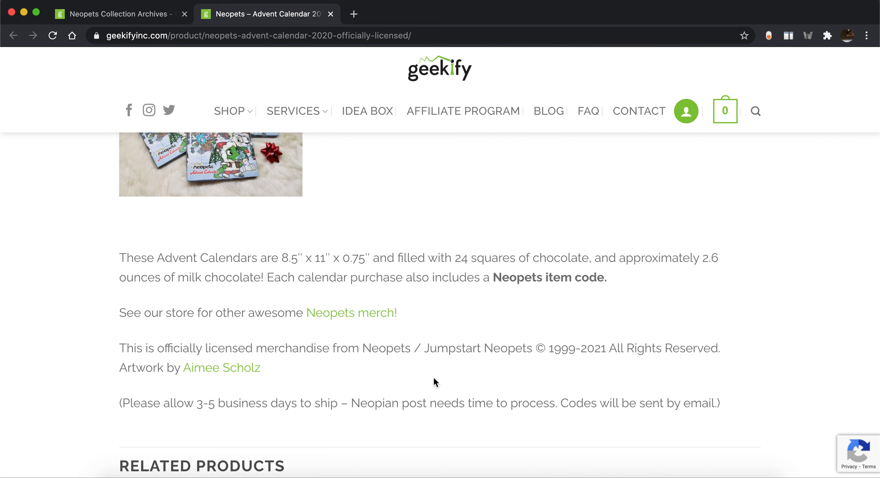
scroll(down, 3)
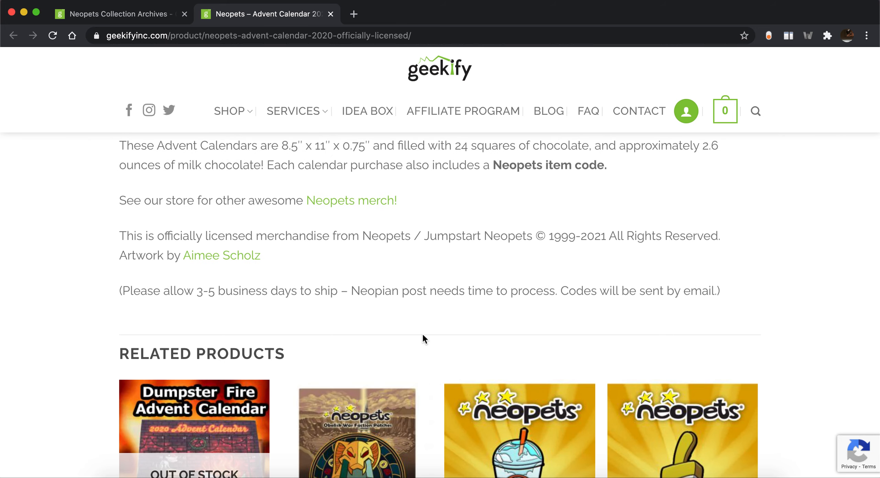
scroll(down, 3)
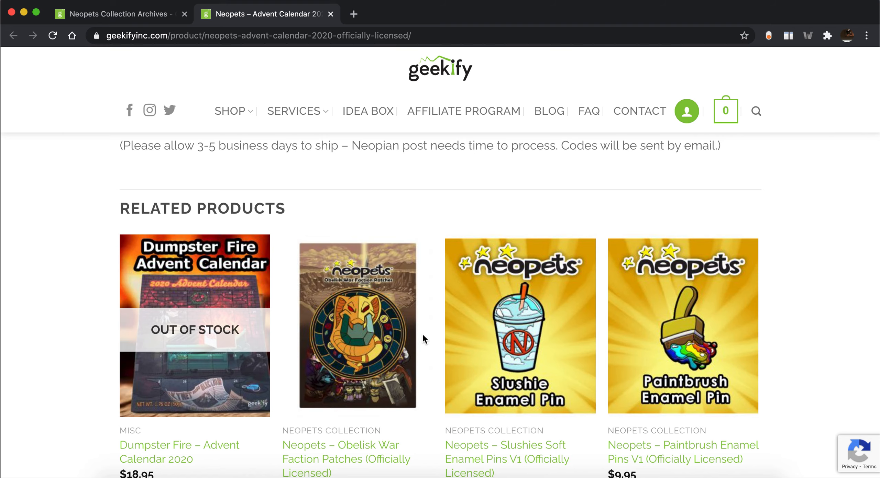
scroll(down, 3)
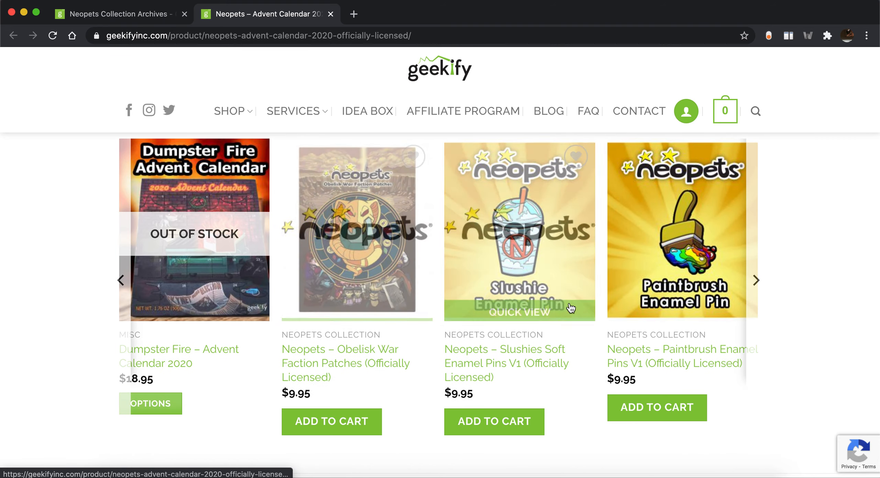
scroll(down, 3)
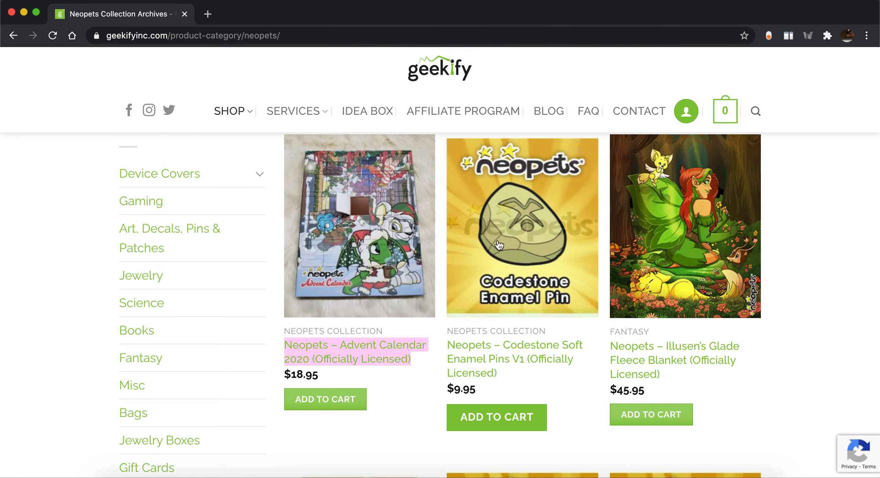
Step: Open Codestone Soft Enamel Pins in a new tab, view its gallery, and return to the listing
scroll(down, 3)
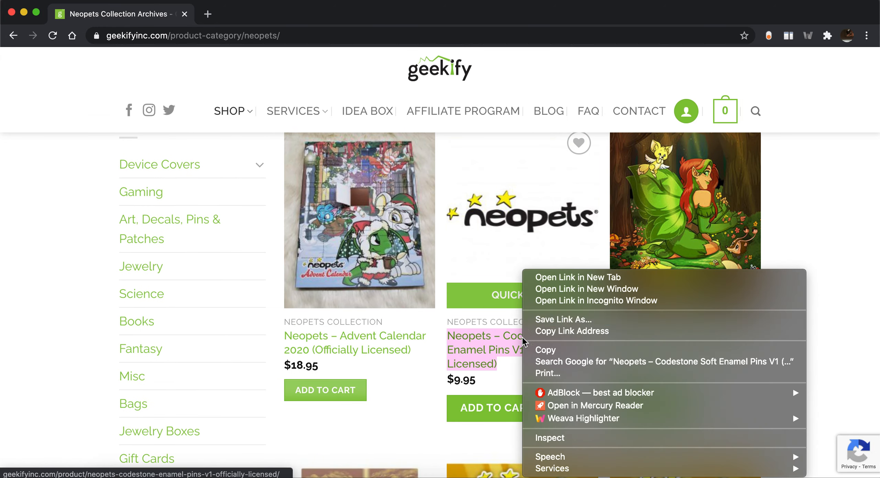
click(576, 277)
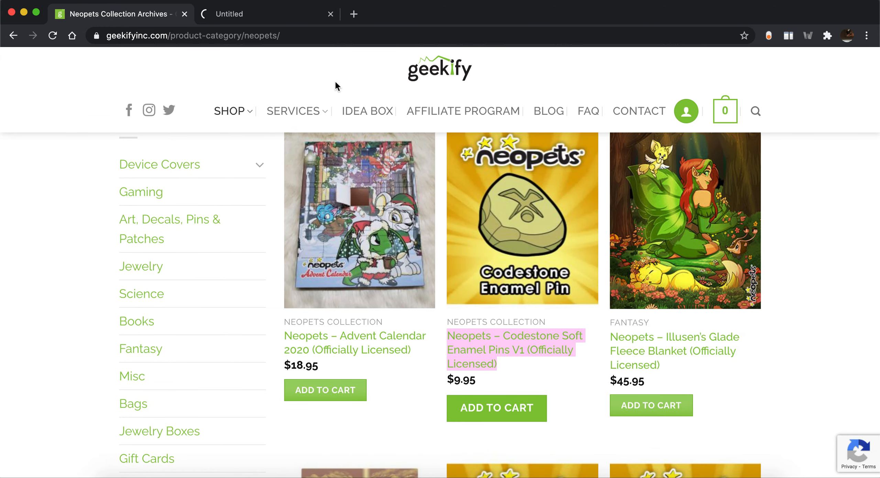
click(515, 349)
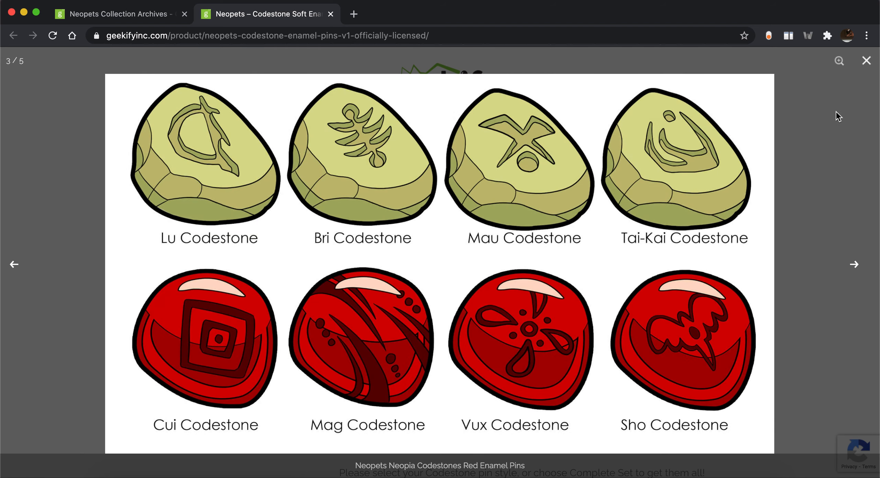
click(866, 61)
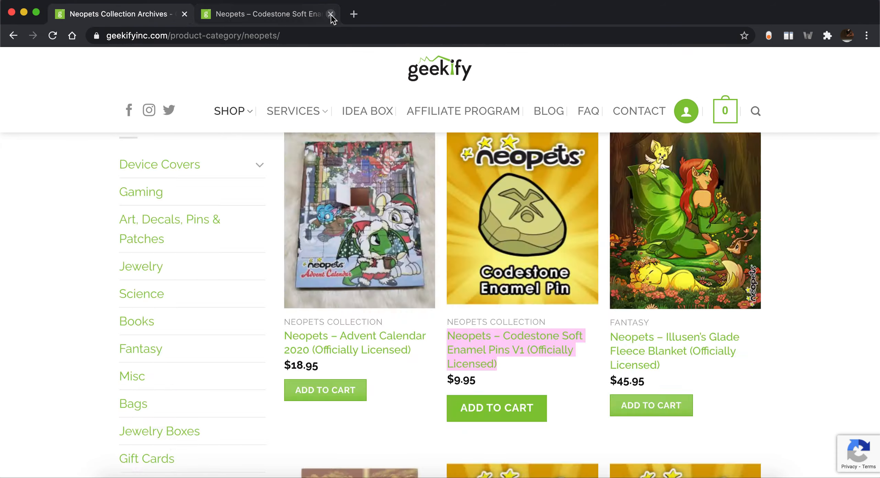
Step: Close the Codestone pins page and open Paintbrush Enamel Pins V1 in a new tab
click(331, 13)
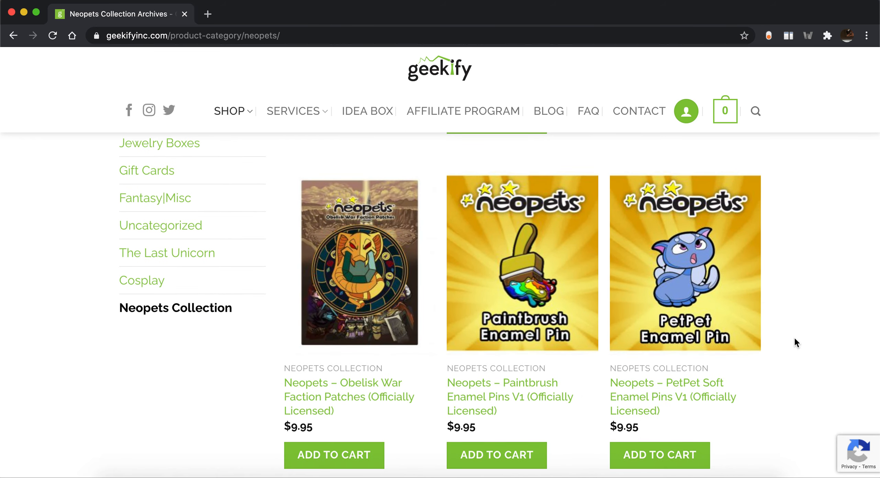
right_click(522, 264)
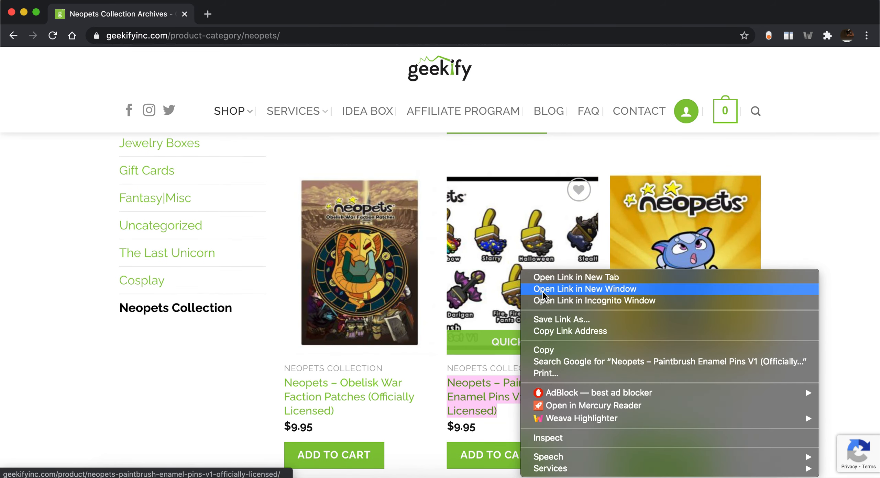
click(584, 289)
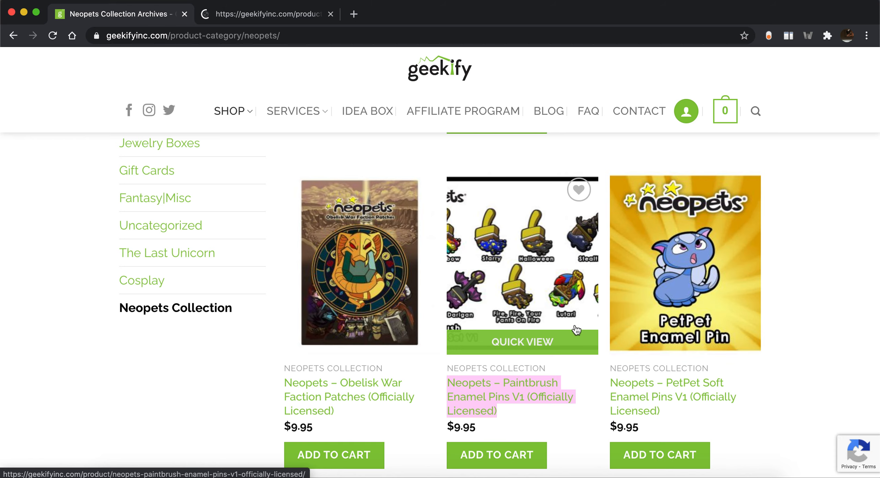
click(511, 396)
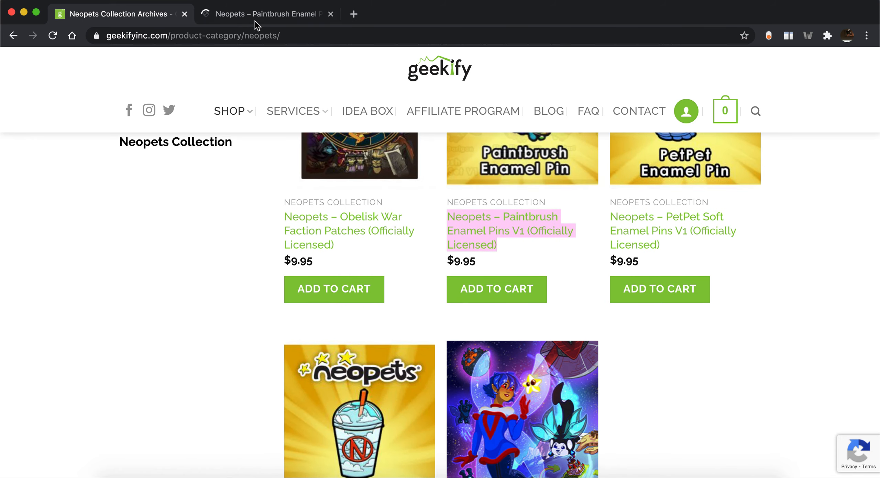
click(502, 230)
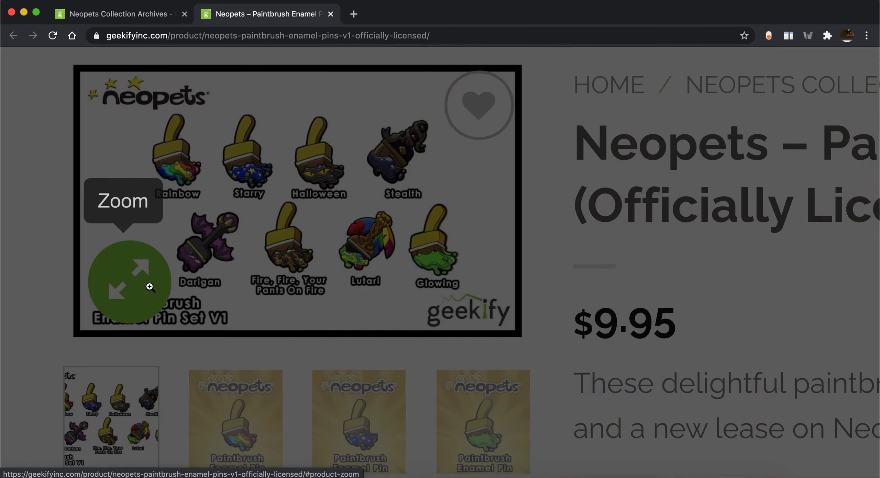
Step: Enlarge the paintbrush pin set image and scroll through the eight brush designs
click(129, 281)
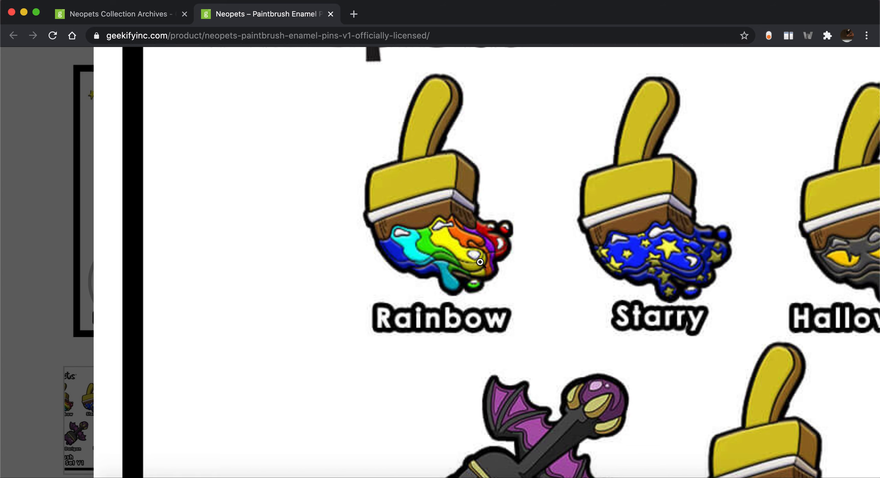
scroll(down, 3)
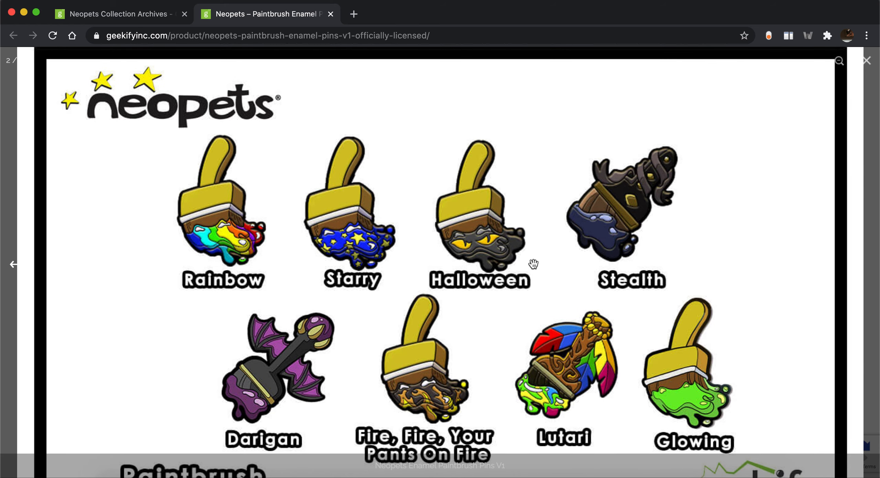
scroll(down, 3)
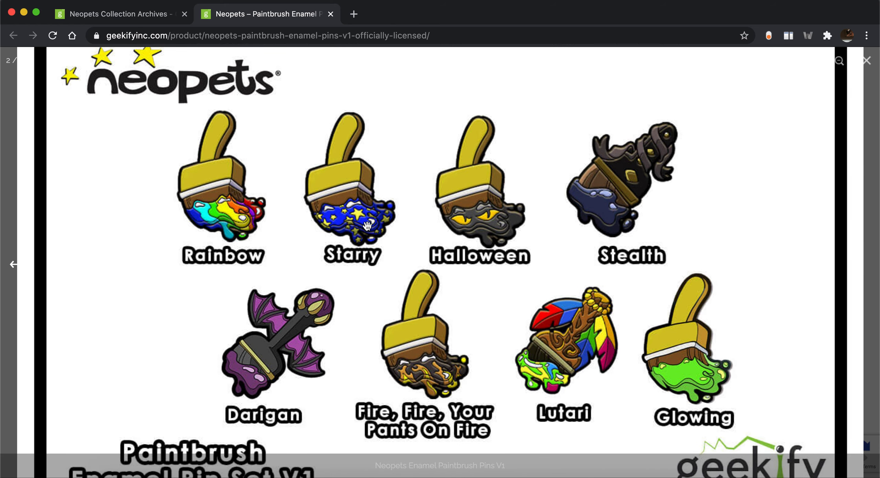
mouse_move(617, 229)
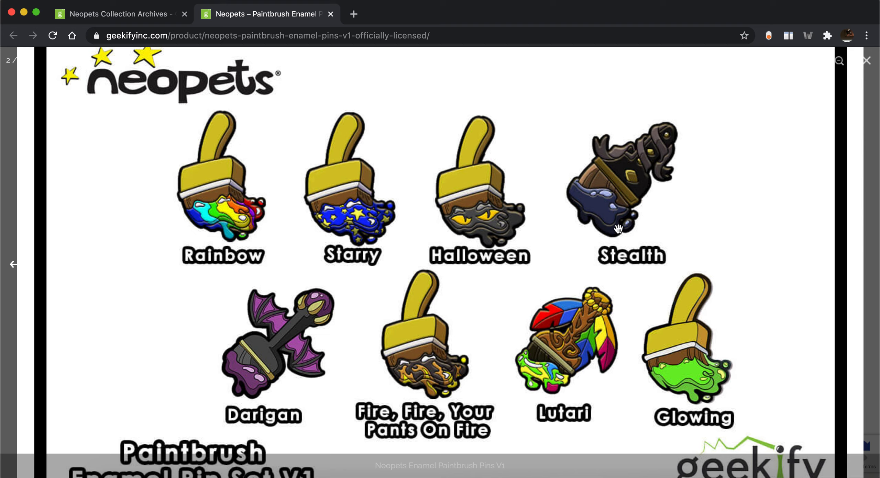
mouse_move(680, 285)
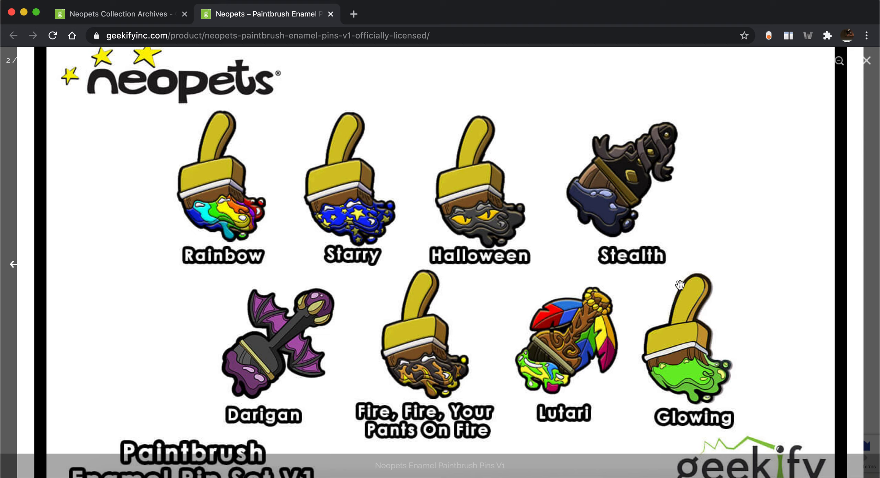
mouse_move(572, 330)
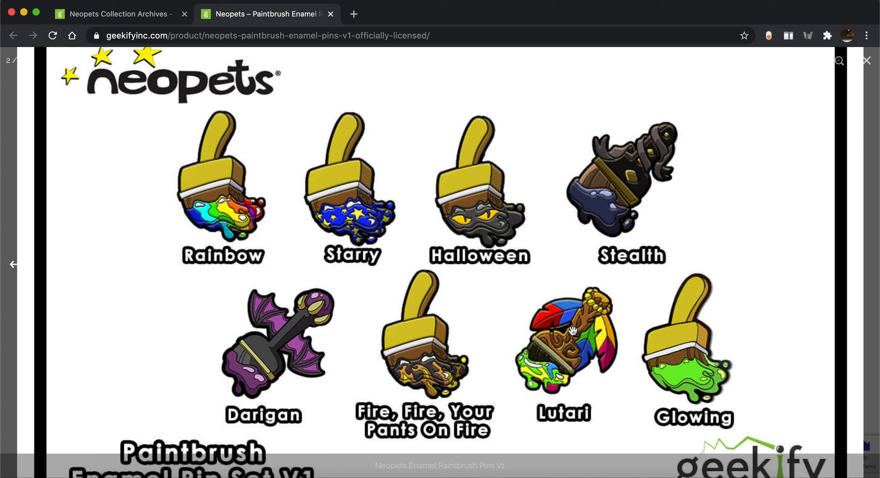
mouse_move(409, 363)
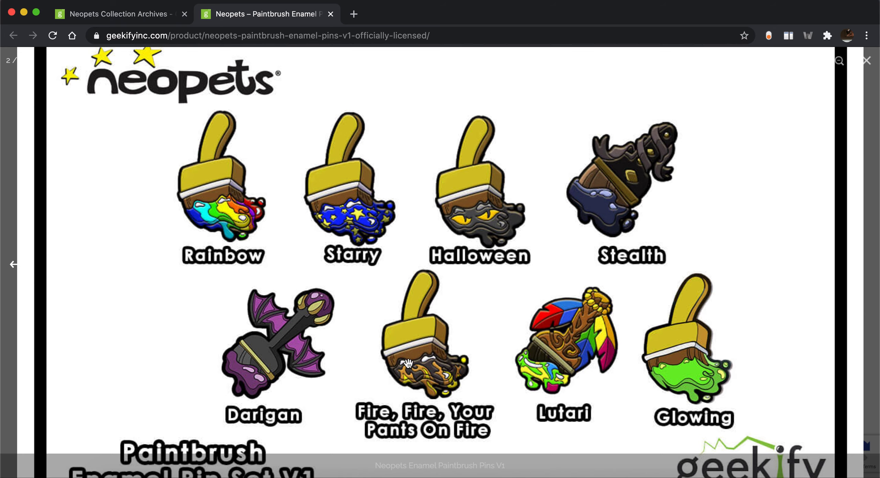
mouse_move(316, 364)
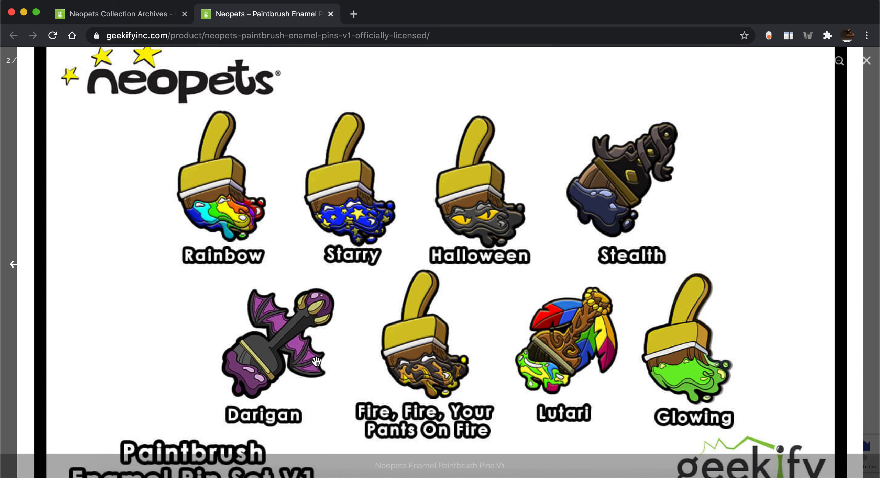
scroll(down, 3)
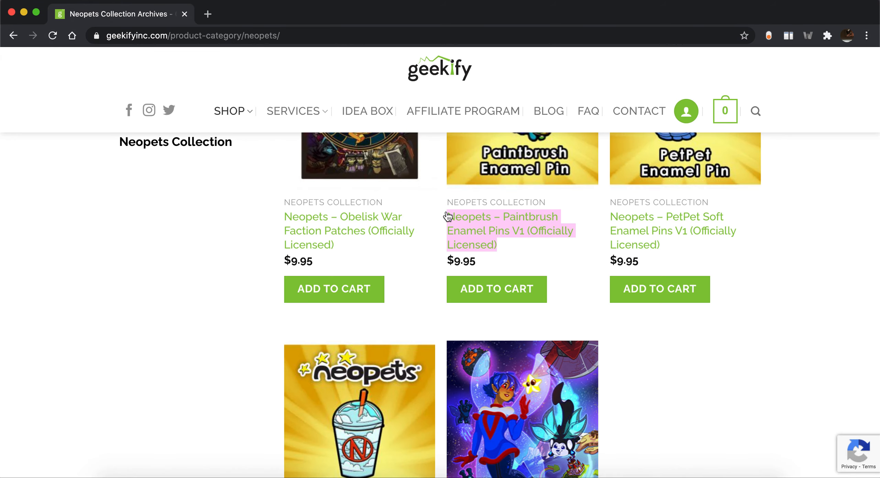
Step: Scroll the Space Faerie Fleece Blanket ($45.95) page, then go back to the Neopets Collection listing
scroll(down, 3)
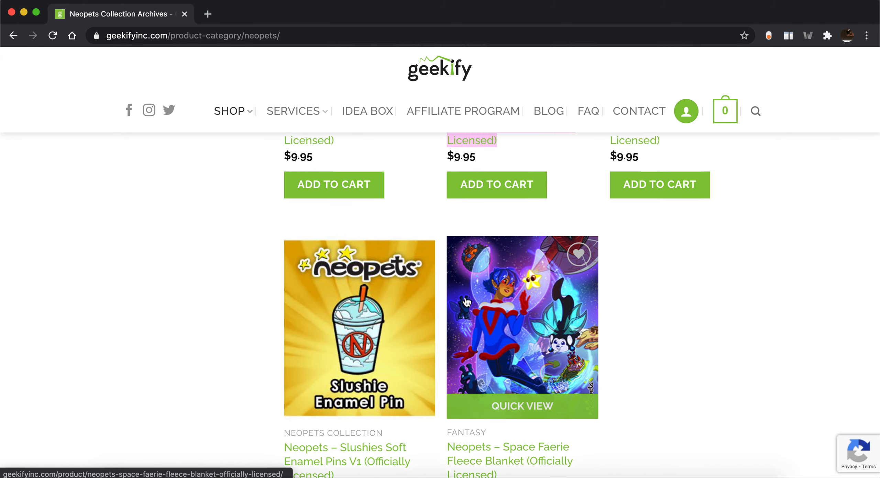
scroll(down, 3)
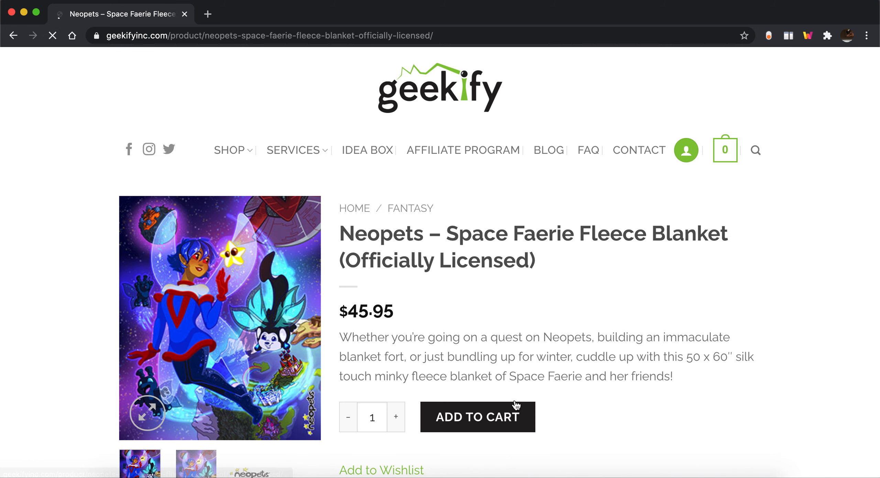
scroll(down, 3)
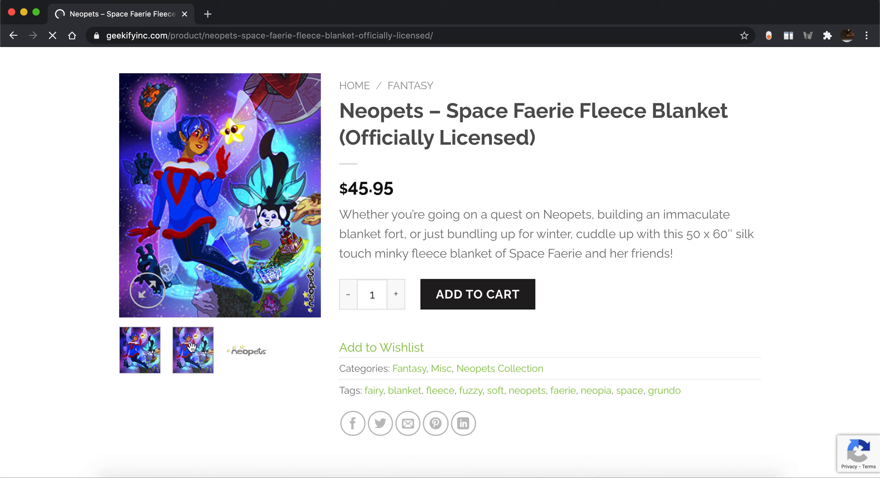
click(192, 350)
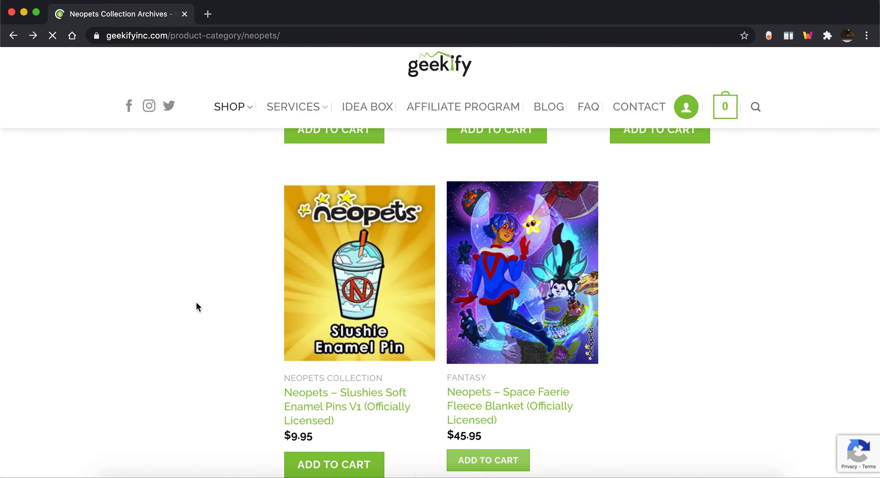
Step: View the Slushies Soft Enamel Pins V1 ($9.95) photo gallery, then go back
click(359, 272)
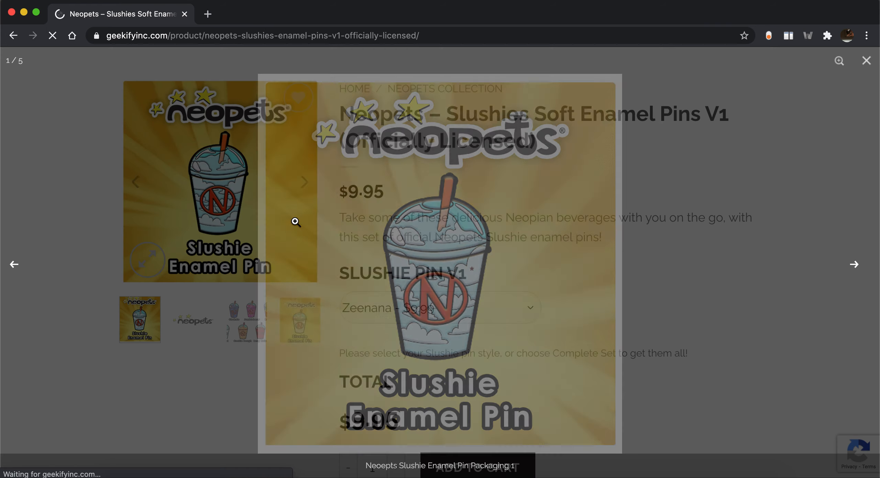
click(853, 265)
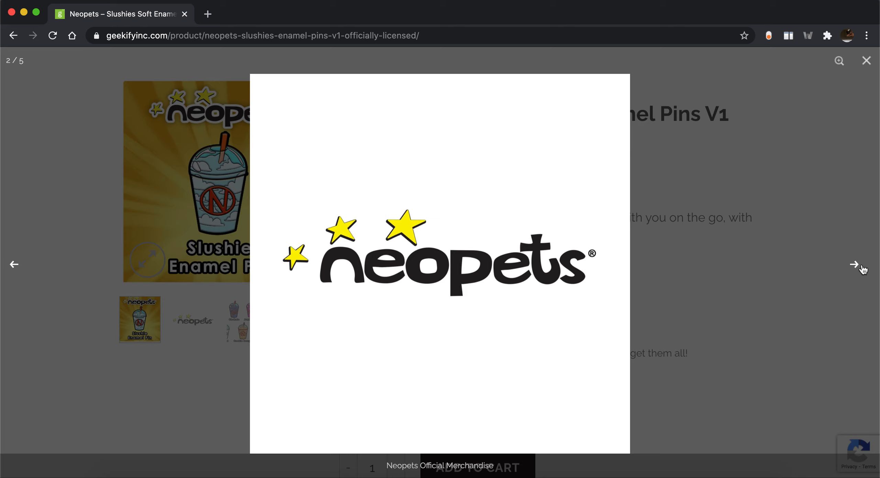
click(853, 264)
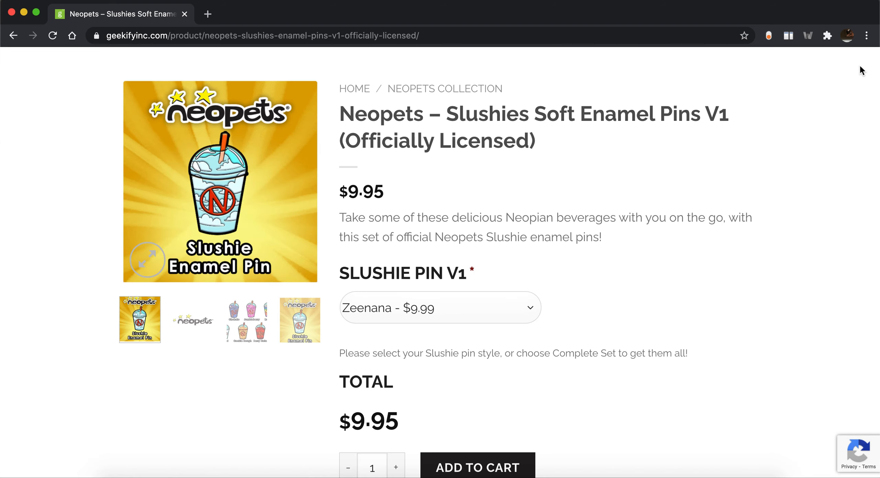
click(230, 150)
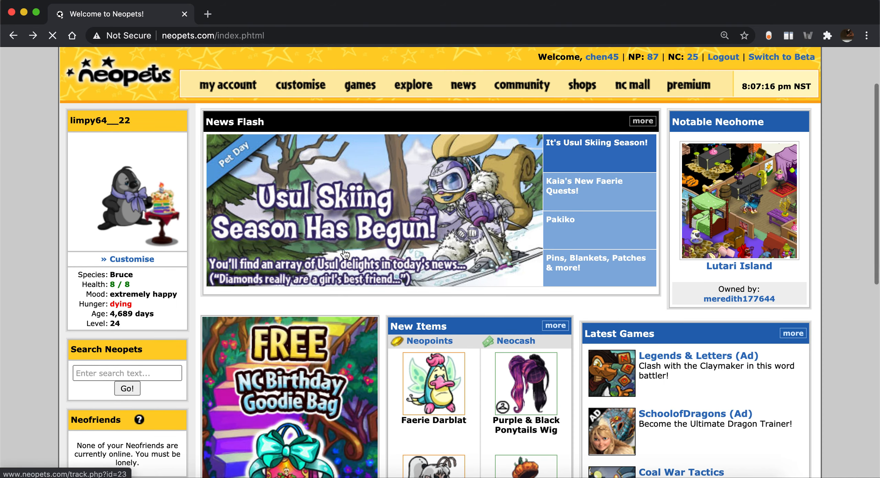
Step: Go back to the Neopets homepage and scroll down to the Recent Winners spotlights
scroll(down, 3)
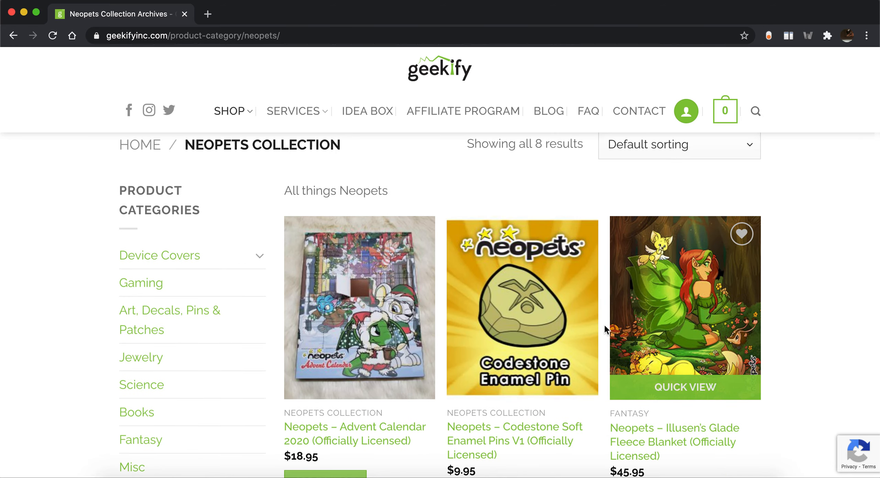
scroll(down, 3)
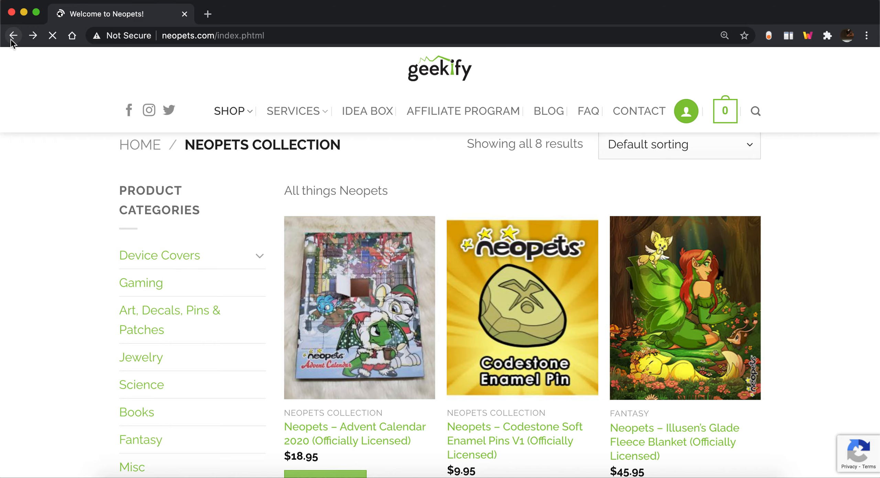
click(13, 35)
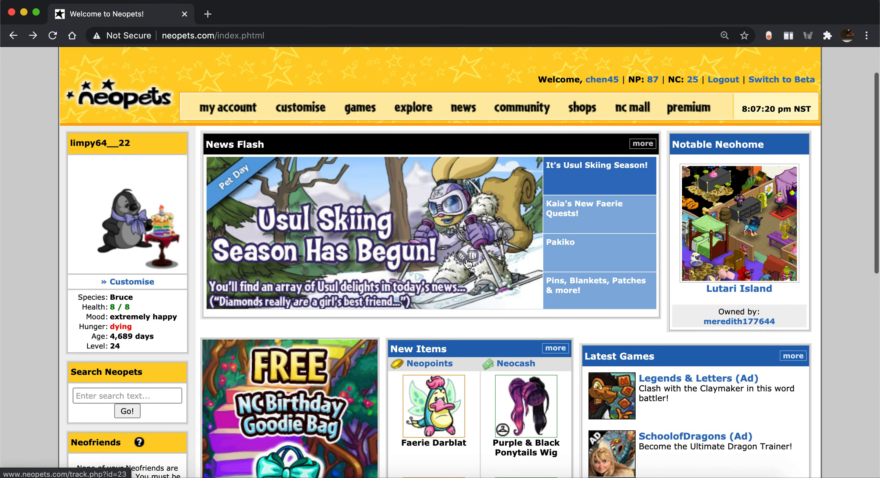
scroll(down, 3)
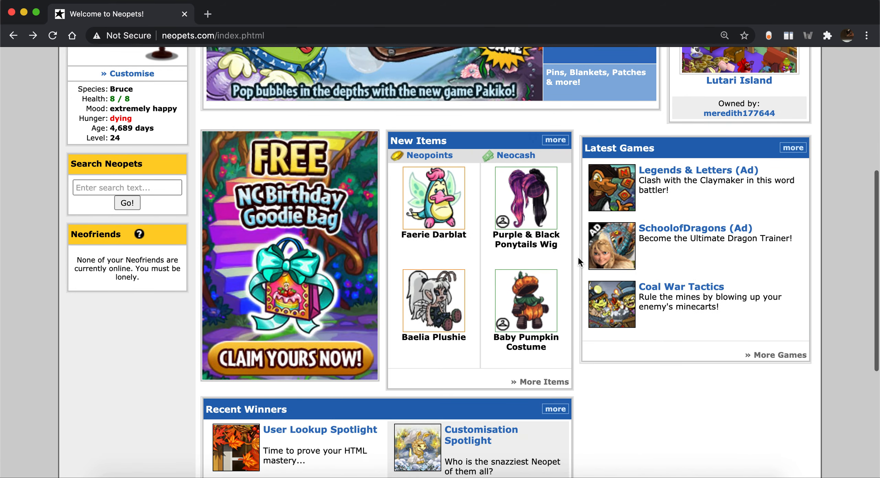
scroll(down, 3)
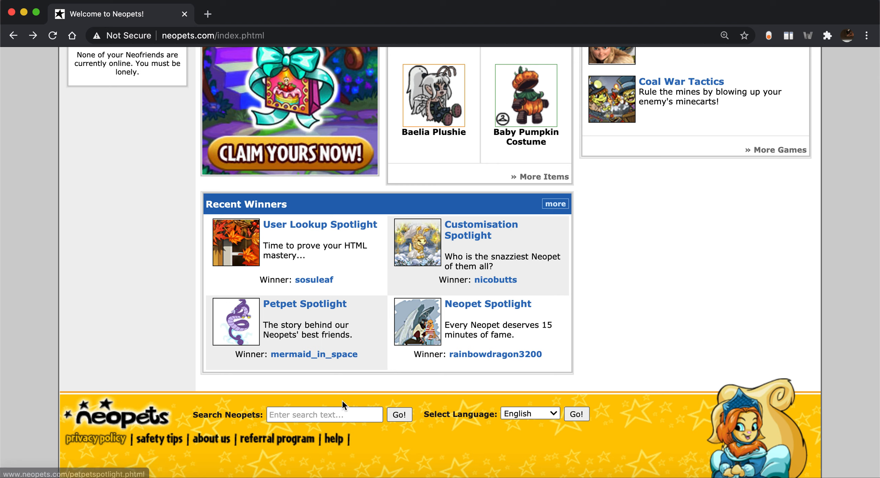
mouse_move(481, 230)
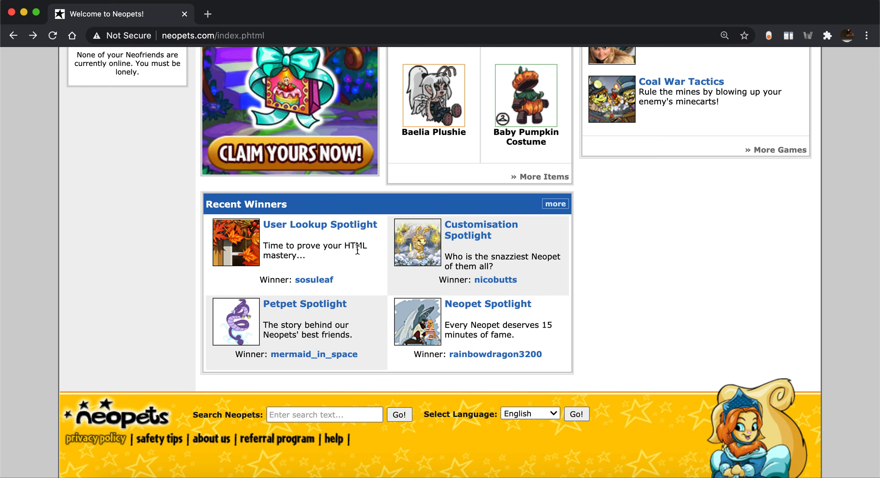
right_click(320, 225)
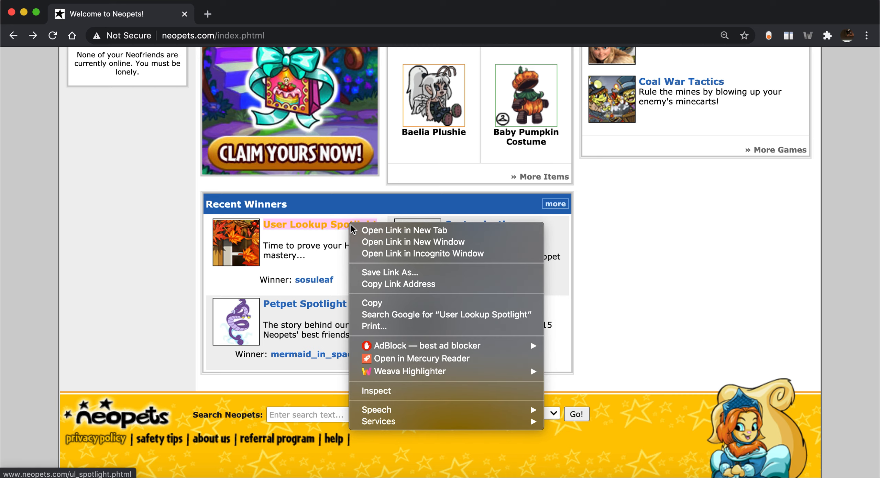
click(402, 230)
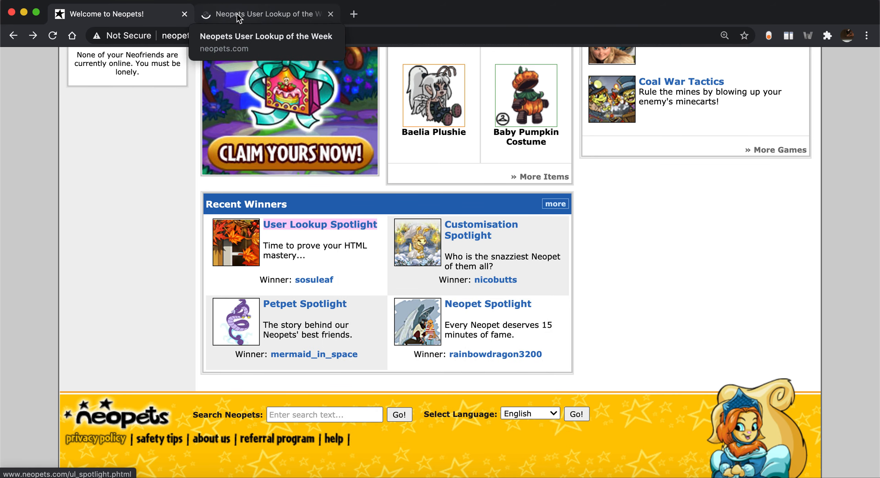
click(266, 13)
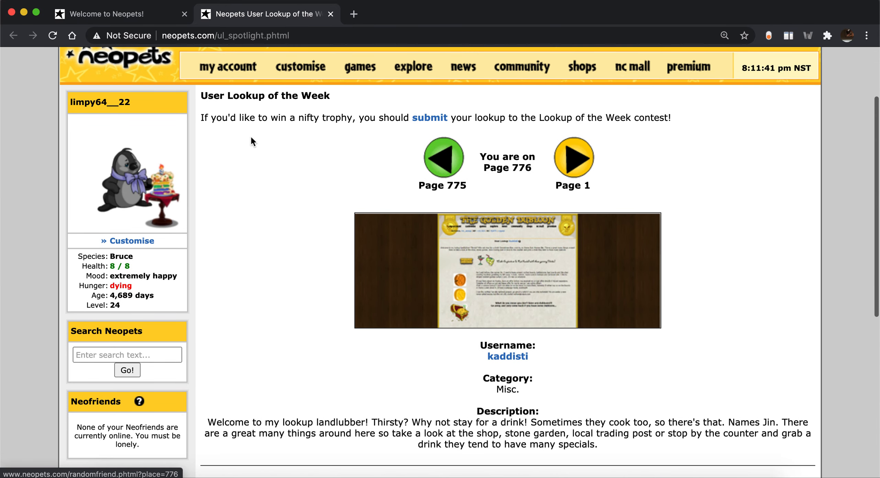
mouse_move(316, 202)
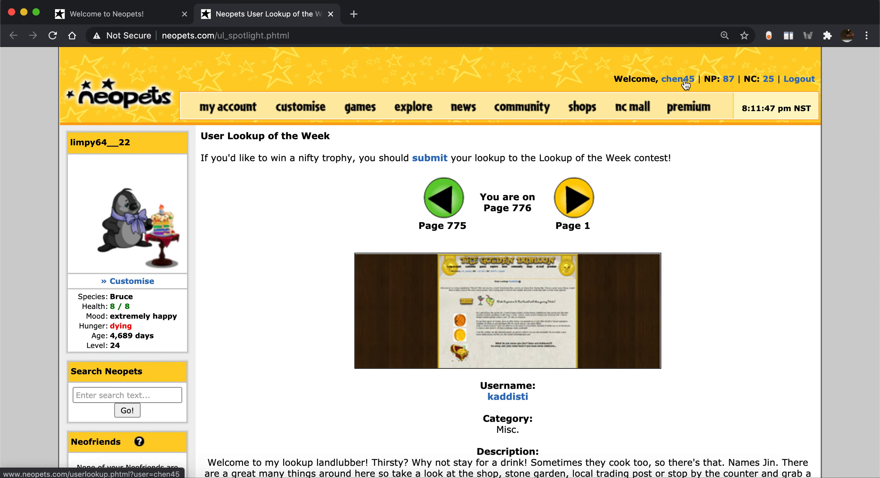
click(677, 78)
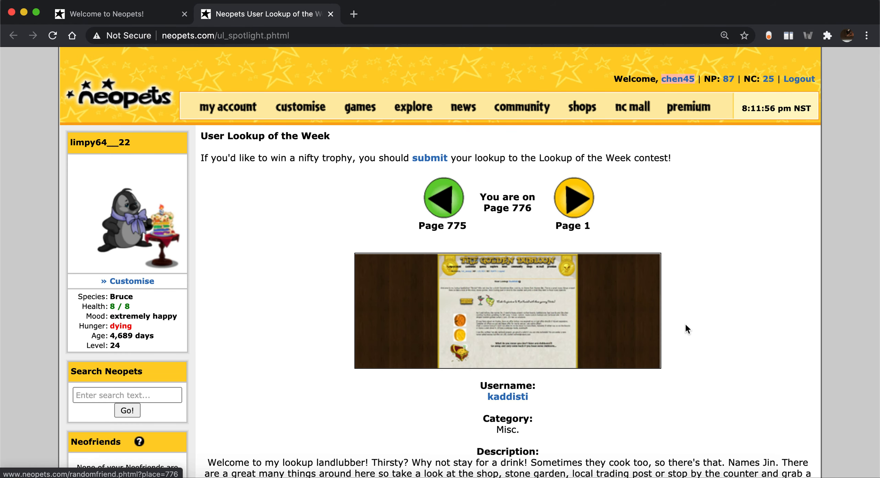
mouse_move(663, 401)
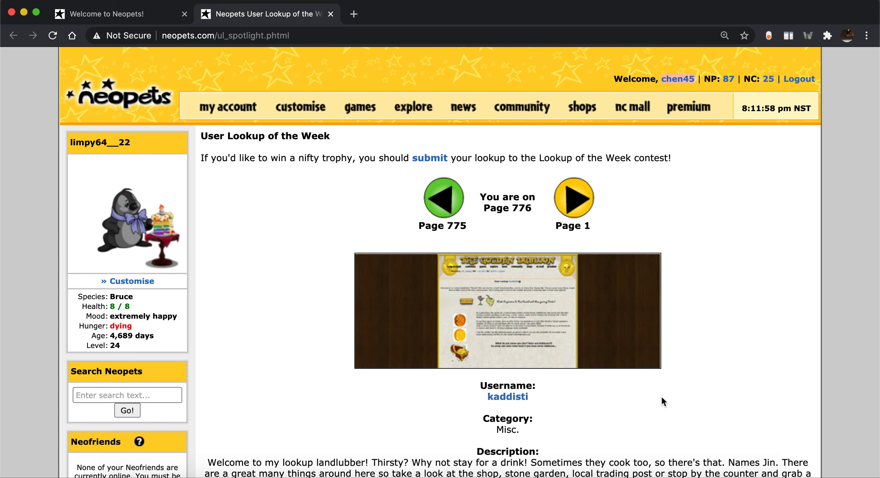
scroll(down, 3)
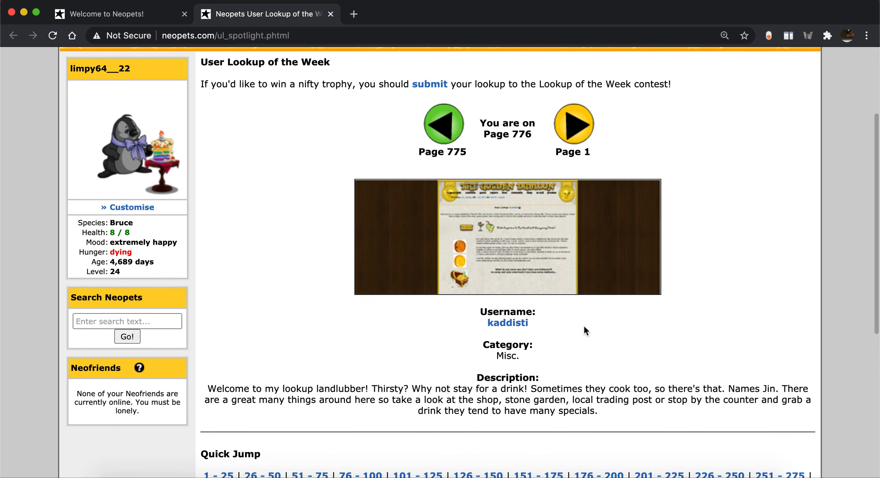
scroll(down, 3)
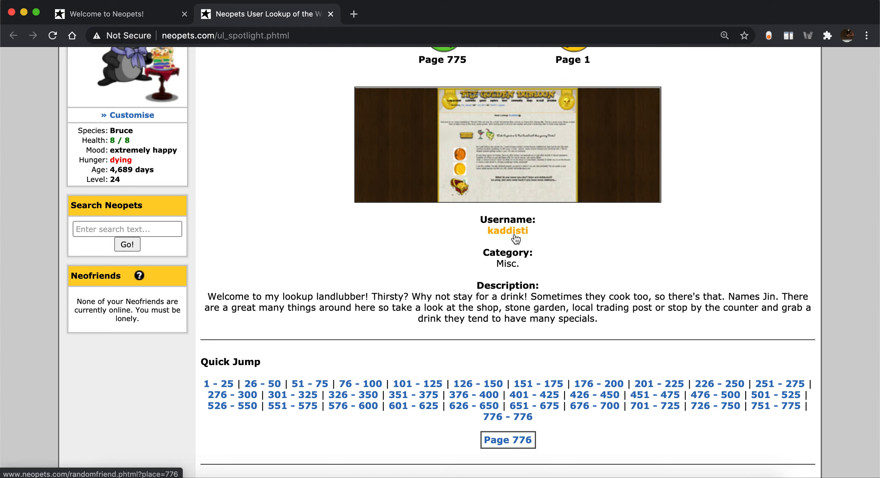
Step: Open the winner's lookup in a new tab and scroll through info, collections, pets and trophies
click(506, 231)
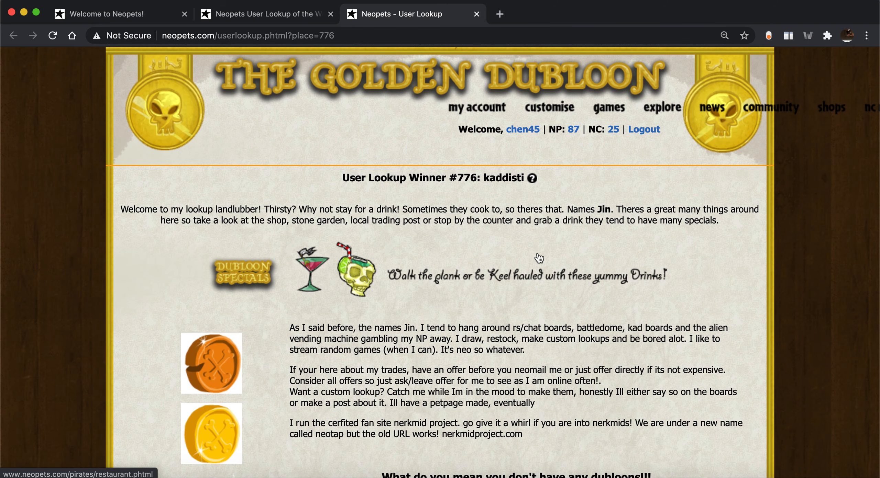
scroll(down, 3)
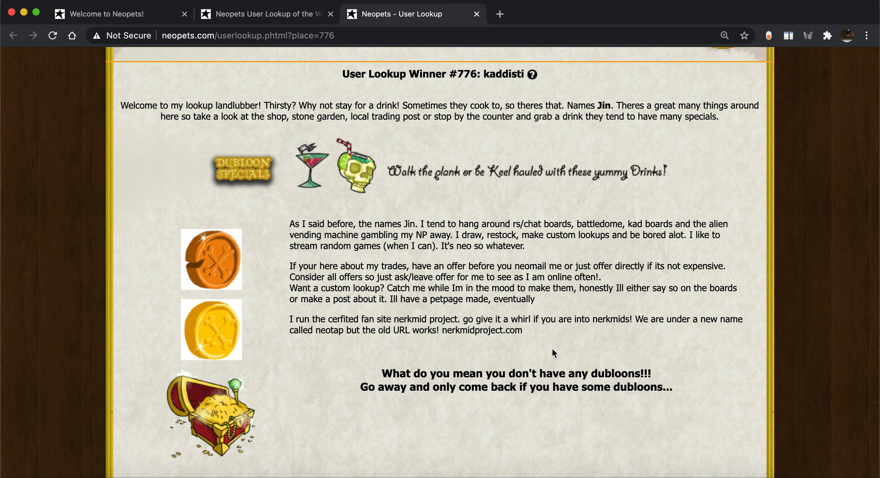
scroll(down, 3)
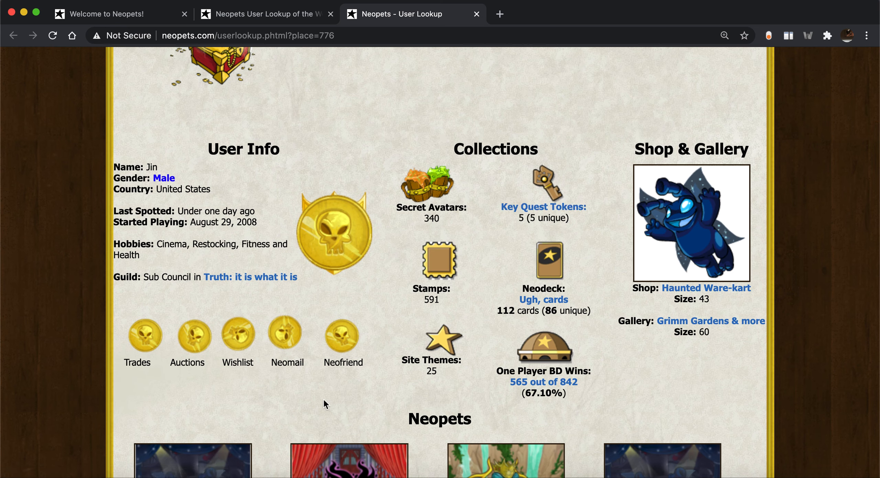
mouse_move(337, 388)
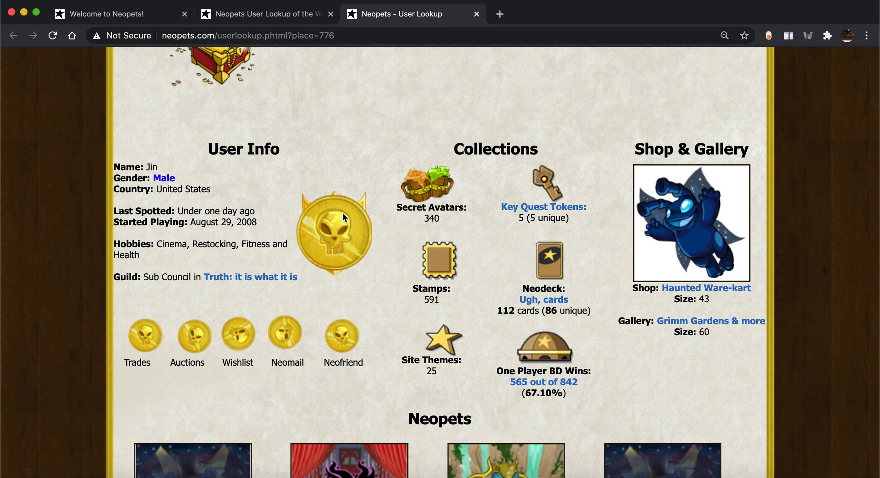
scroll(down, 3)
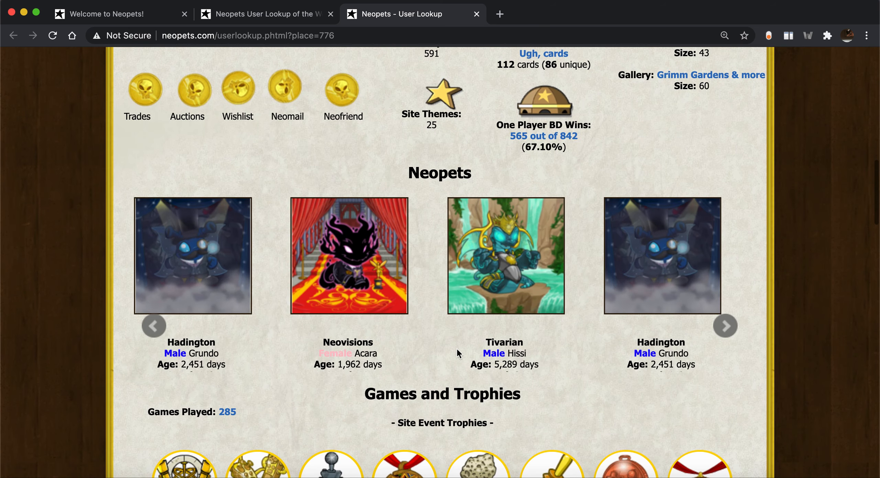
mouse_move(601, 358)
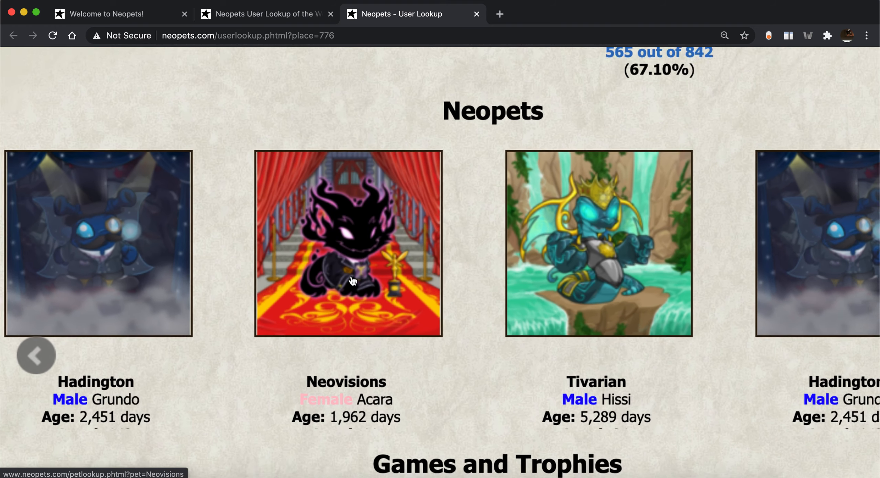
scroll(down, 3)
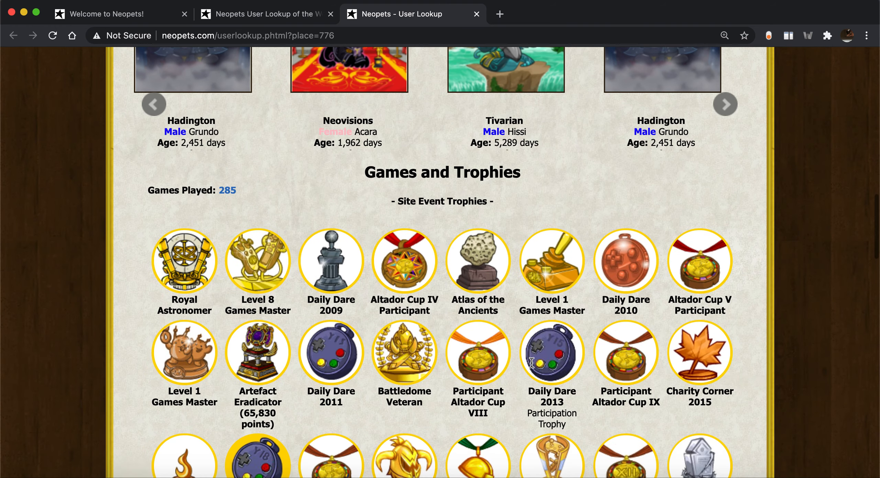
scroll(down, 3)
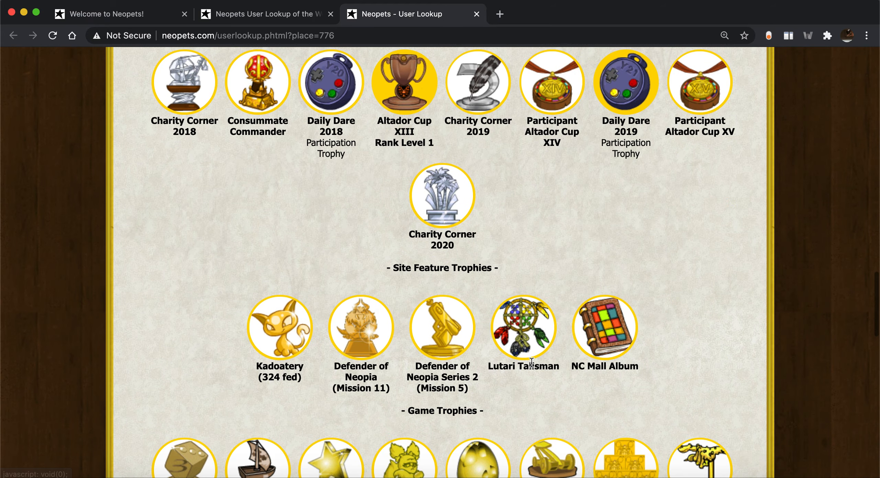
scroll(down, 3)
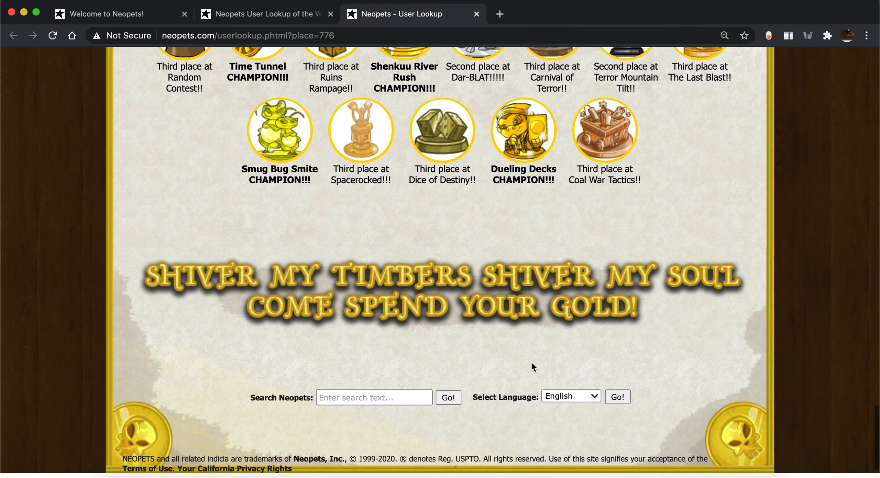
scroll(down, 3)
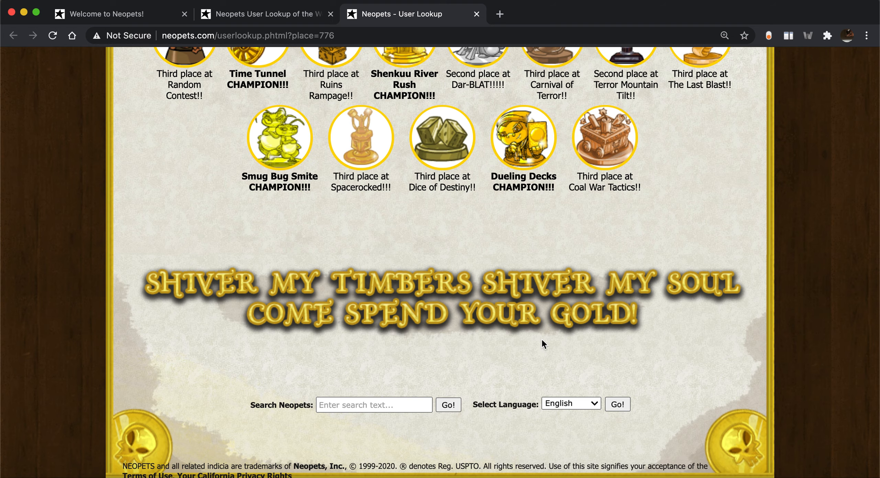
Step: Scroll up and advance the User Lookup of the Week spotlight to Page 1
scroll(up, 3)
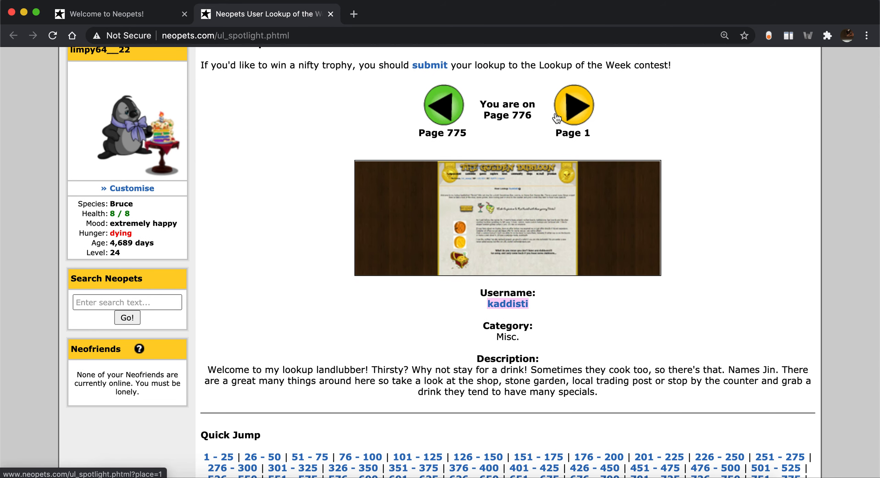
click(573, 106)
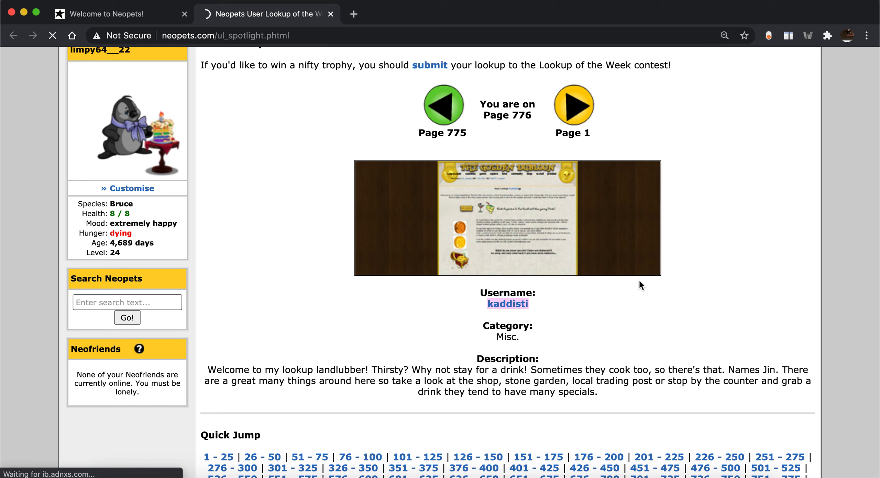
click(573, 104)
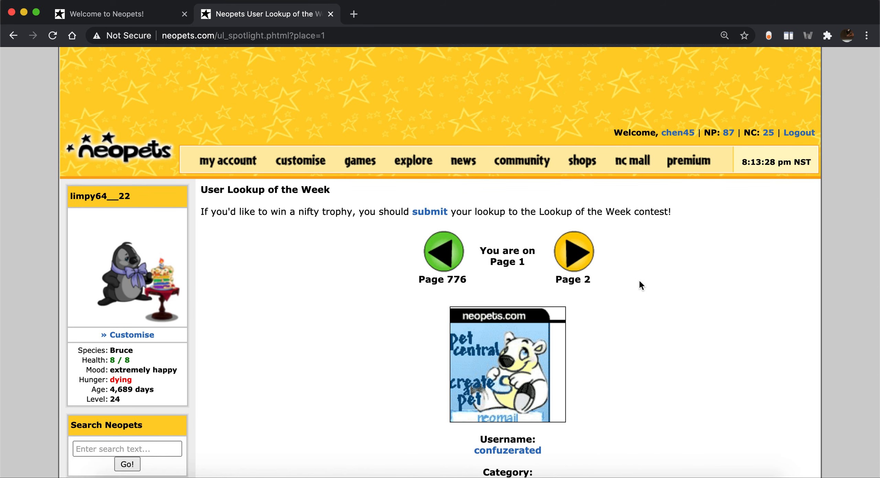
scroll(down, 3)
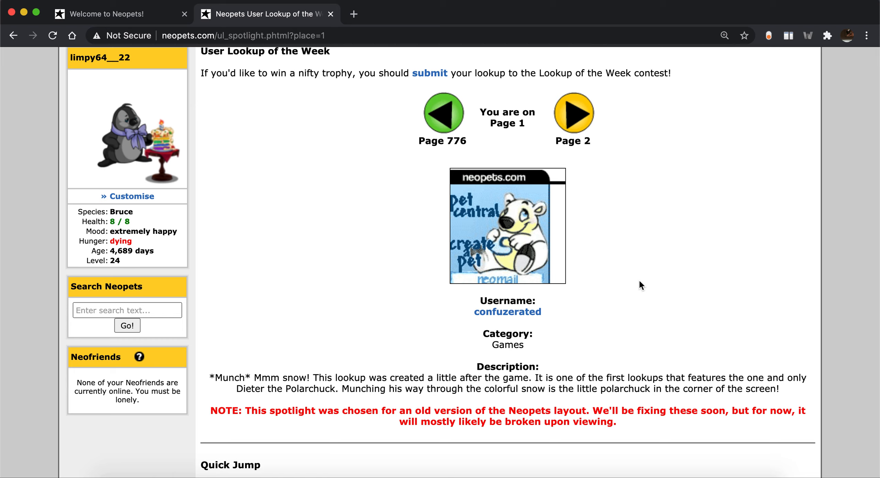
mouse_move(338, 409)
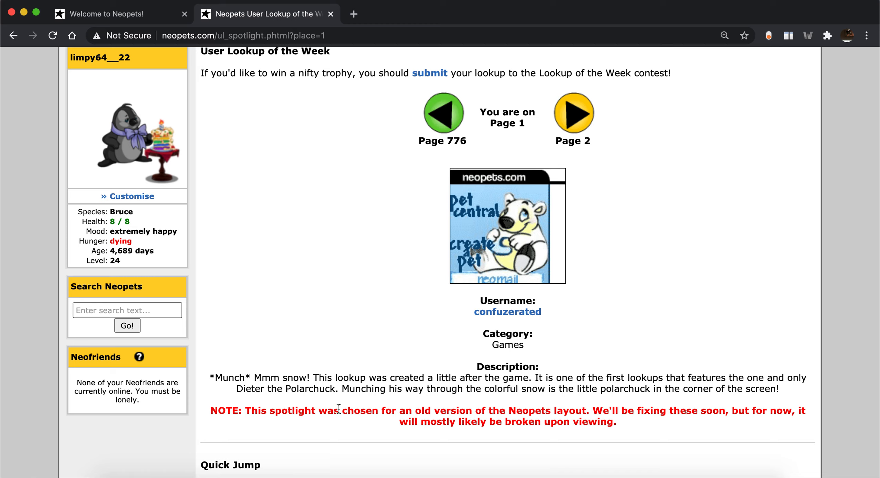
mouse_move(557, 290)
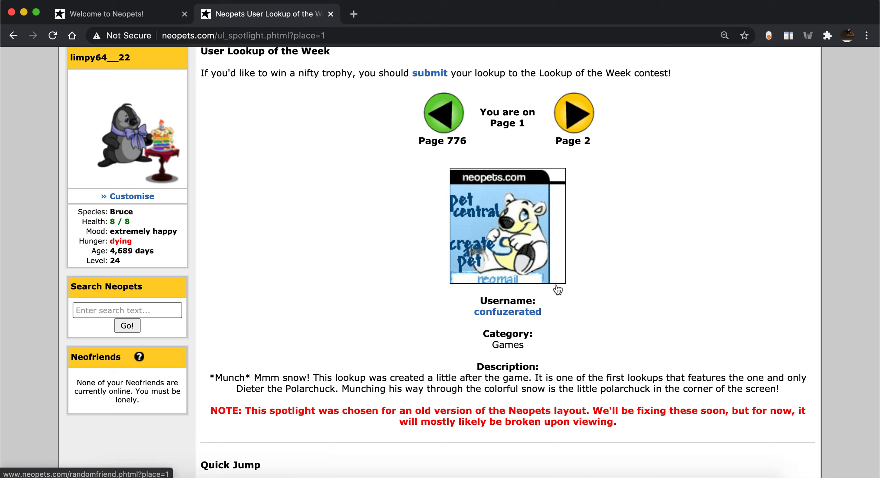
mouse_move(598, 299)
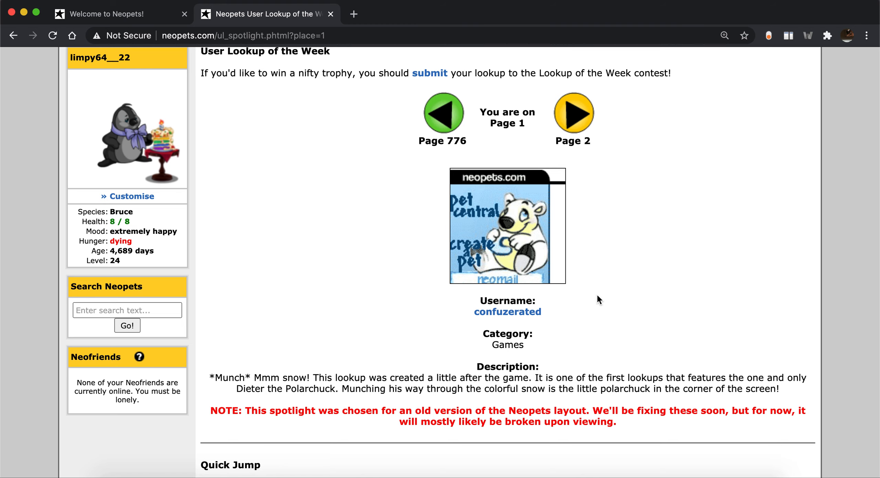
scroll(down, 3)
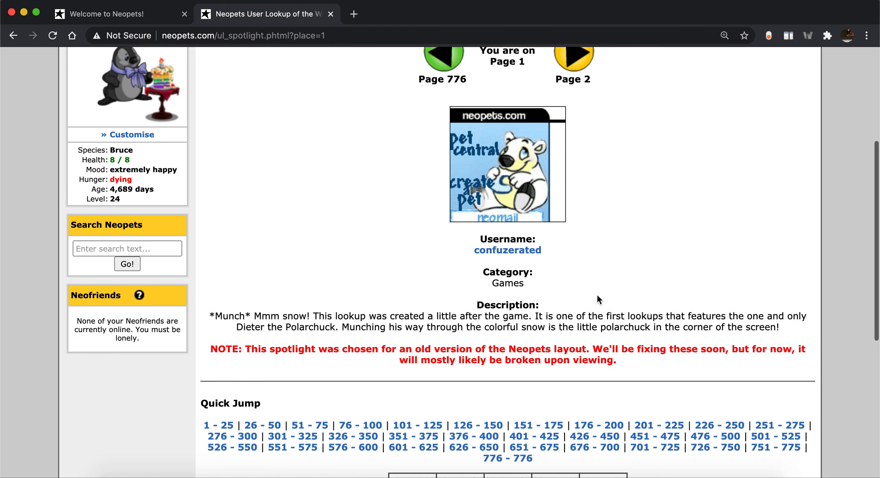
right_click(506, 250)
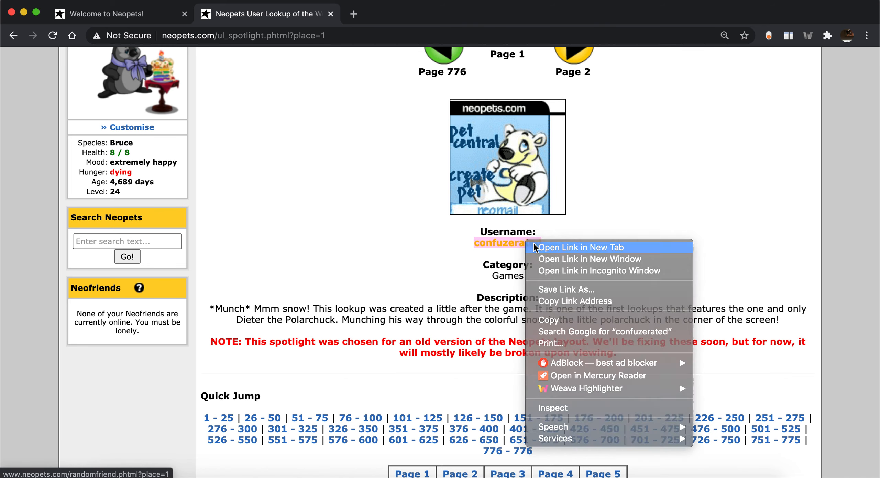
click(581, 247)
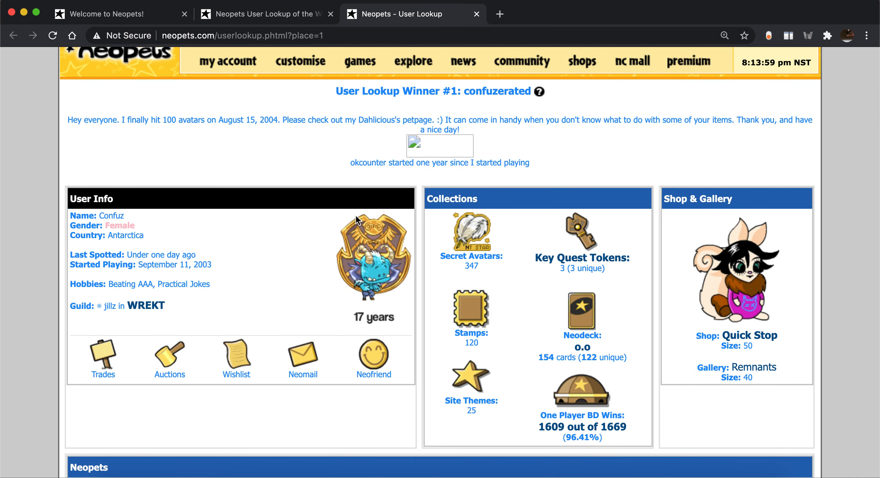
mouse_move(168, 249)
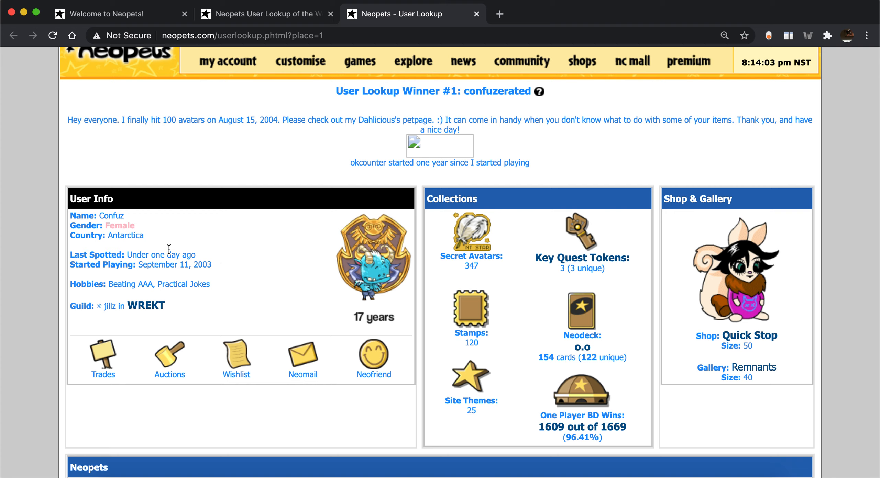
mouse_move(222, 271)
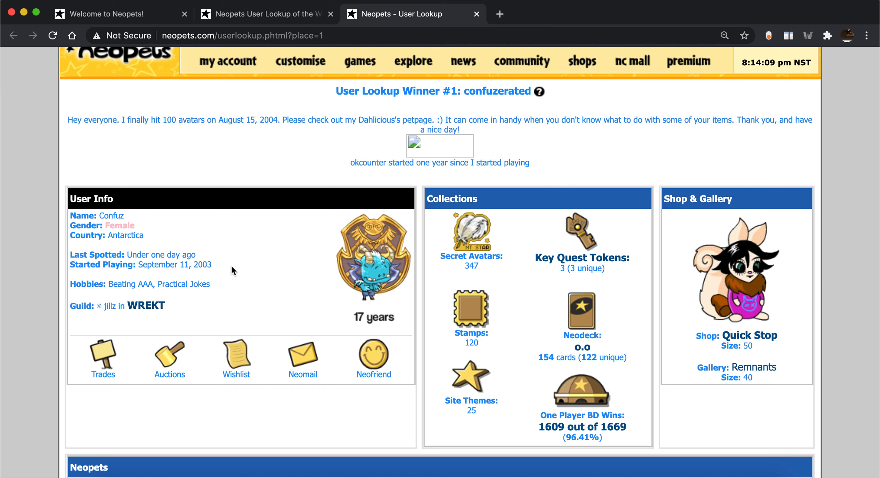
scroll(down, 3)
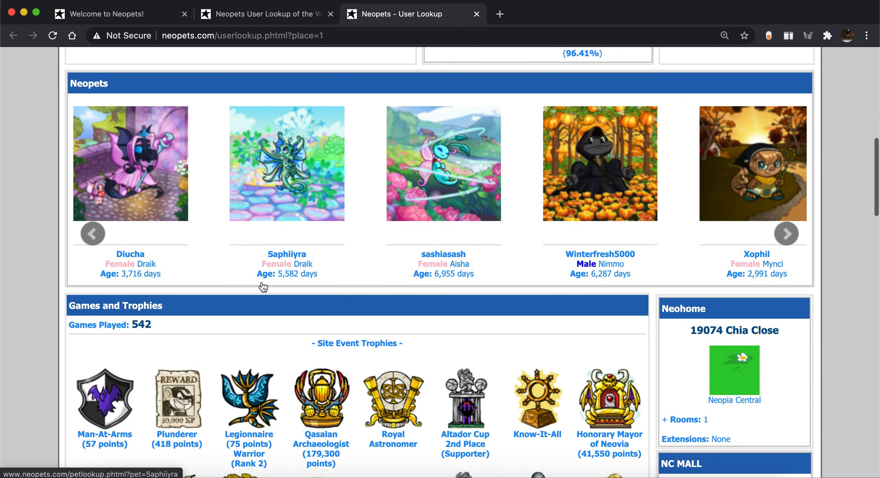
mouse_move(876, 207)
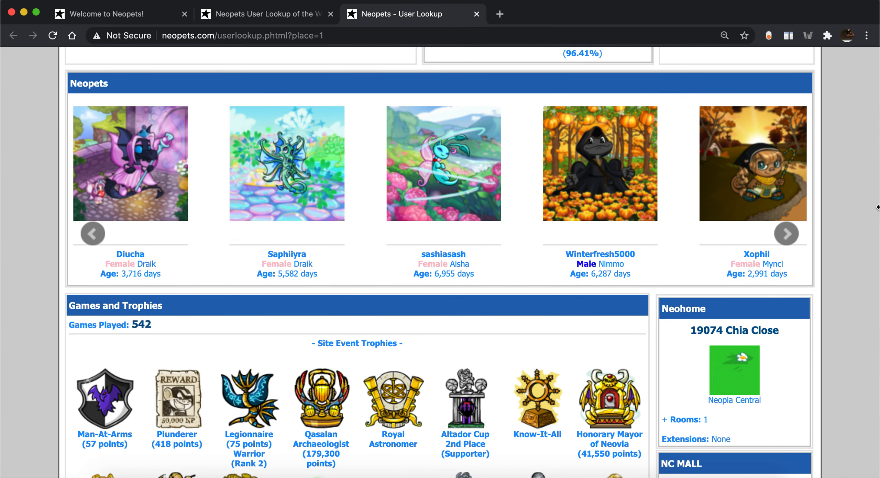
click(785, 233)
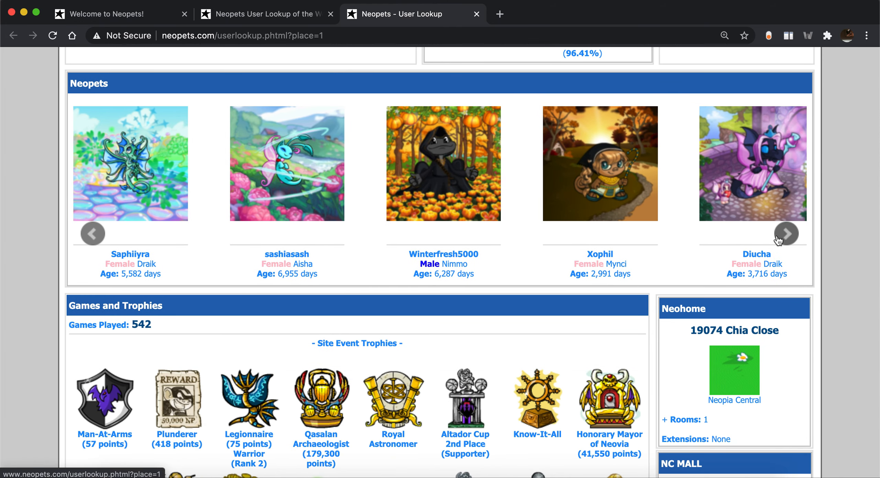
click(786, 234)
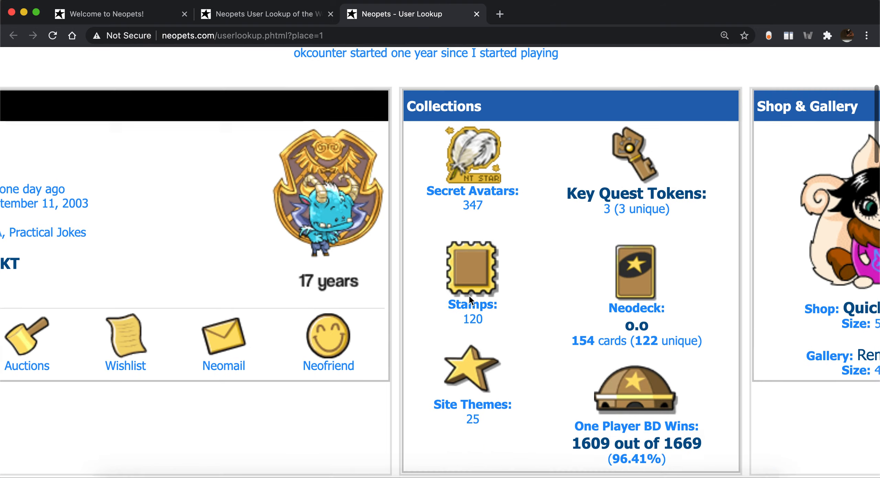
scroll(down, 3)
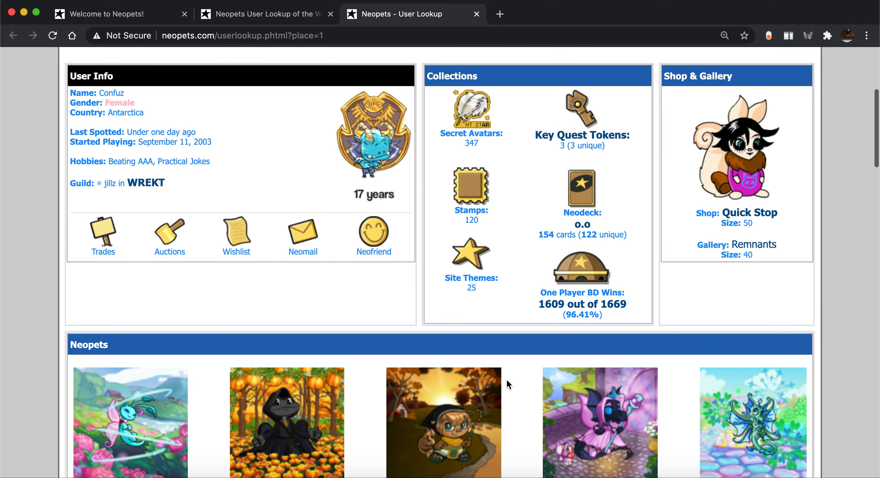
scroll(down, 3)
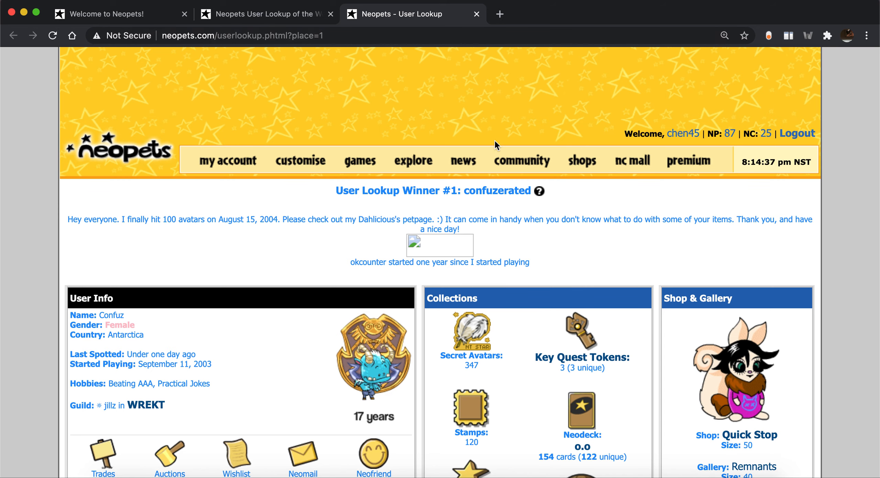
mouse_move(477, 14)
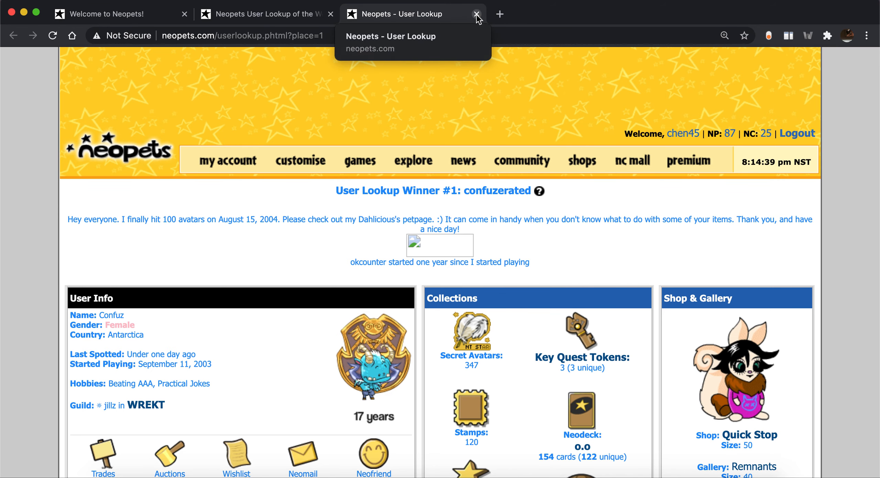
click(477, 14)
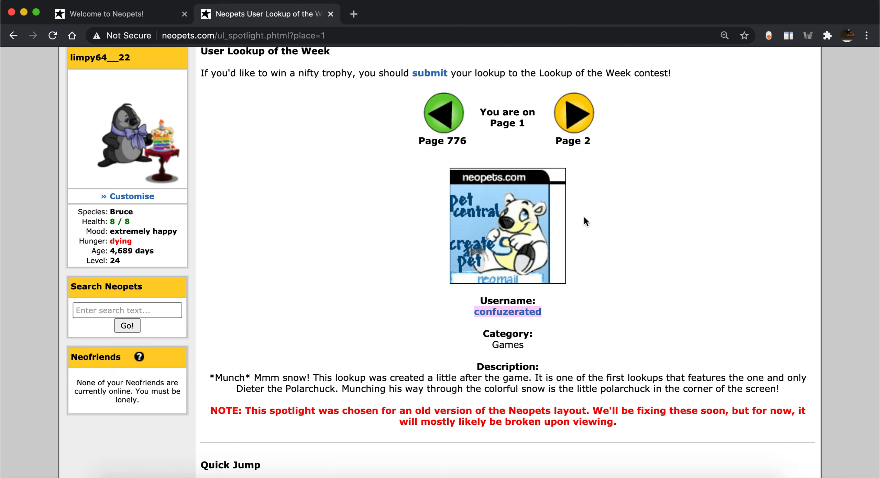
Step: Advance to lookup page 2, close that tab, and open the Customisation Spotlight winners
click(574, 111)
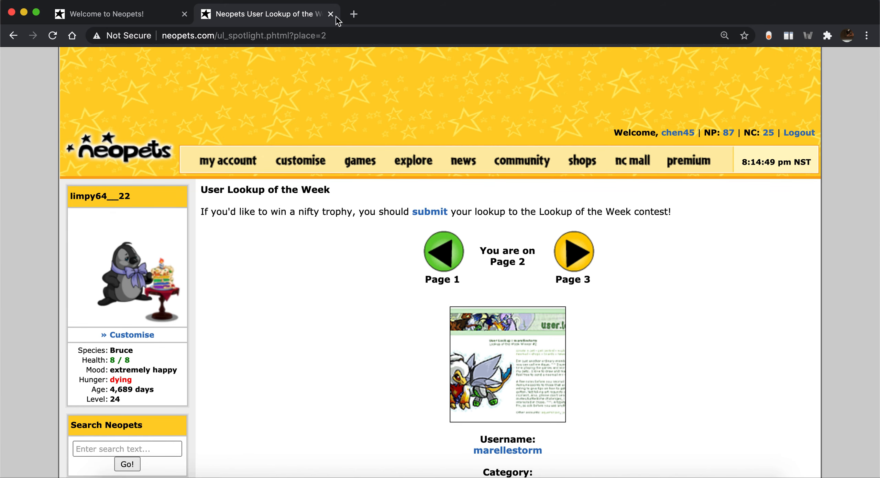
click(330, 14)
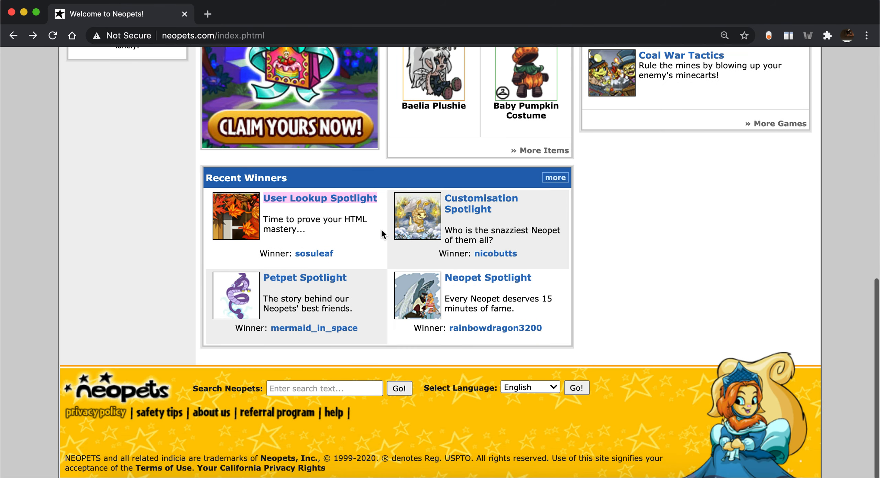
mouse_move(481, 204)
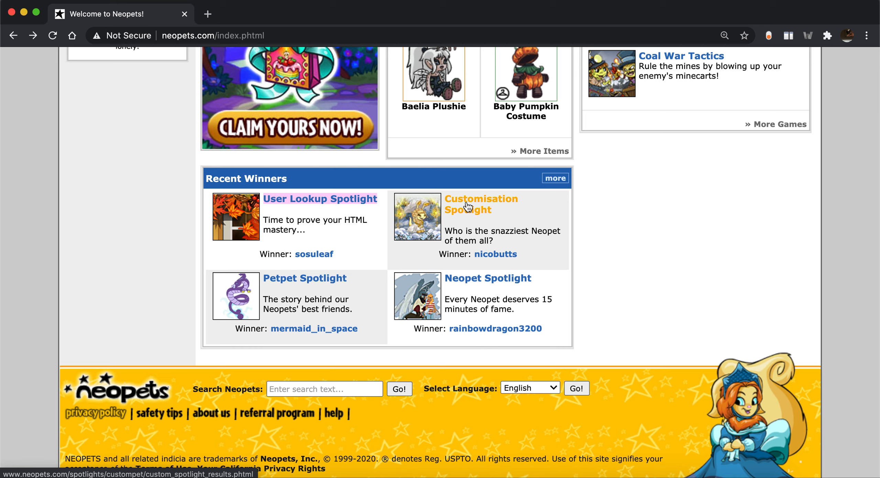
click(481, 204)
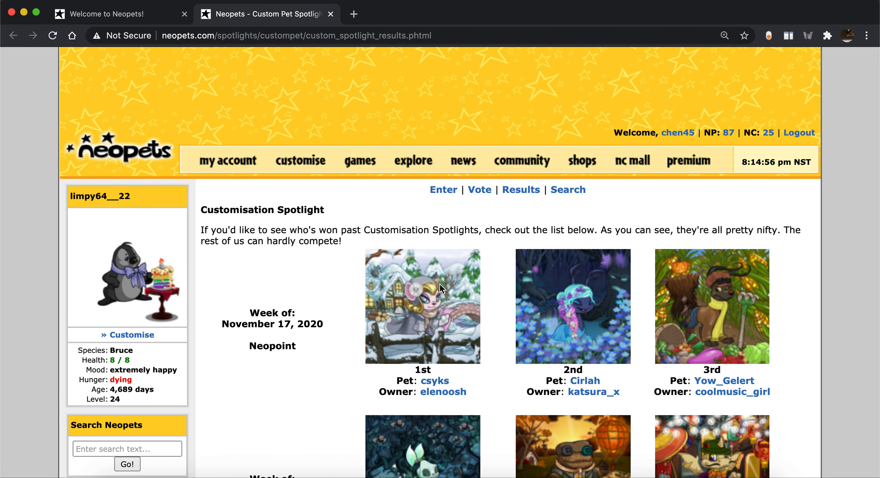
Step: Scroll through the past Custom Pet Spotlight winners, then close the results tab
scroll(down, 3)
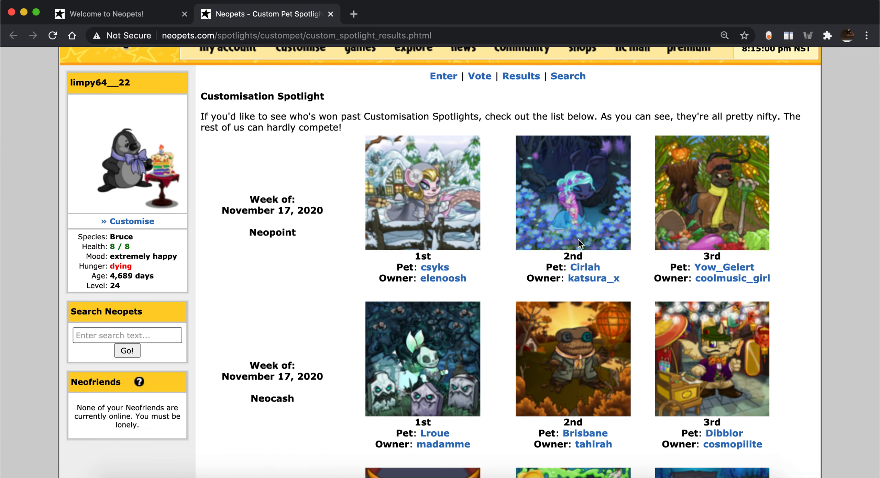
mouse_move(660, 187)
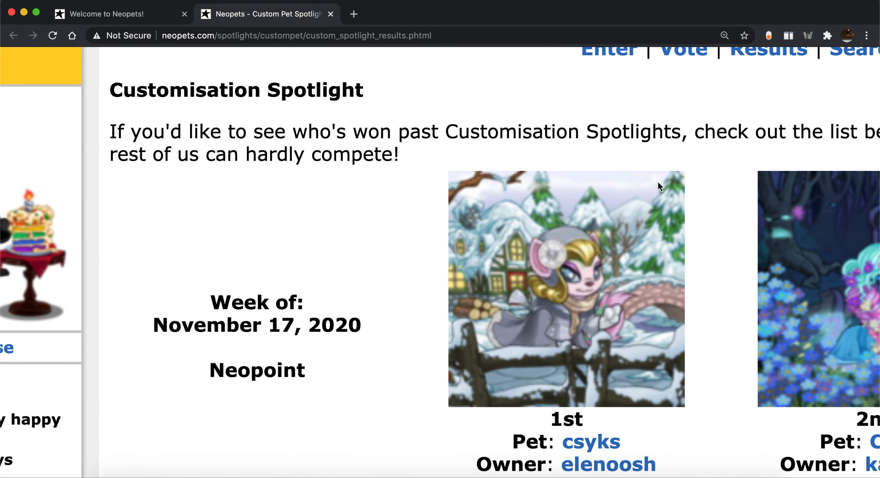
scroll(down, 3)
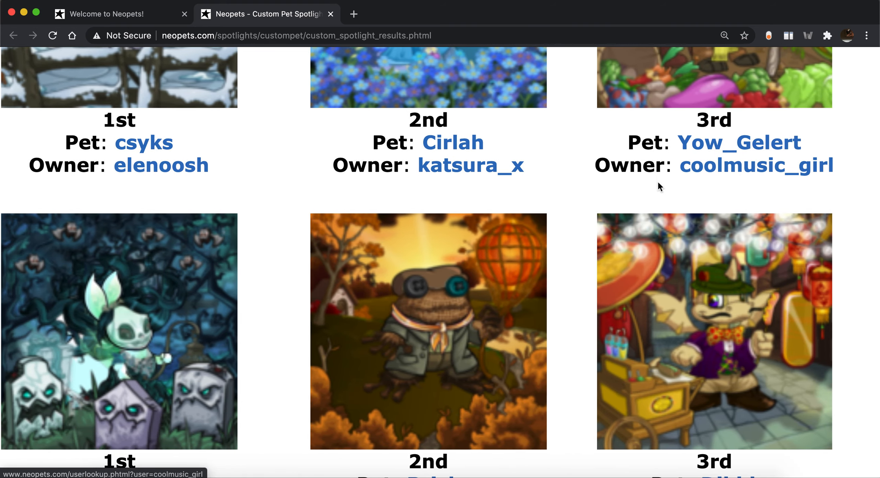
scroll(down, 3)
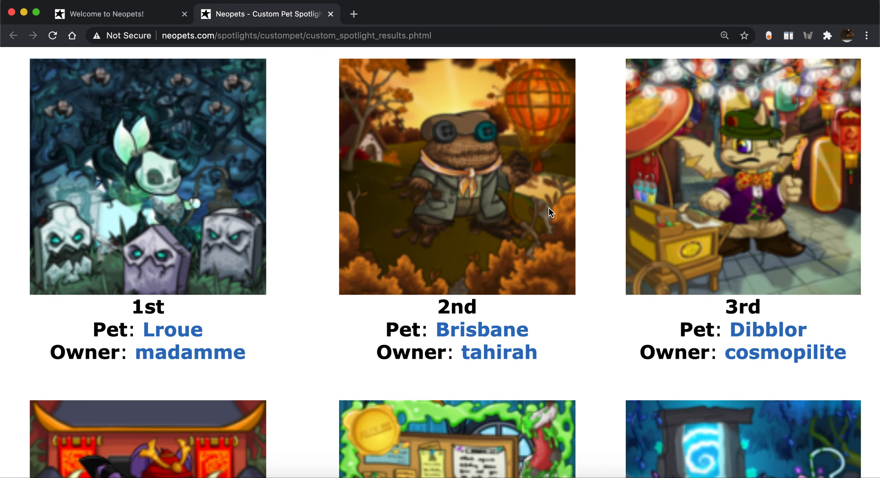
mouse_move(590, 315)
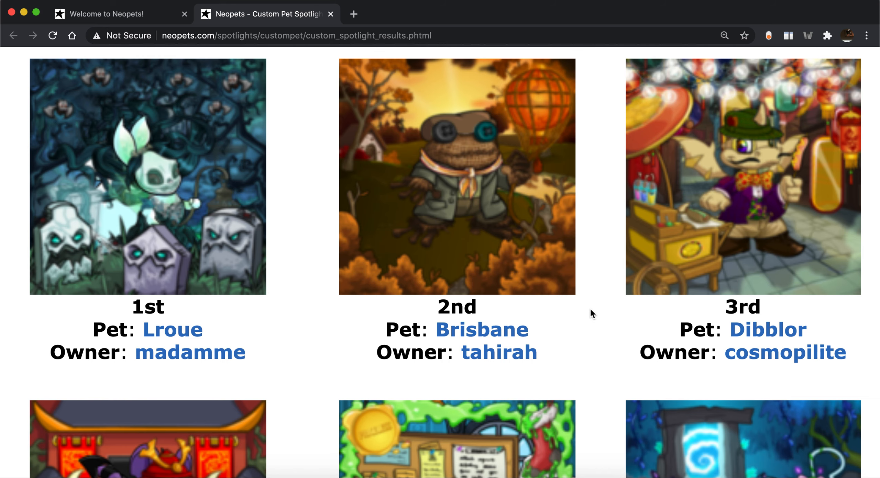
scroll(down, 3)
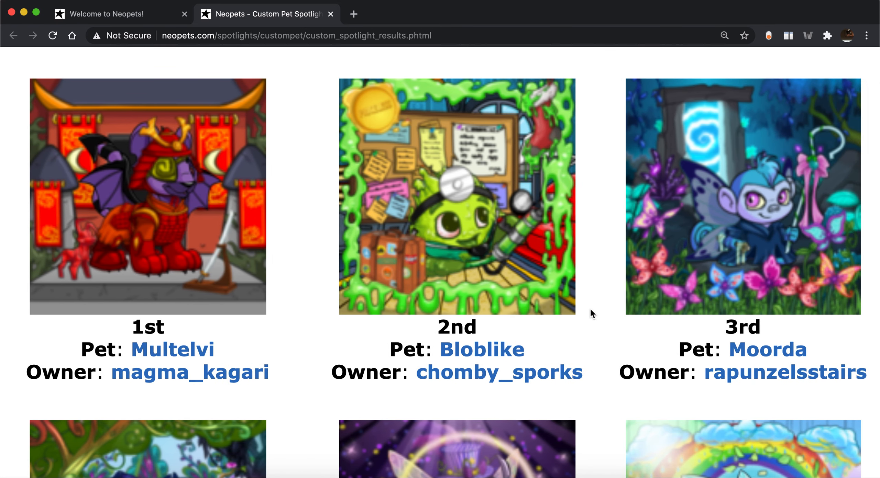
scroll(down, 3)
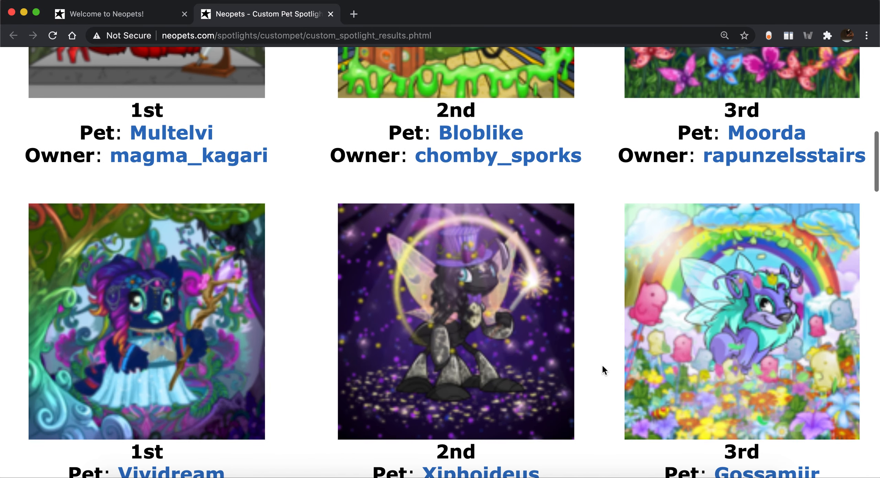
scroll(down, 3)
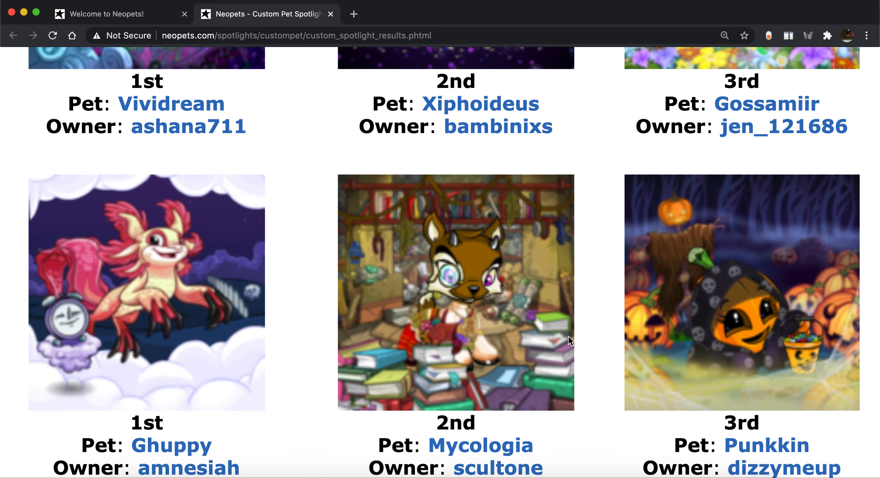
scroll(down, 3)
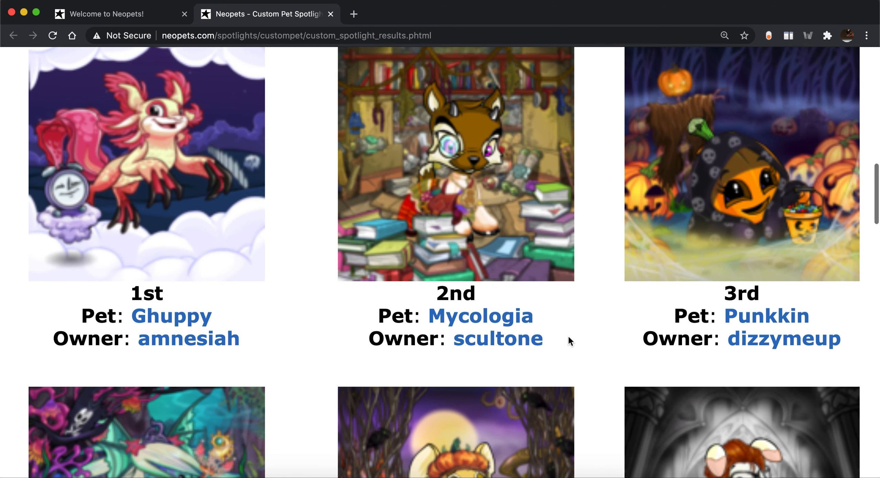
scroll(down, 3)
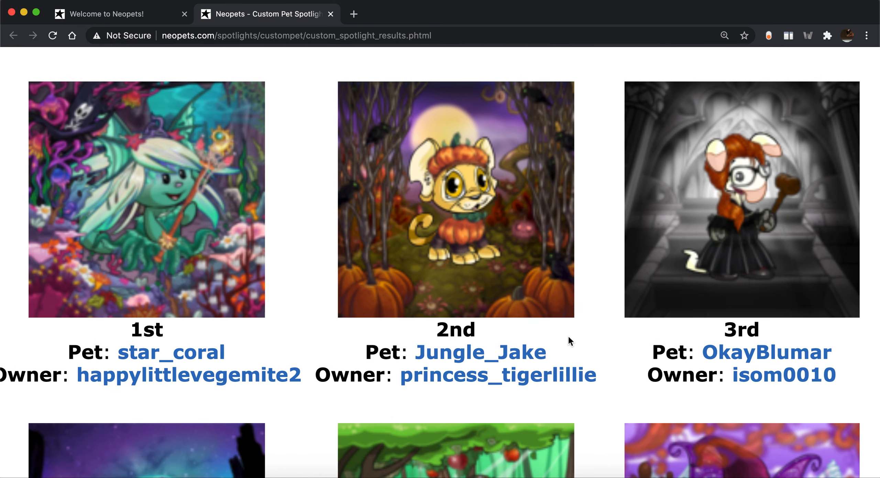
scroll(down, 3)
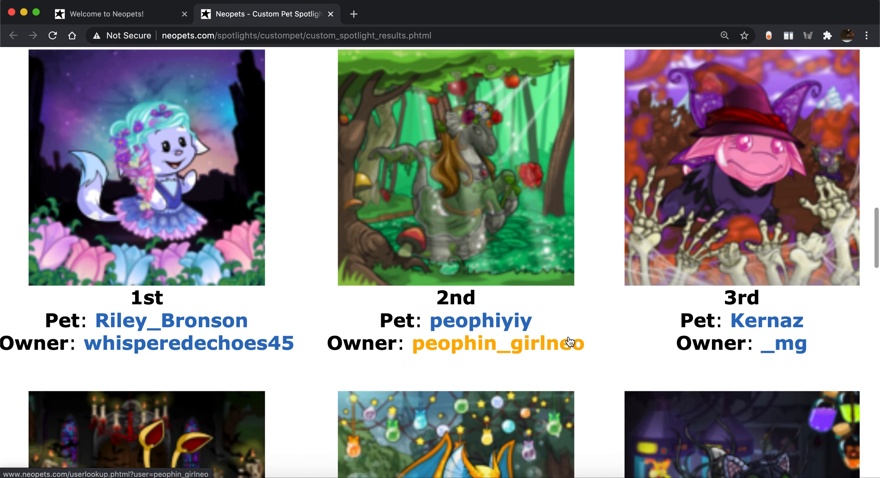
scroll(down, 3)
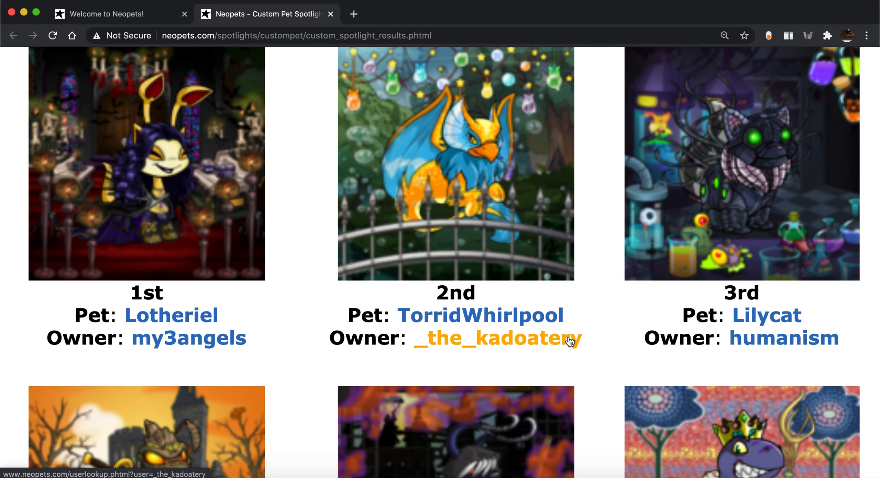
scroll(down, 3)
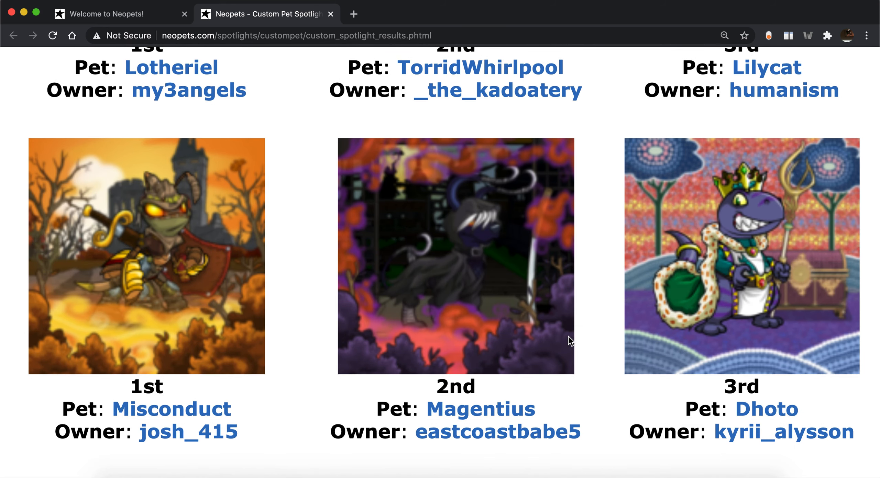
scroll(down, 3)
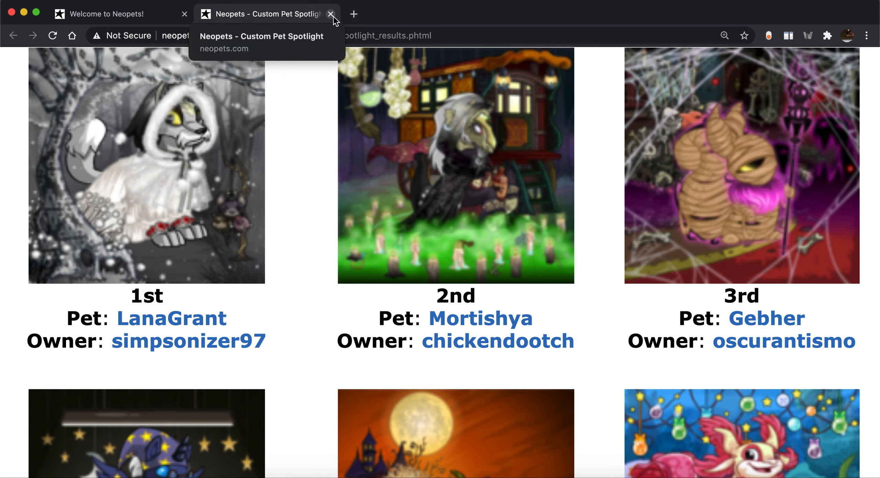
click(331, 14)
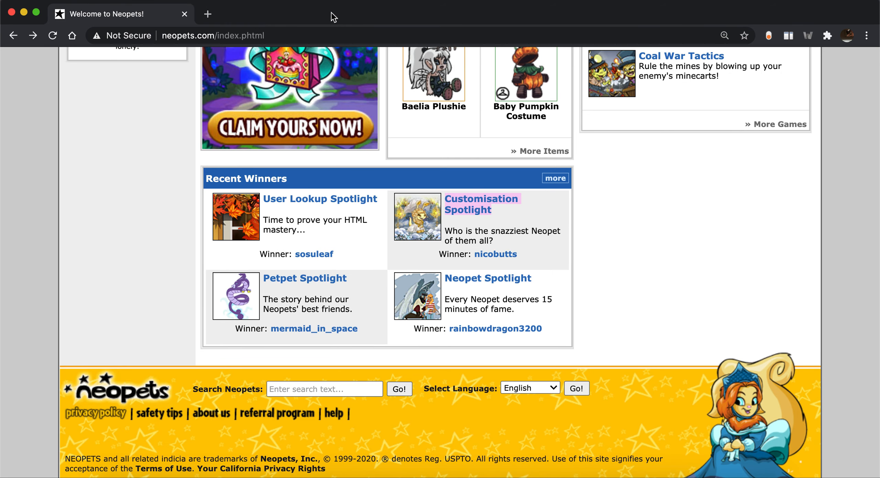
mouse_move(487, 278)
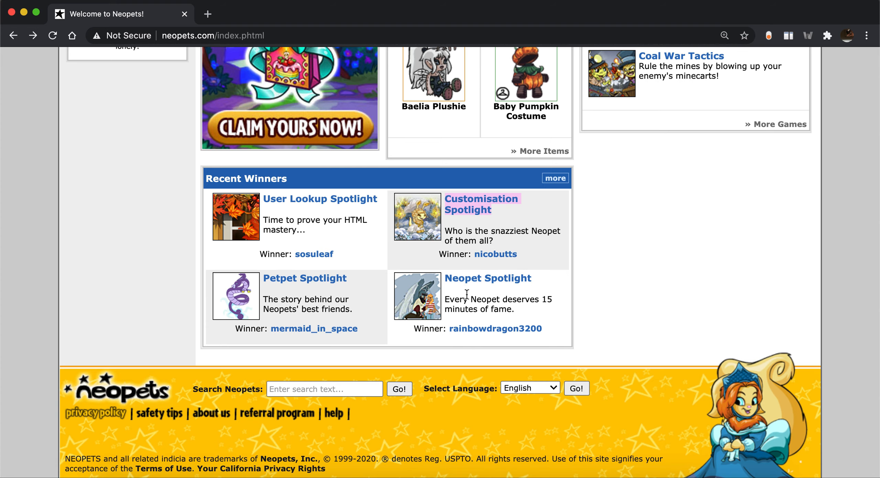
mouse_move(487, 278)
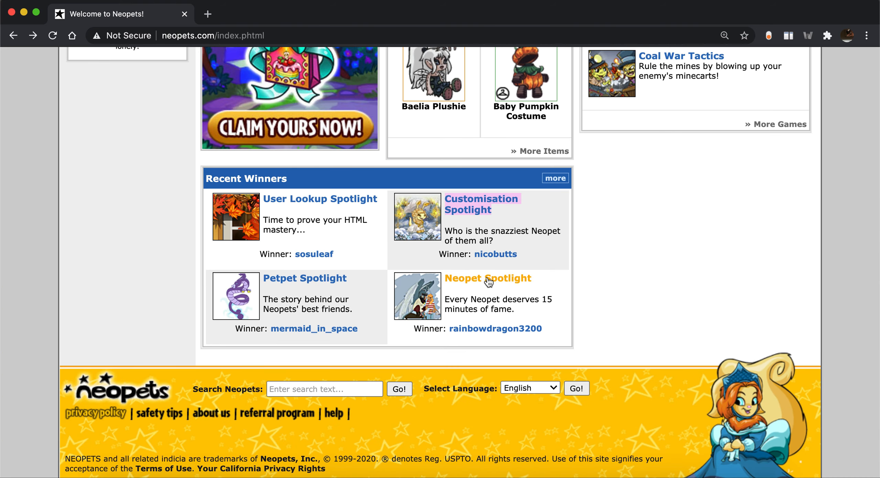
Step: Read the New Features Latest News down to the Caption Contest item, selecting the TNT announcement
click(487, 278)
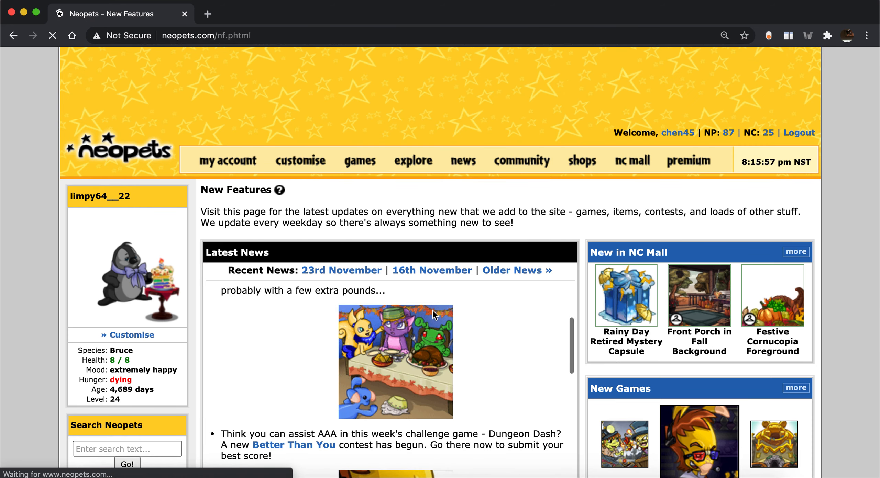
scroll(down, 3)
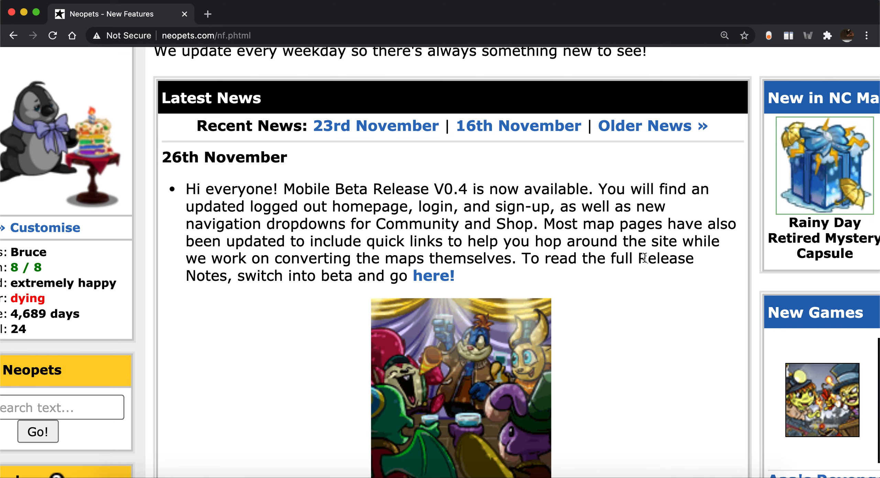
scroll(down, 3)
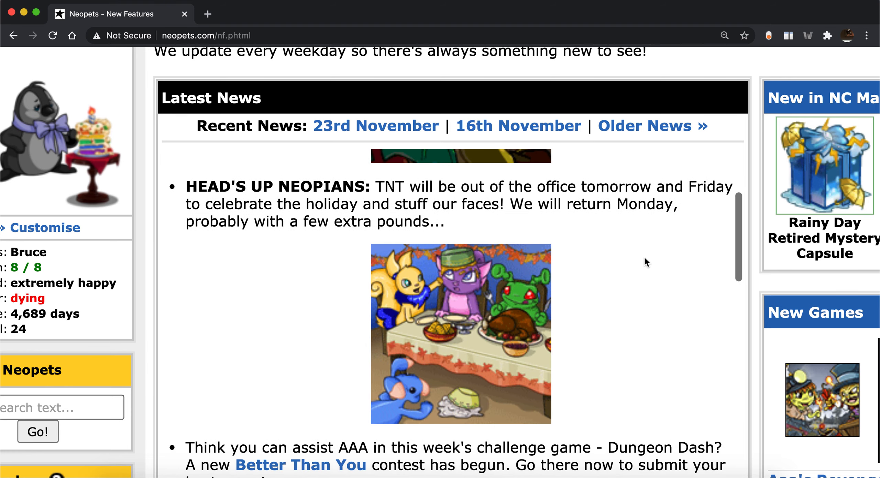
scroll(down, 3)
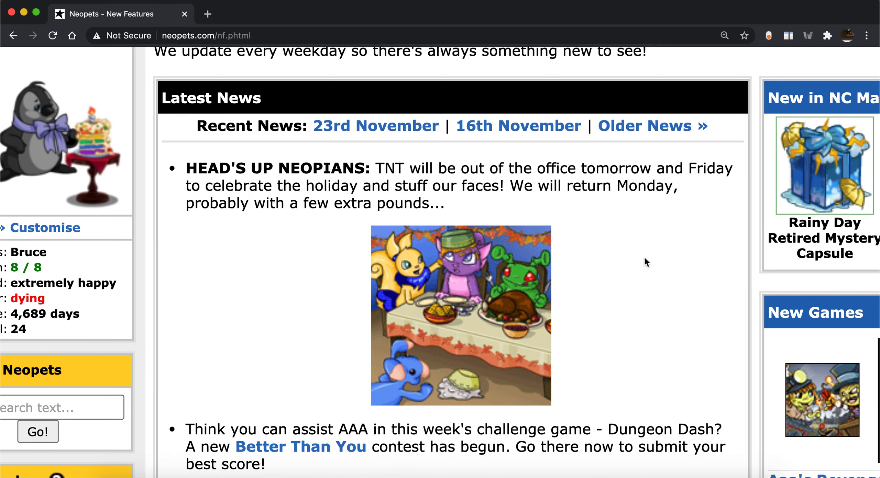
drag(374, 168, 420, 203)
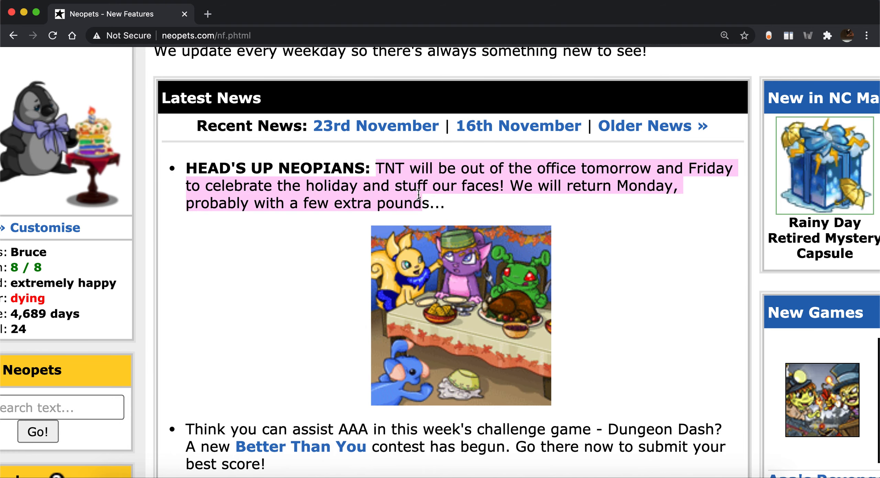
scroll(down, 3)
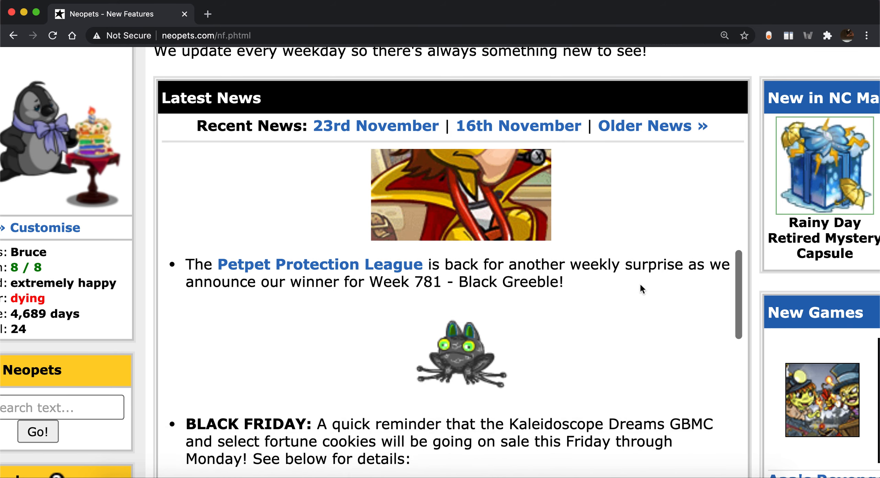
scroll(down, 3)
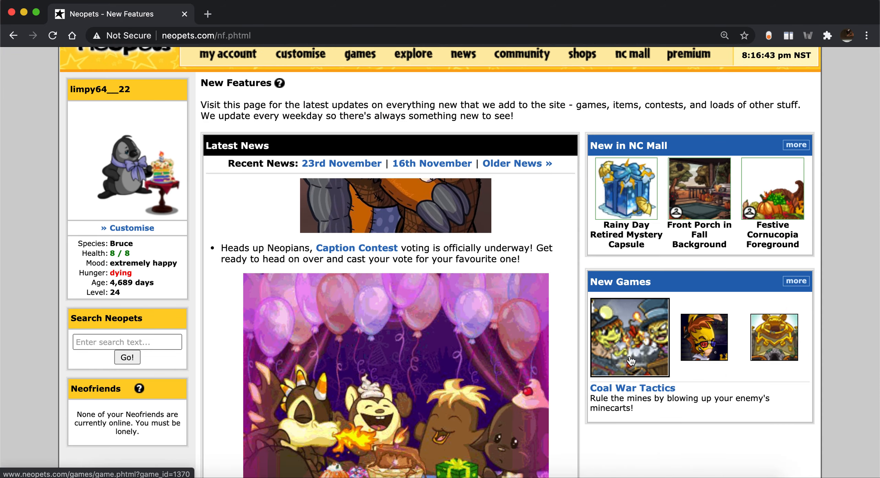
scroll(down, 3)
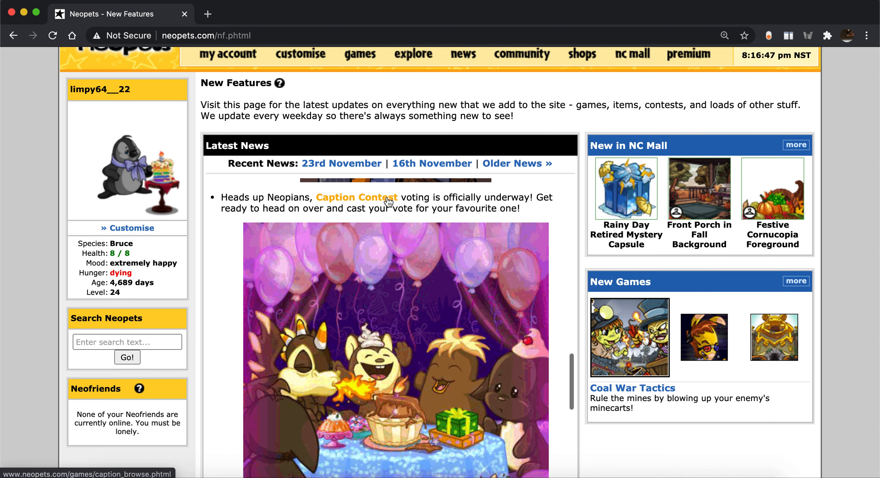
right_click(356, 197)
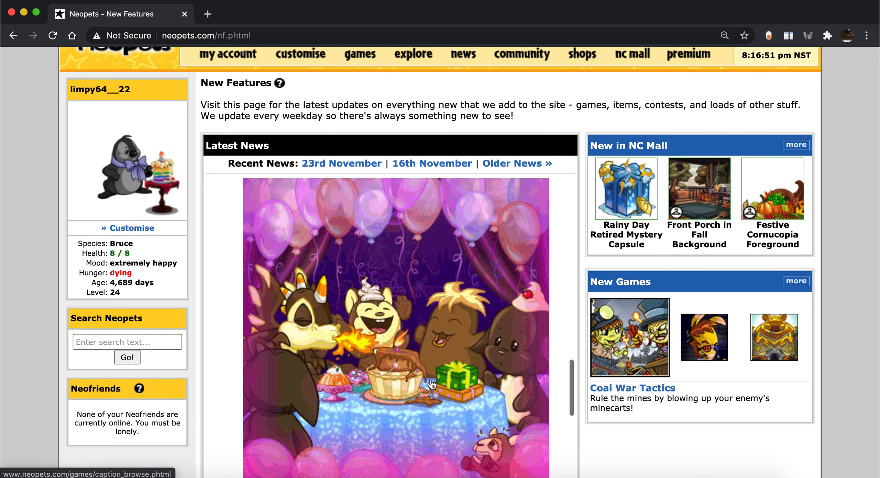
mouse_move(299, 321)
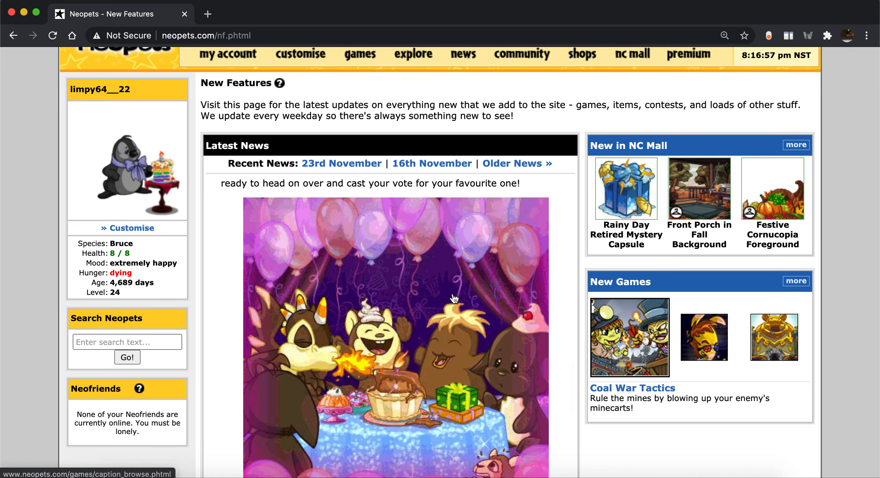
mouse_move(252, 279)
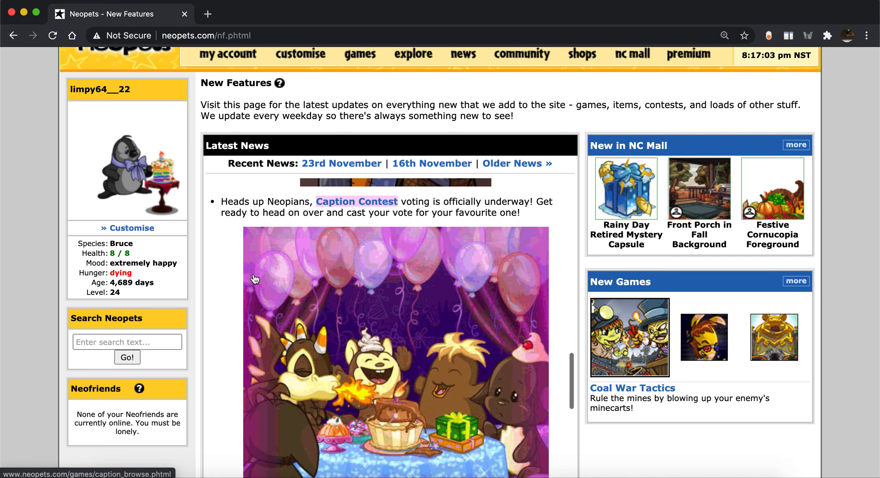
mouse_move(357, 202)
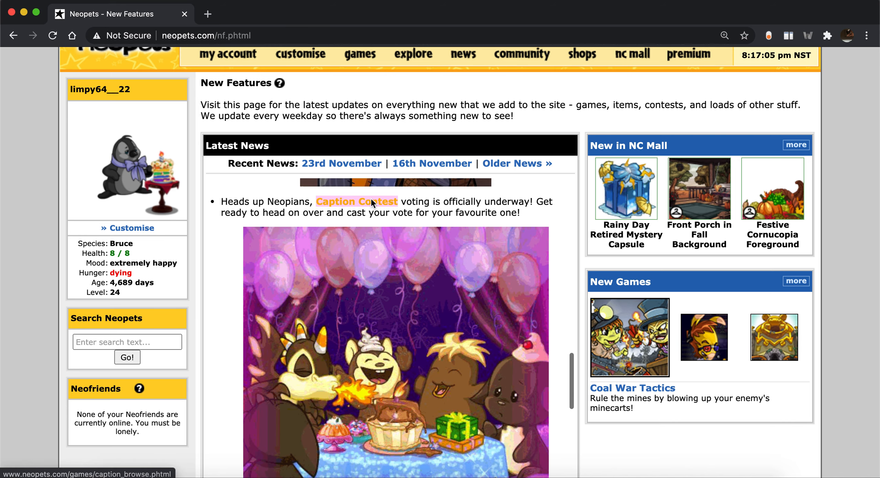
Step: Open the Caption Contest entries and scroll through the birthday party picture's captions
click(356, 202)
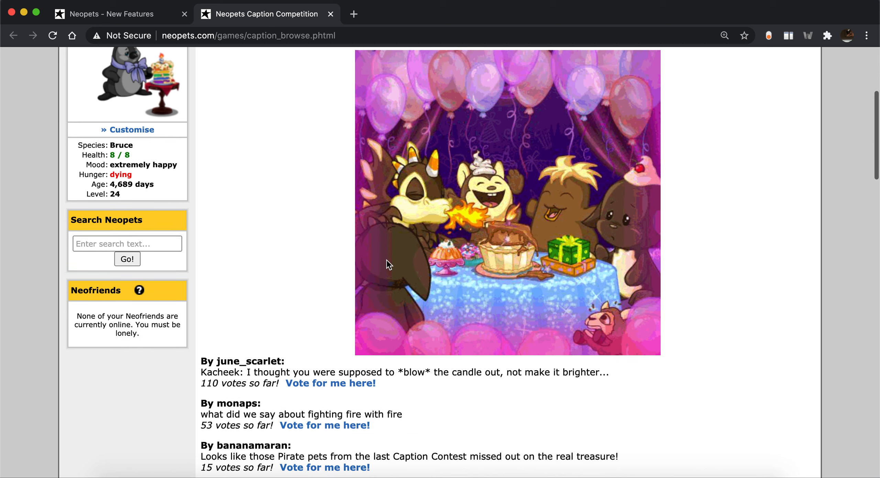
scroll(down, 3)
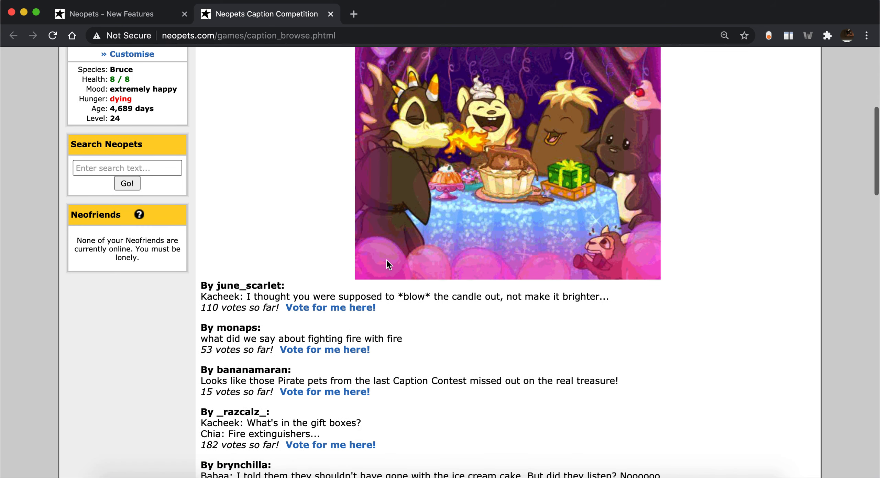
mouse_move(463, 314)
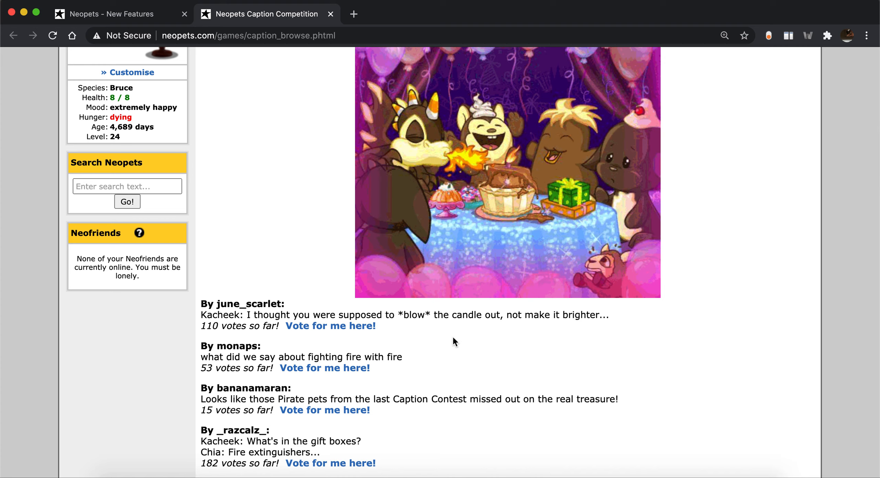
mouse_move(223, 367)
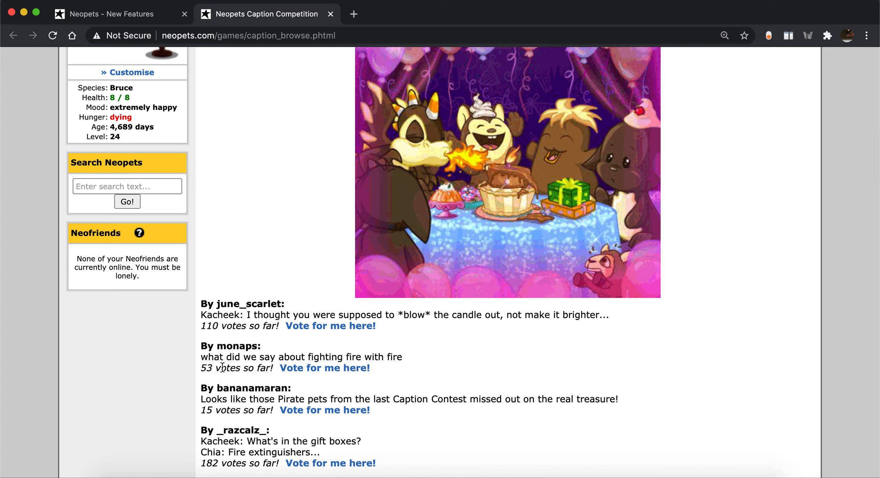
mouse_move(463, 390)
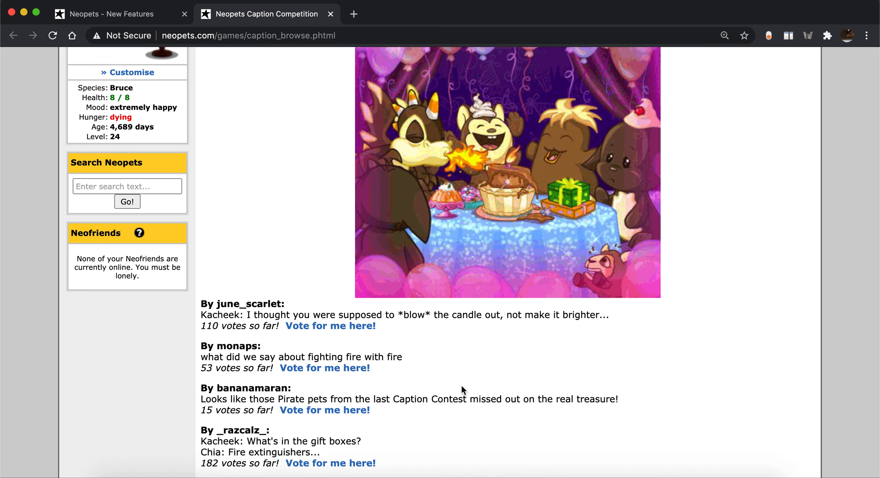
scroll(down, 3)
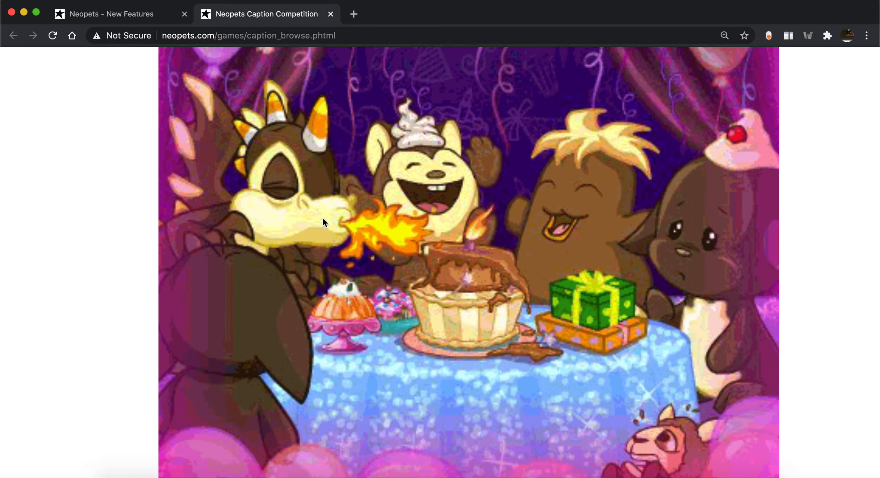
mouse_move(471, 245)
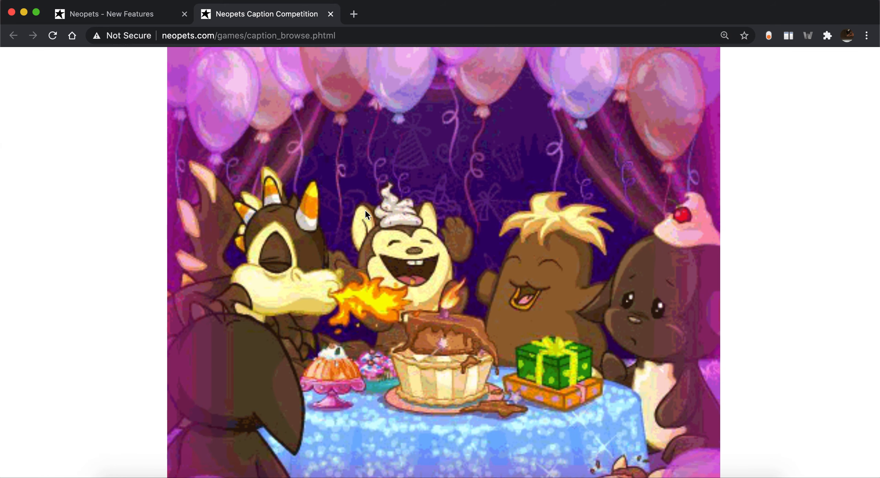
mouse_move(442, 302)
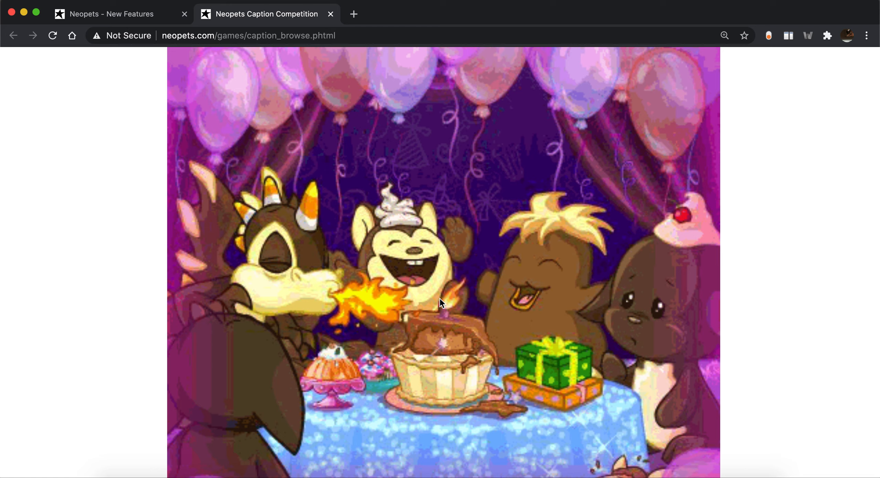
scroll(down, 3)
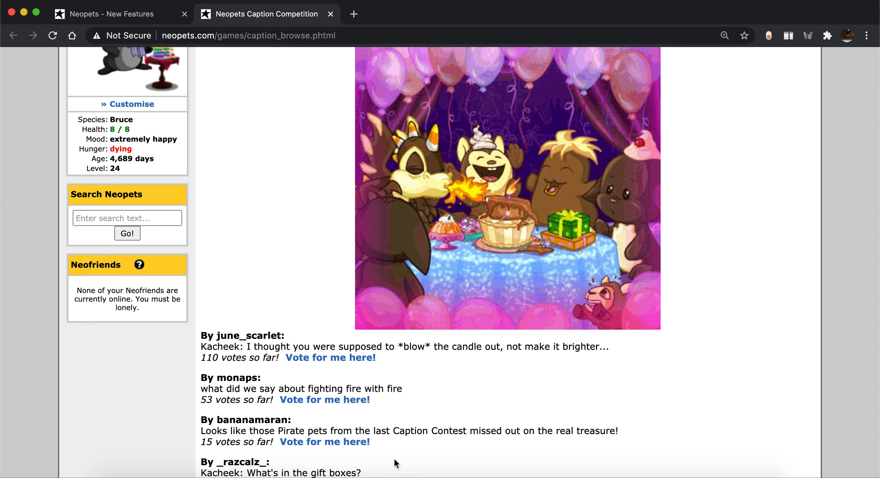
mouse_move(648, 188)
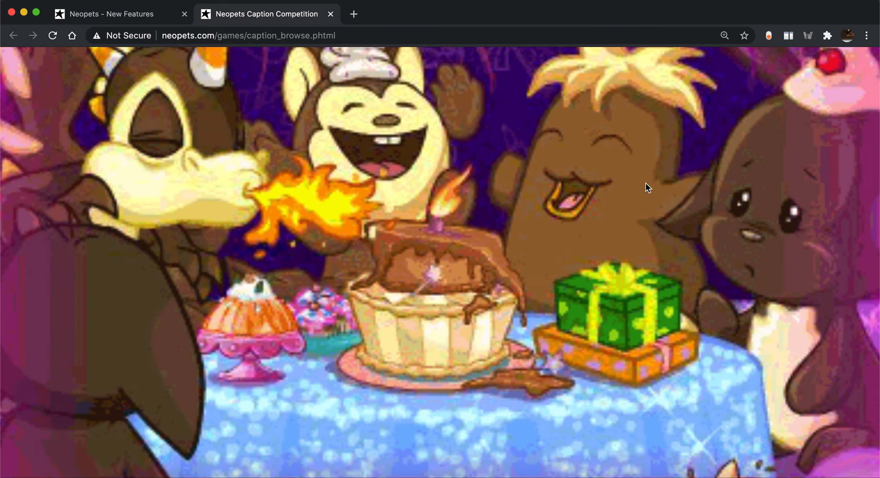
scroll(down, 3)
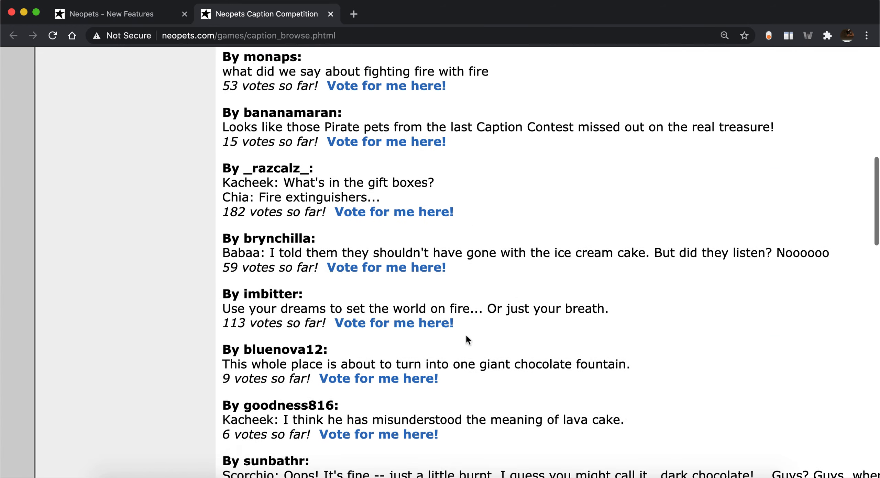
scroll(down, 3)
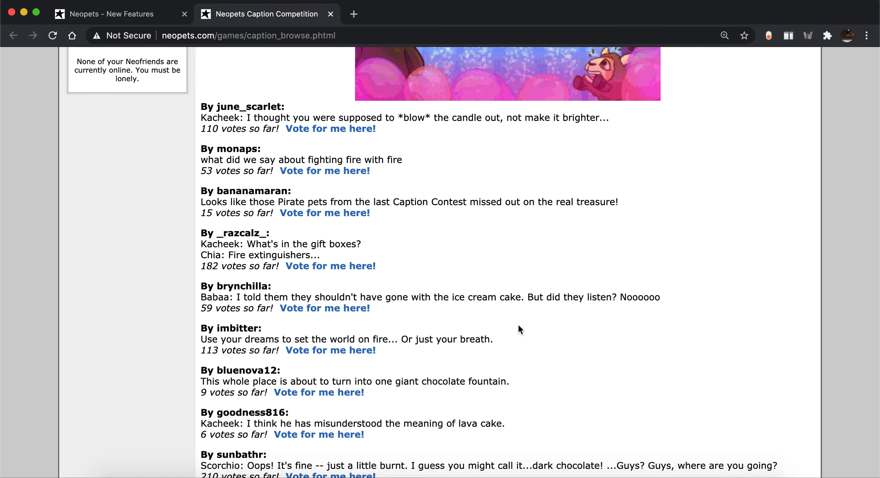
scroll(down, 3)
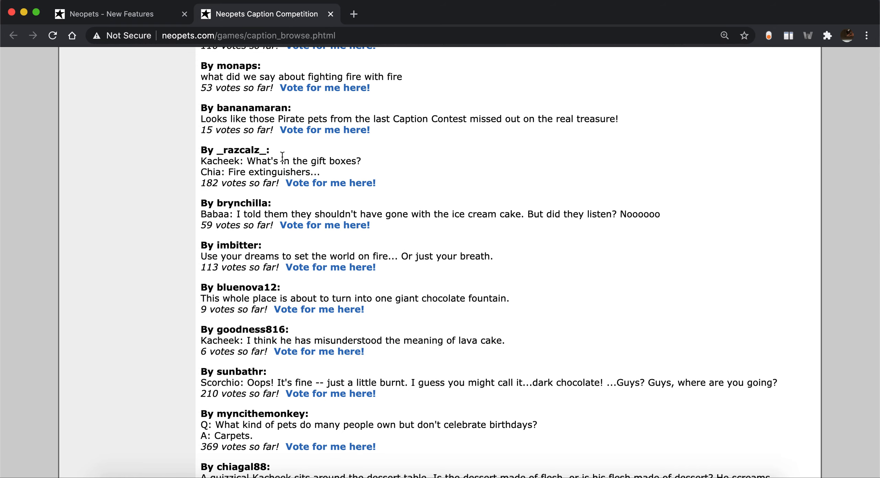
scroll(up, 3)
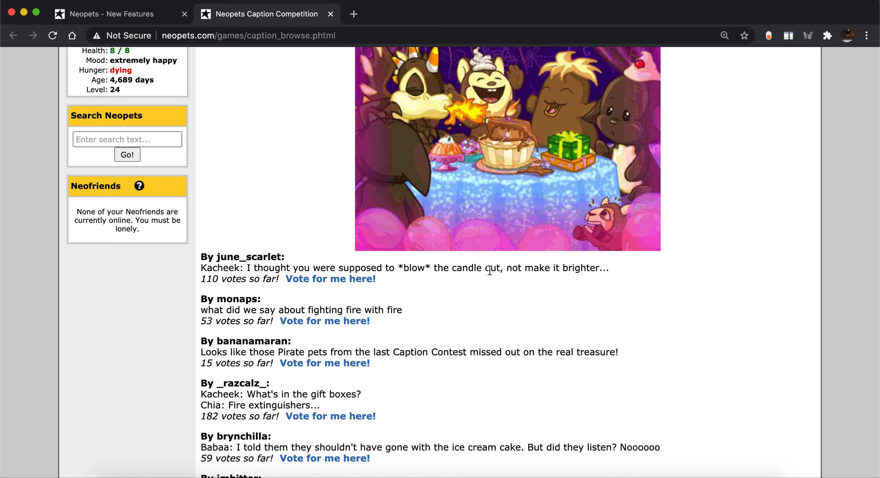
scroll(down, 3)
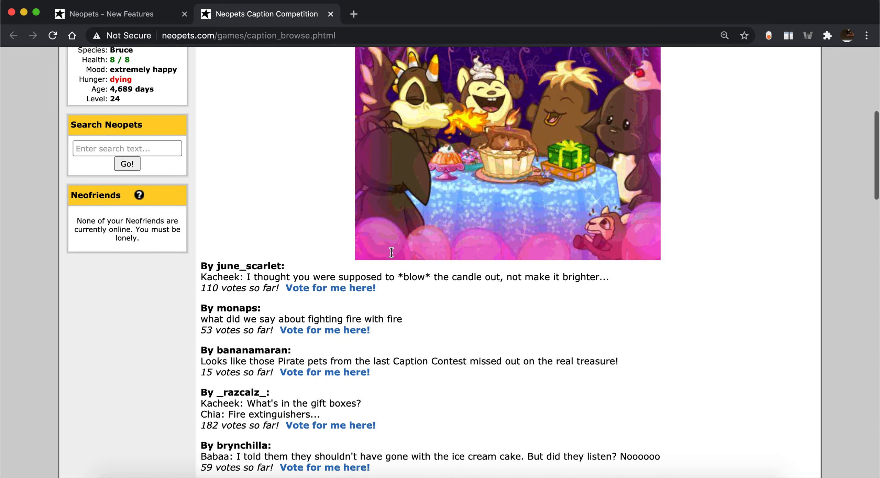
scroll(down, 3)
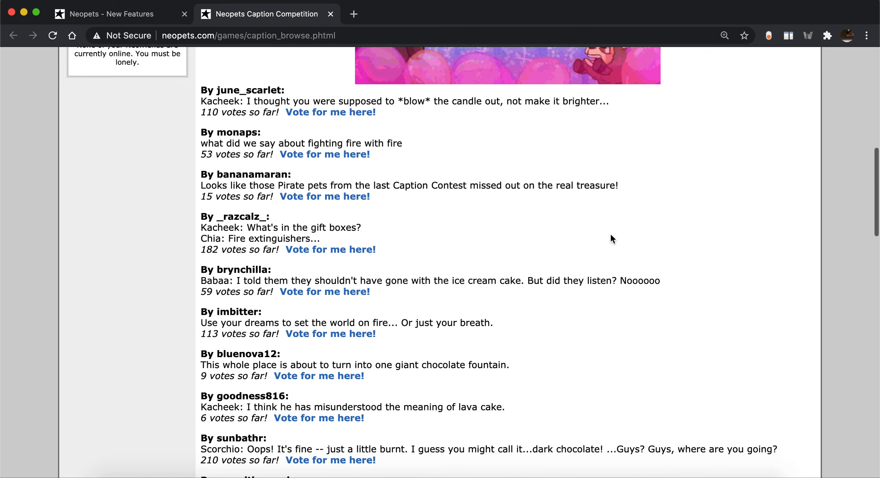
mouse_move(507, 309)
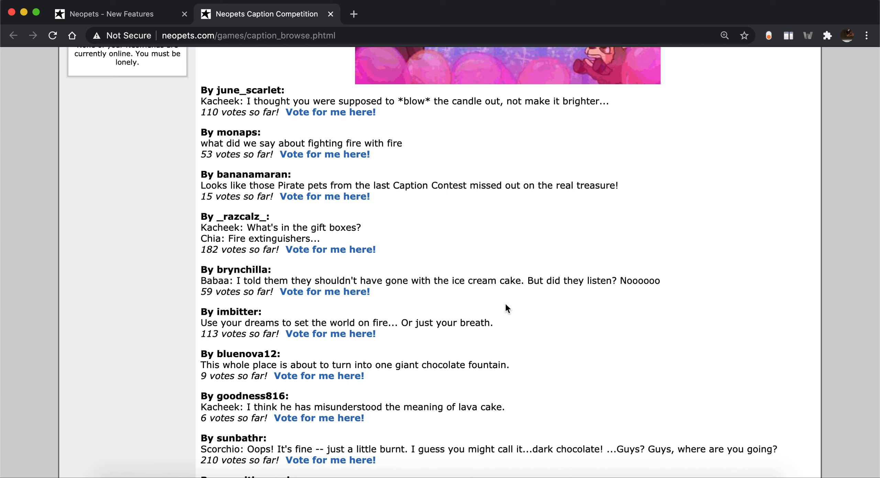
scroll(down, 3)
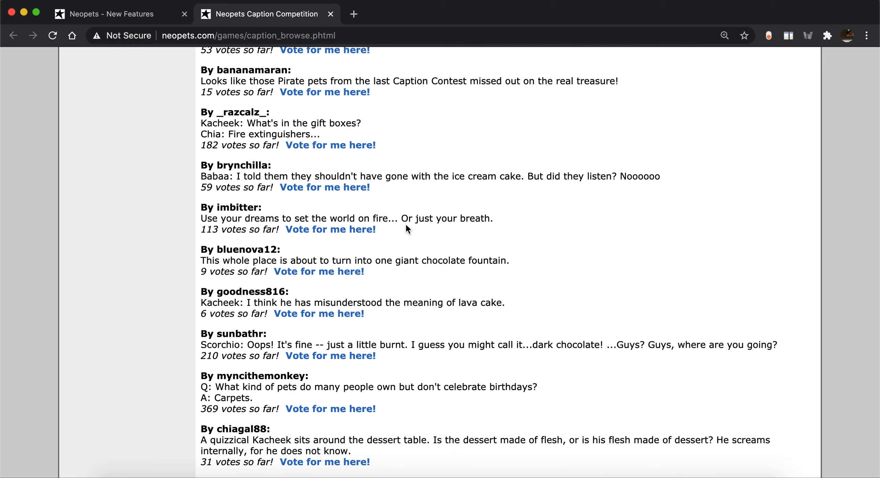
mouse_move(520, 250)
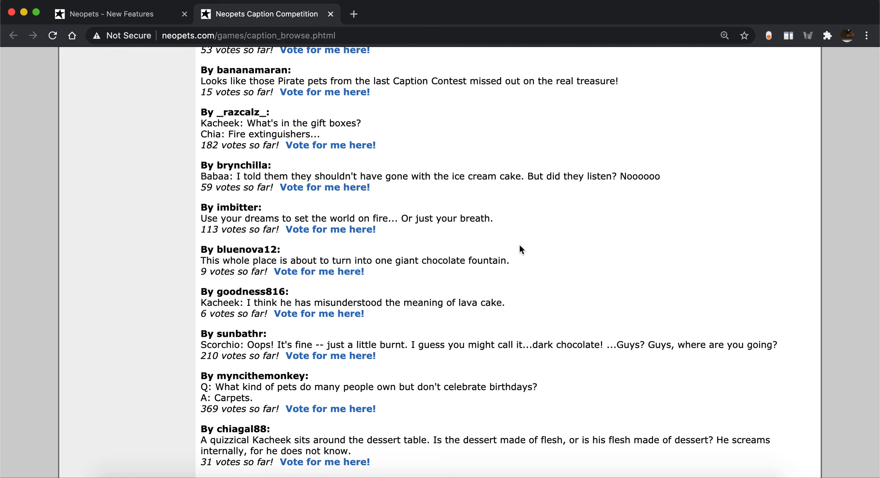
scroll(down, 3)
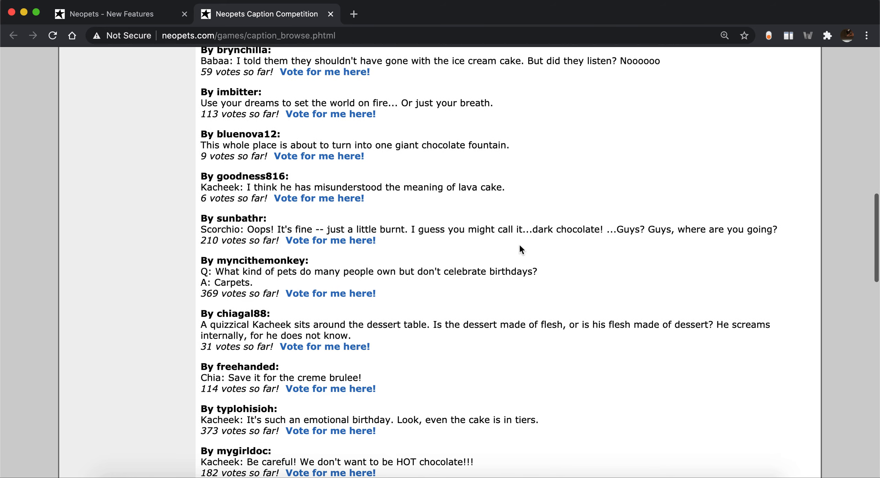
scroll(down, 3)
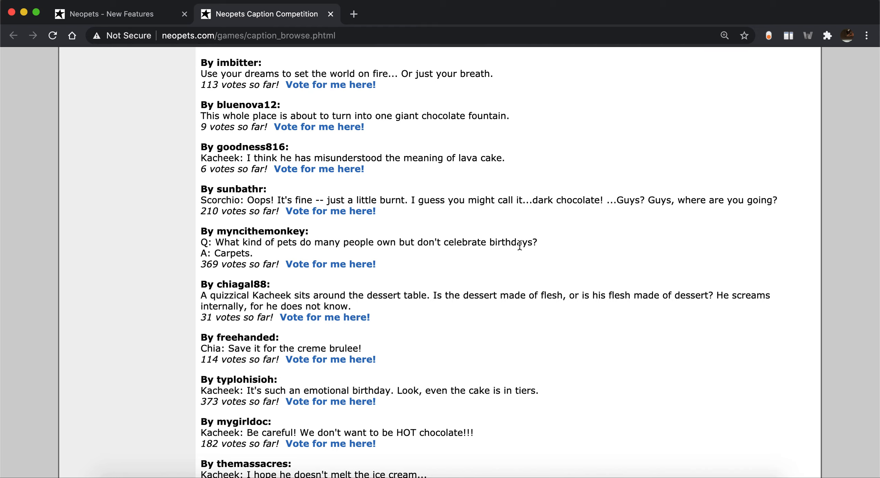
mouse_move(526, 322)
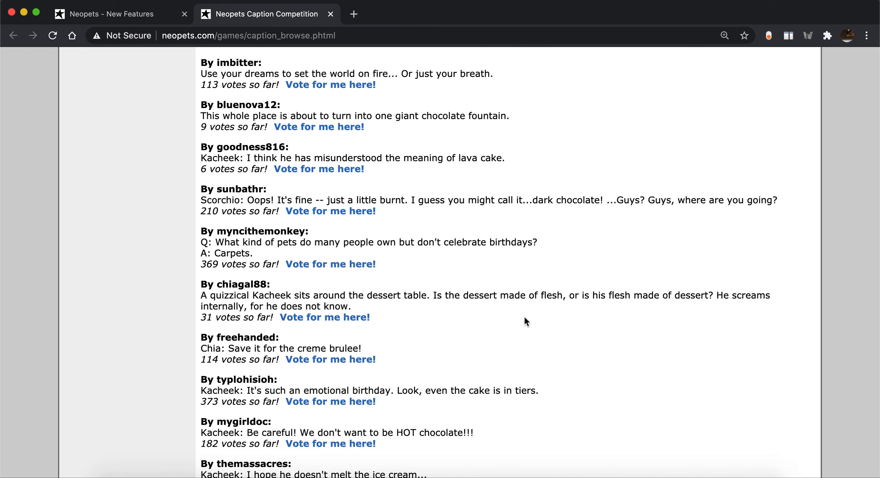
scroll(down, 3)
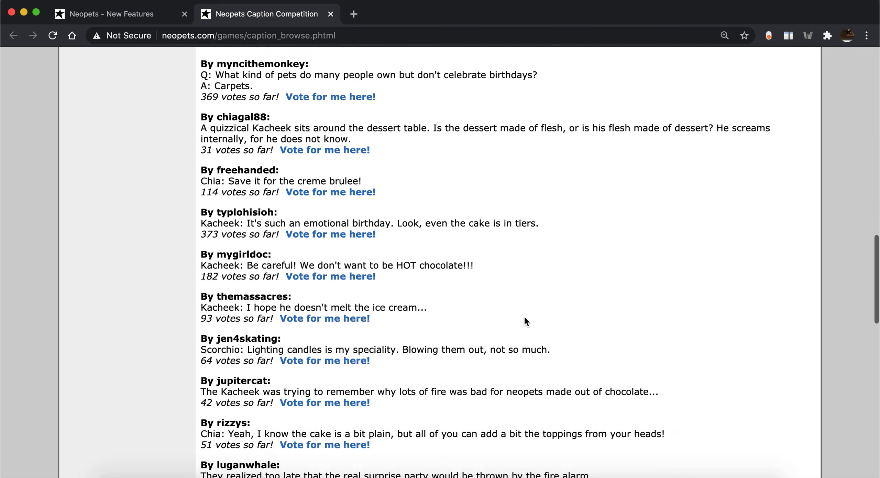
scroll(down, 3)
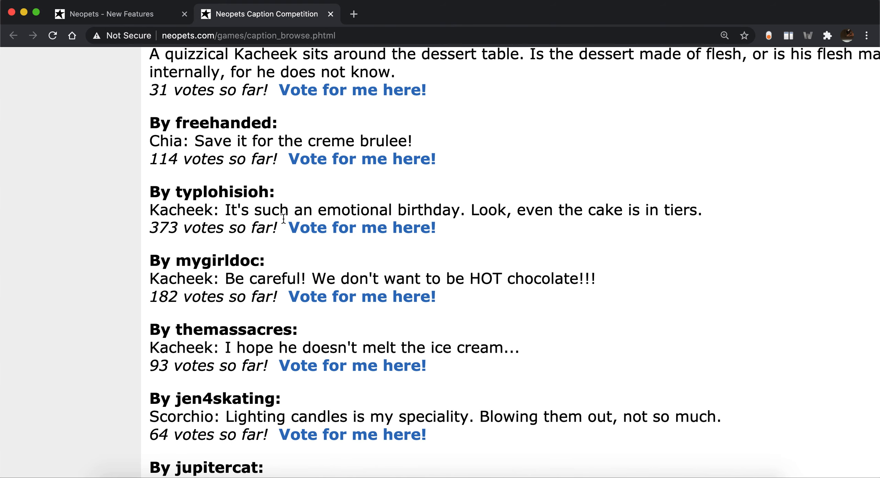
mouse_move(500, 213)
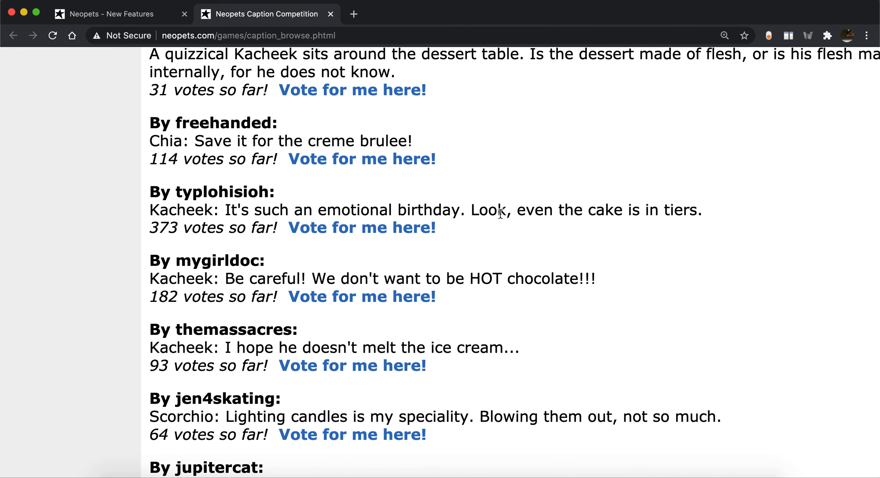
scroll(down, 3)
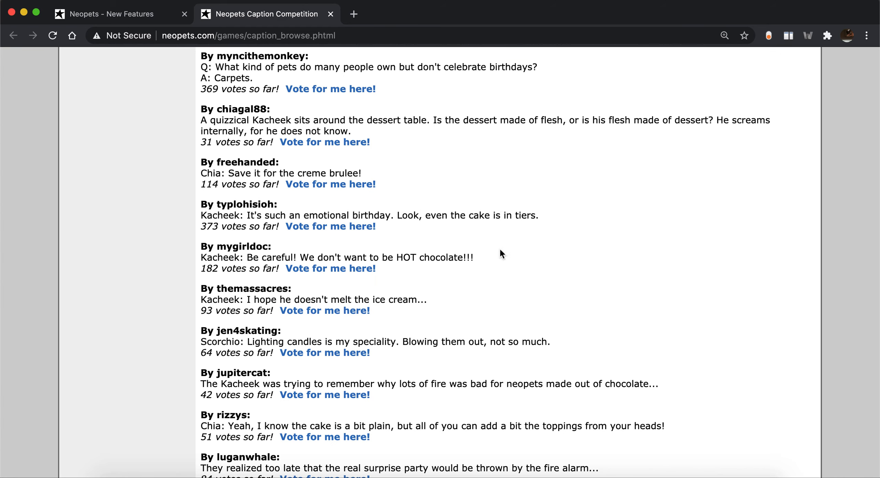
scroll(up, 3)
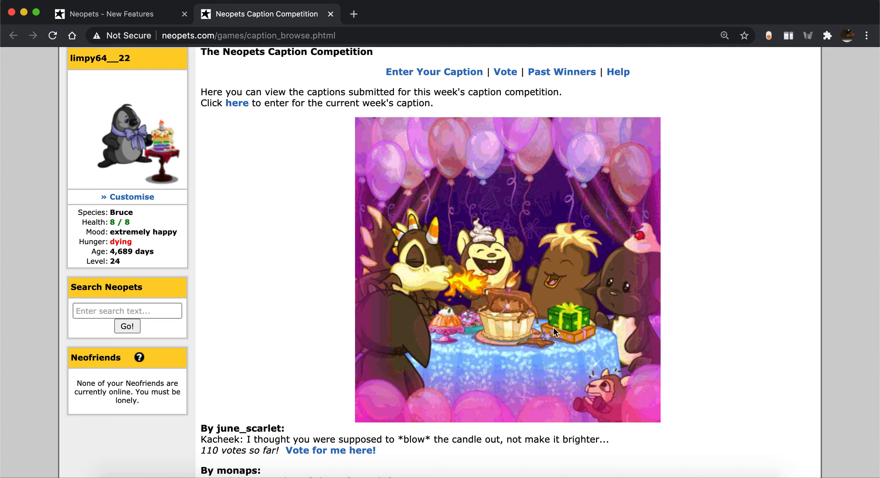
scroll(down, 3)
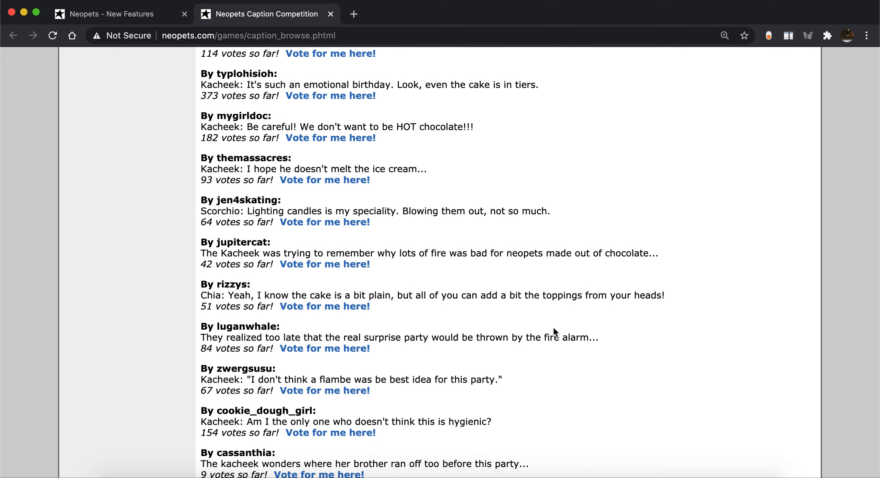
scroll(down, 3)
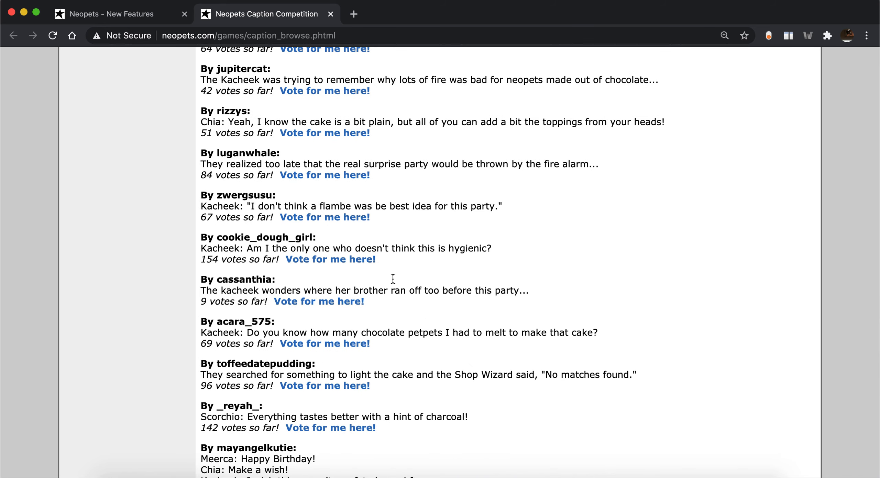
scroll(down, 3)
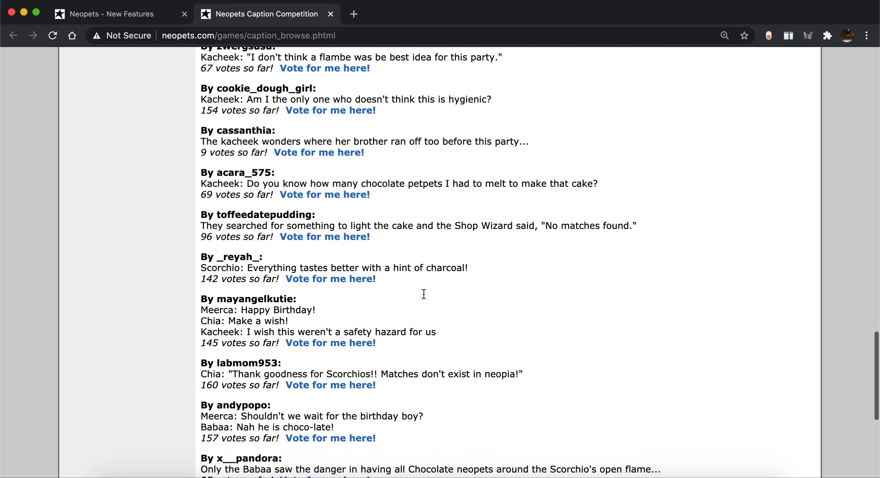
mouse_move(468, 359)
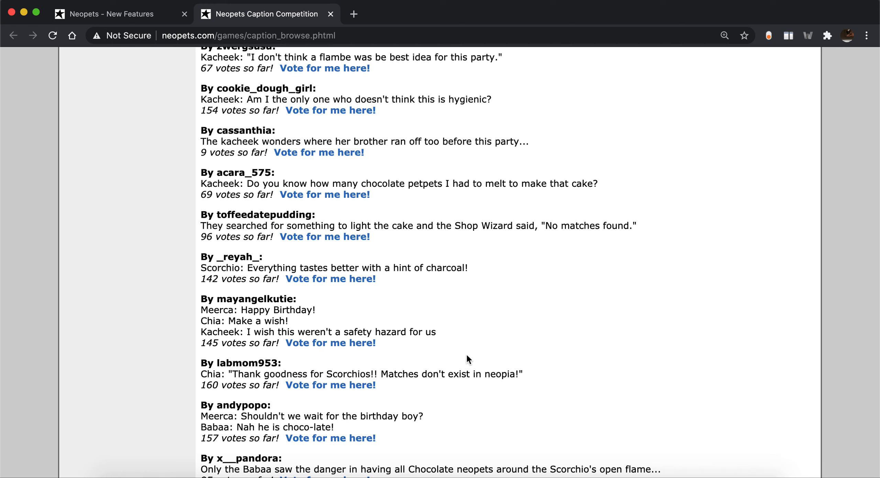
scroll(down, 3)
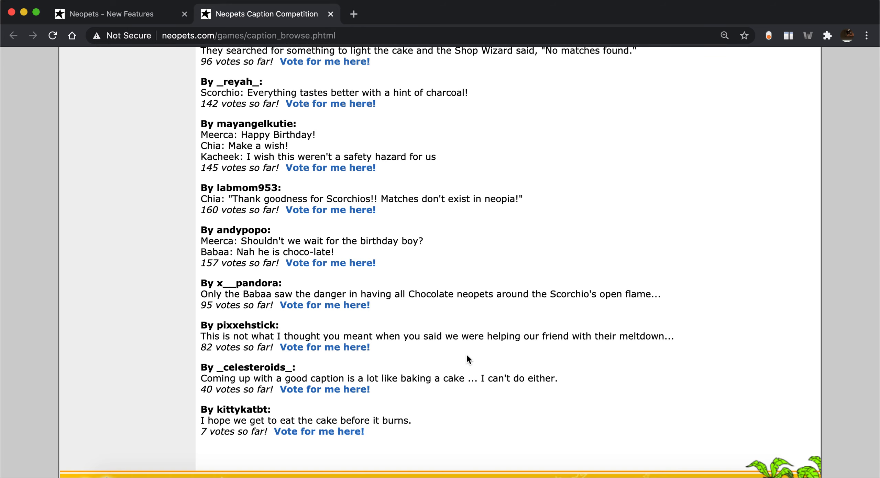
scroll(up, 3)
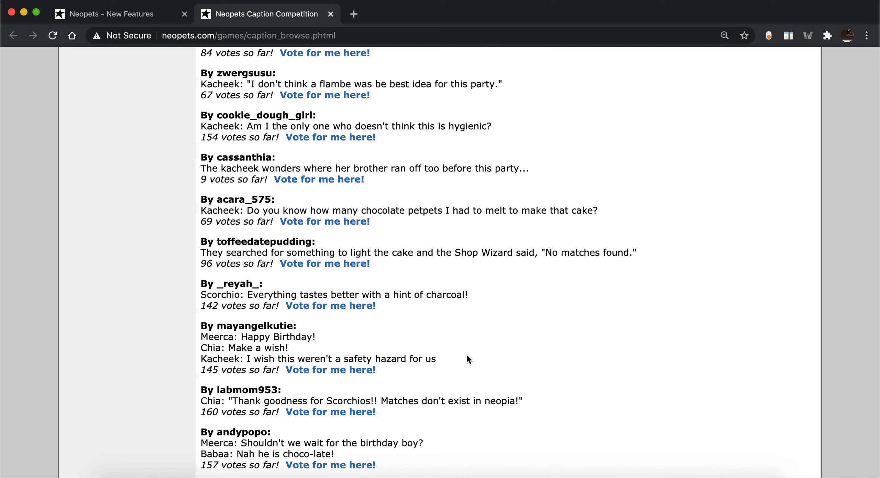
scroll(up, 3)
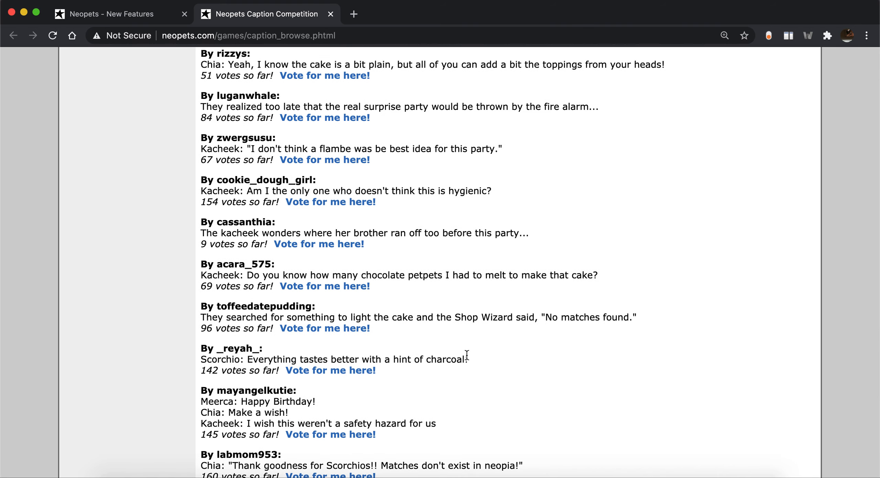
scroll(down, 3)
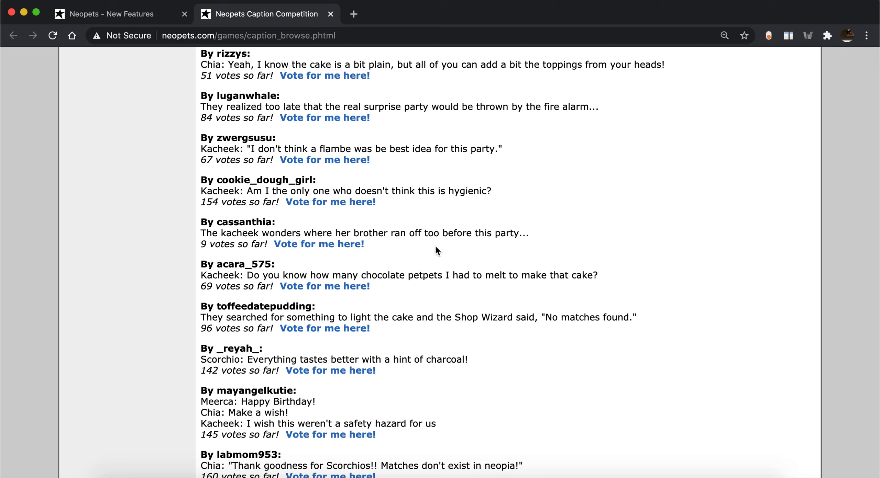
mouse_move(360, 292)
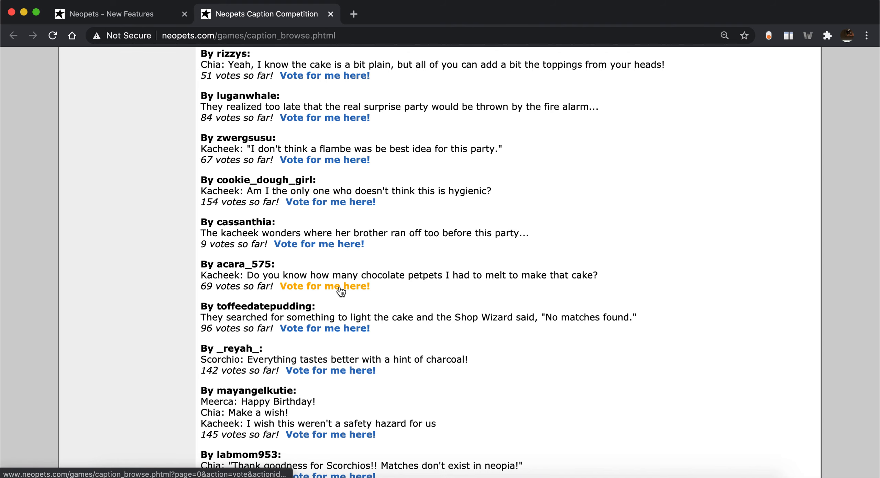
scroll(down, 3)
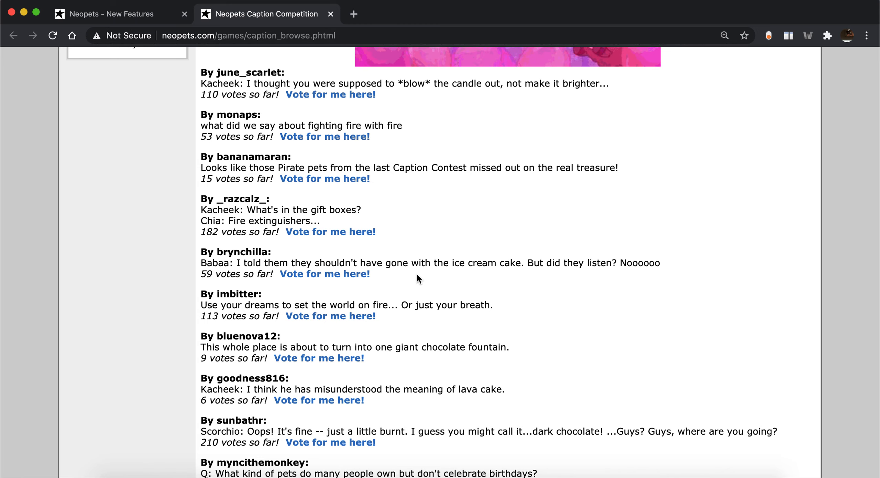
scroll(down, 3)
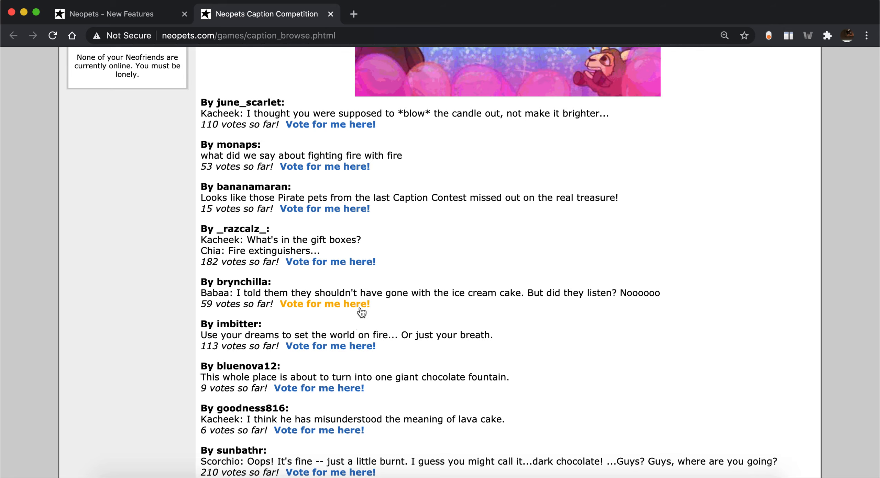
click(324, 304)
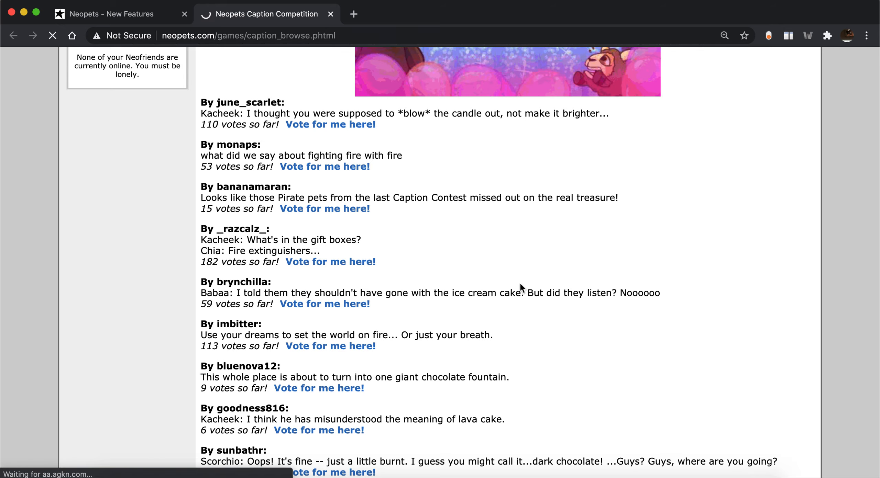
click(324, 303)
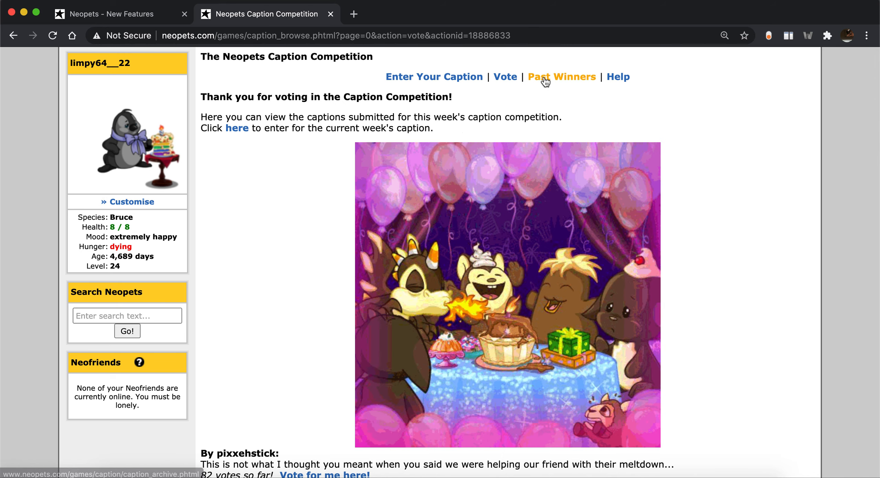
Step: Open the Caption Contest Past Winners archive and jump to page 1
click(561, 77)
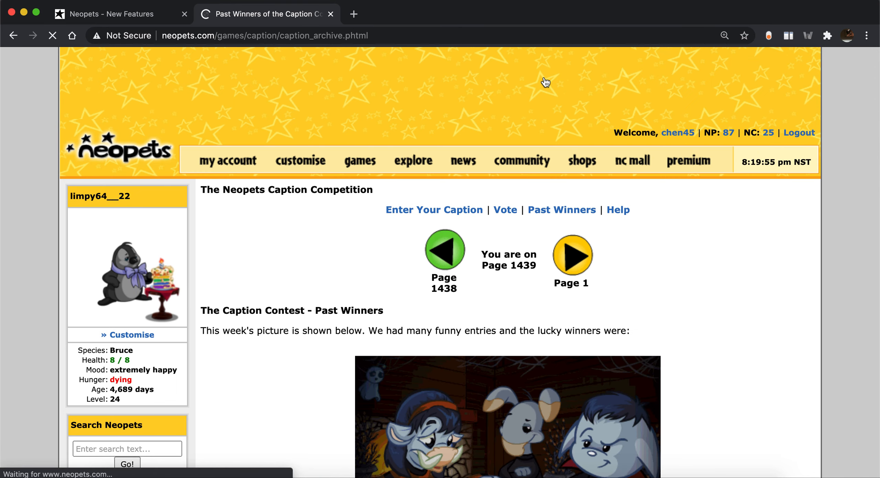
scroll(down, 3)
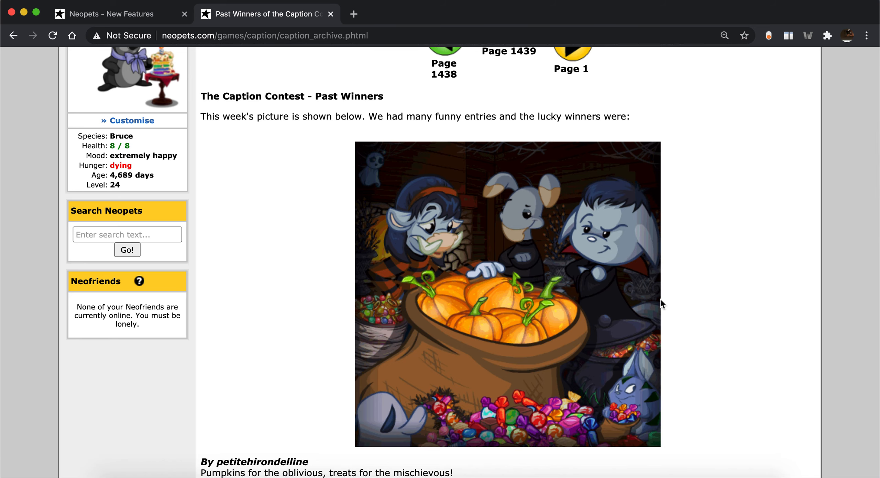
click(572, 140)
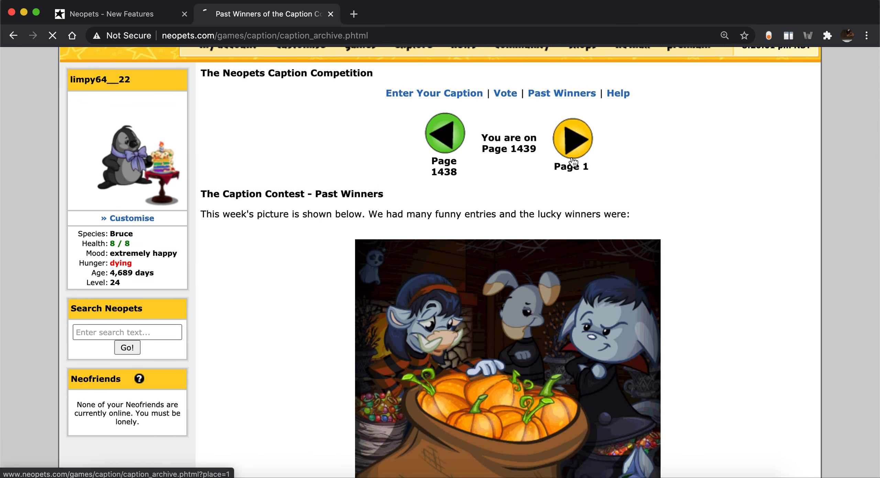
click(572, 138)
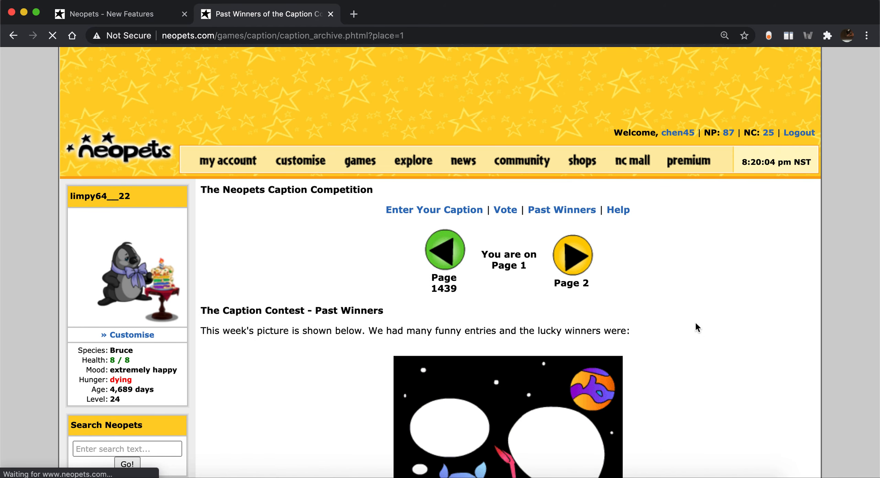
Step: Scroll through page 1's Lupe and Aisha chocolate winning captions
scroll(down, 3)
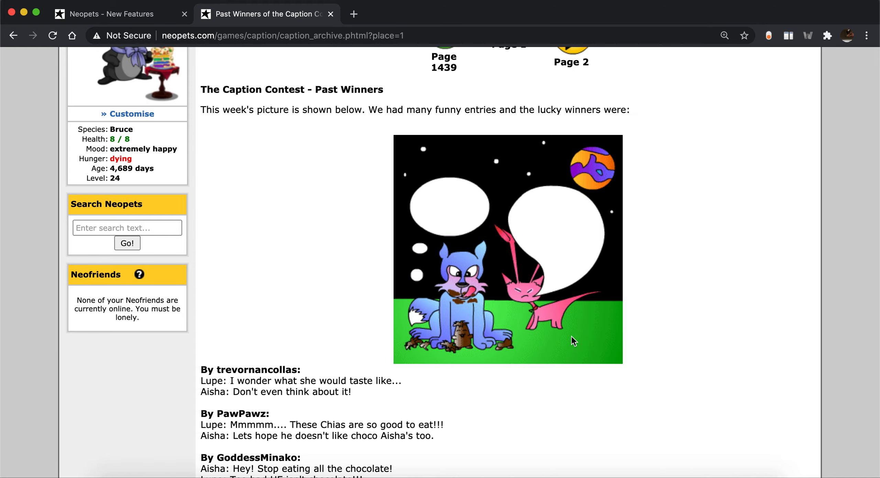
scroll(down, 3)
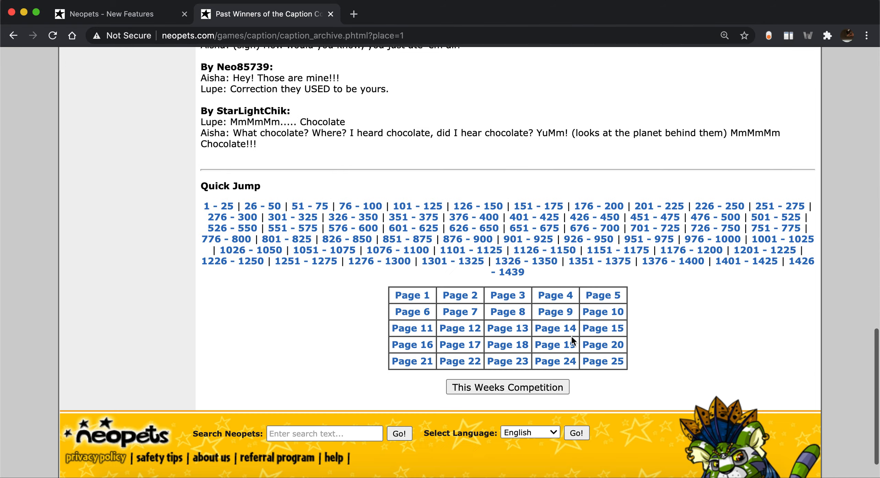
scroll(up, 3)
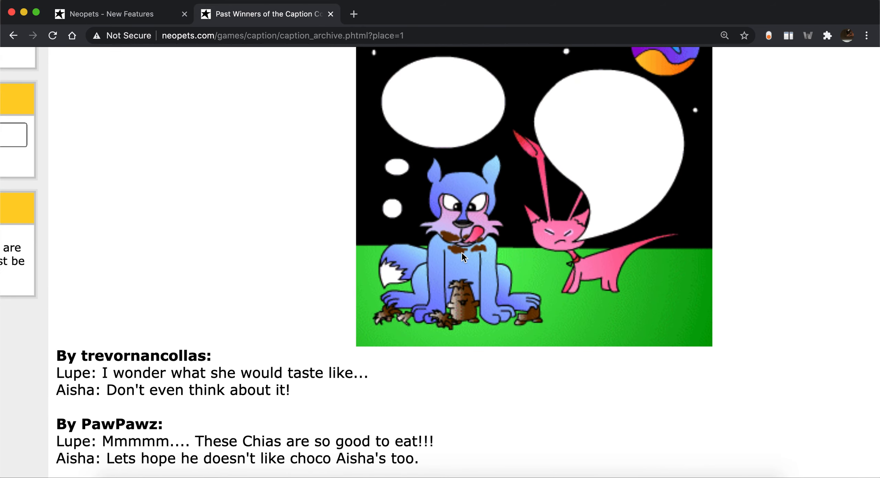
scroll(down, 3)
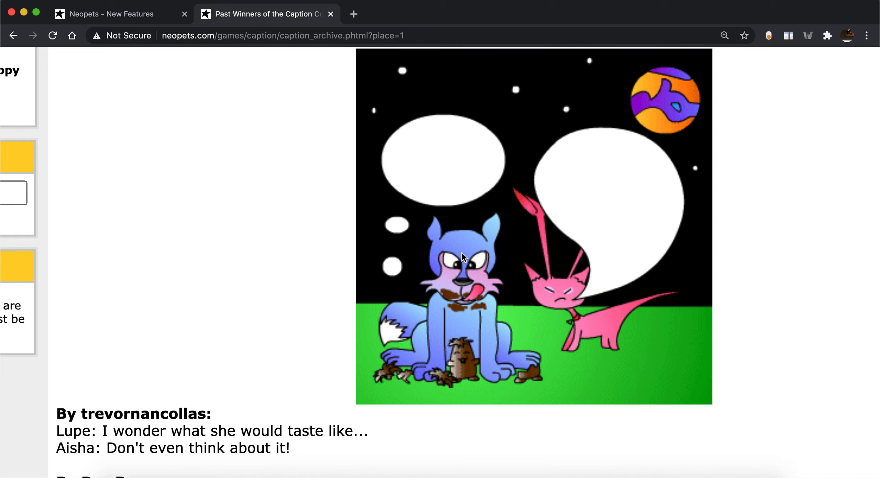
scroll(down, 3)
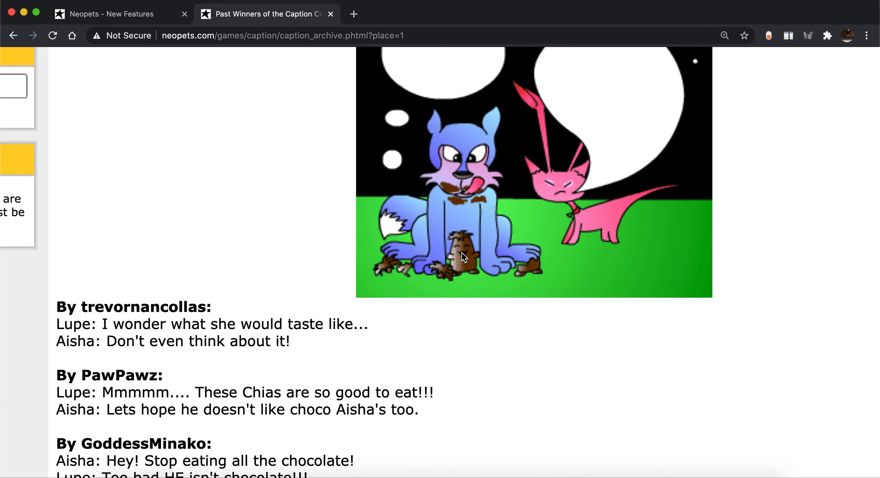
scroll(down, 3)
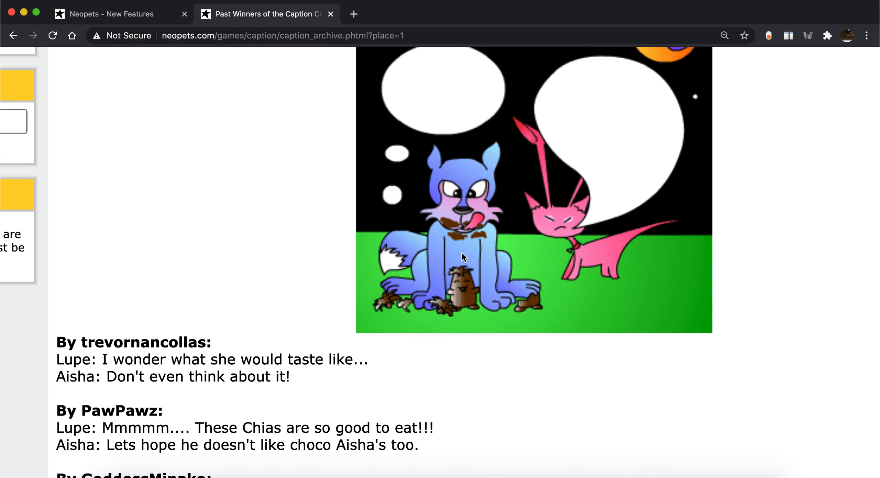
mouse_move(344, 374)
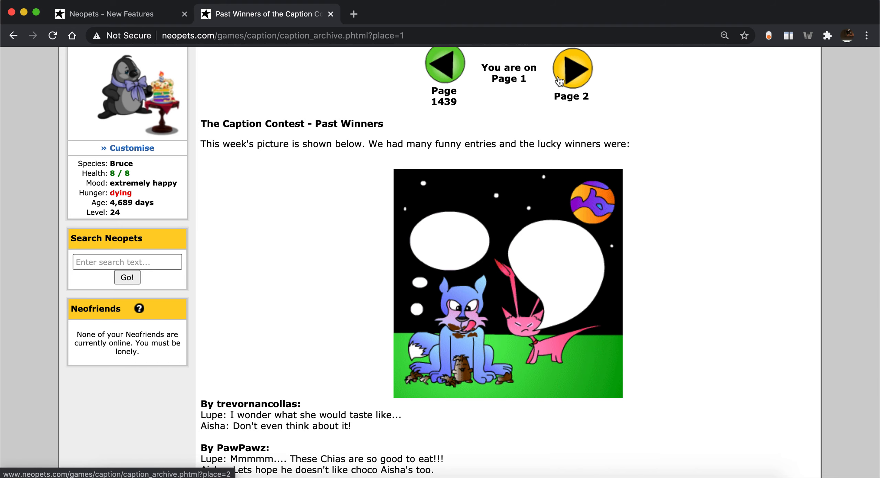
Step: Browse past winners page 2's captions, then move on to page 3's burger picture
click(572, 69)
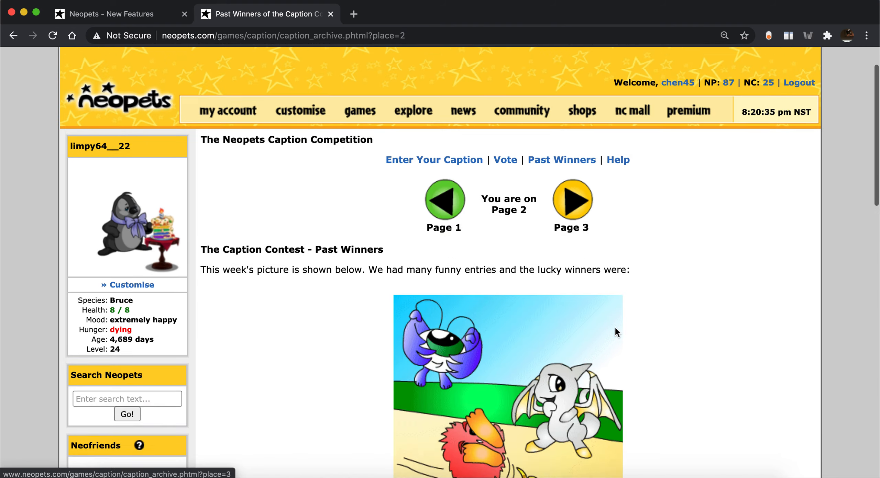
scroll(down, 3)
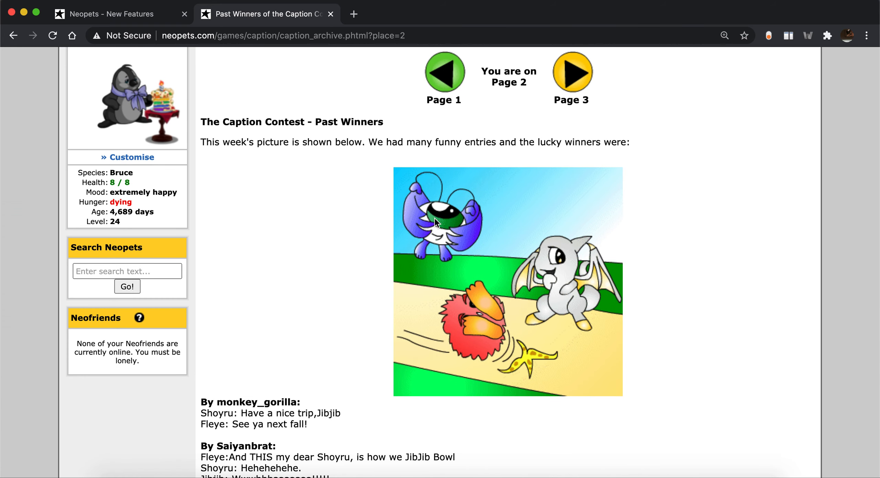
mouse_move(460, 279)
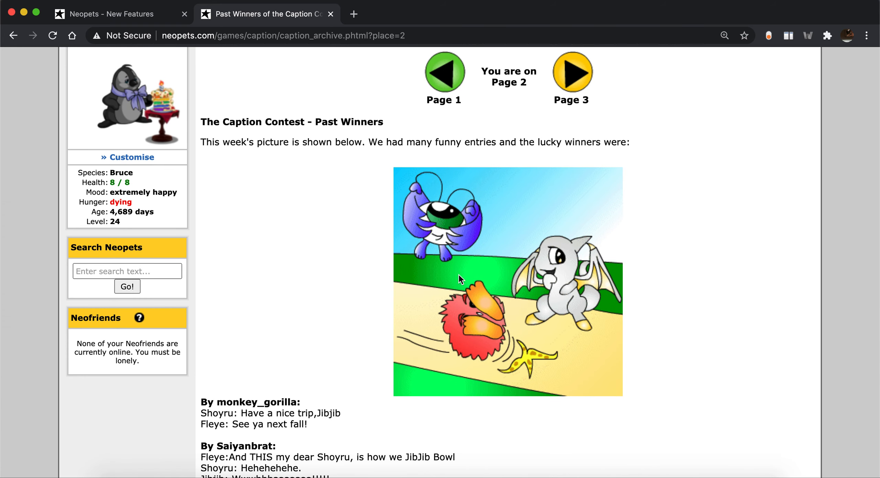
mouse_move(453, 241)
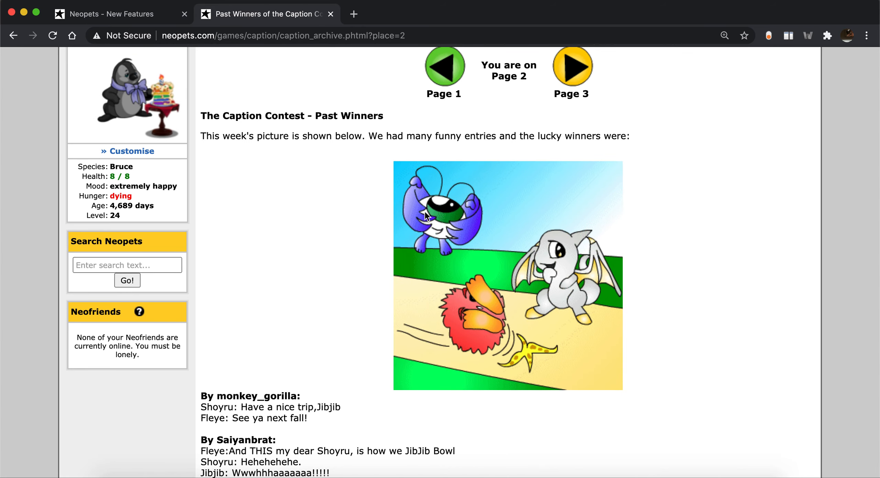
mouse_move(443, 241)
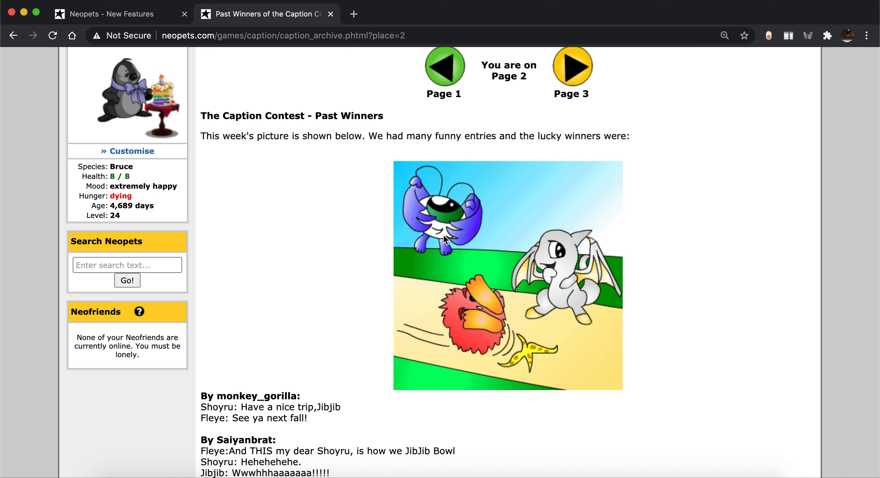
scroll(down, 3)
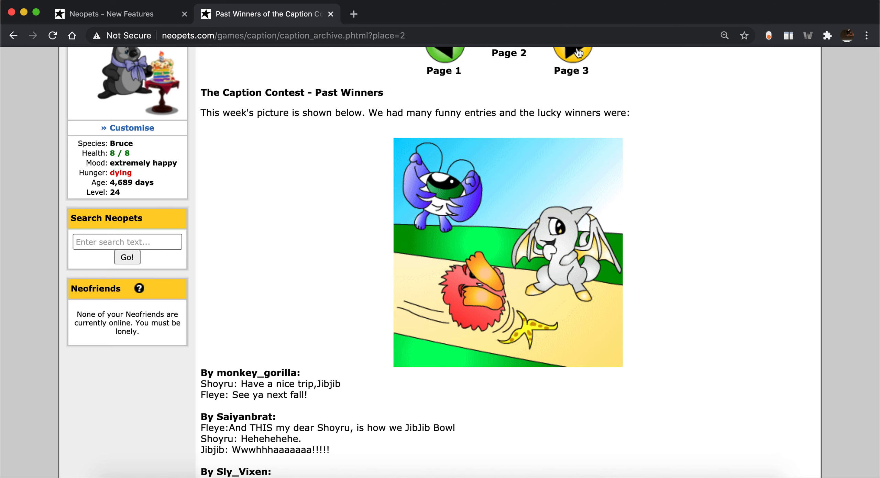
click(572, 54)
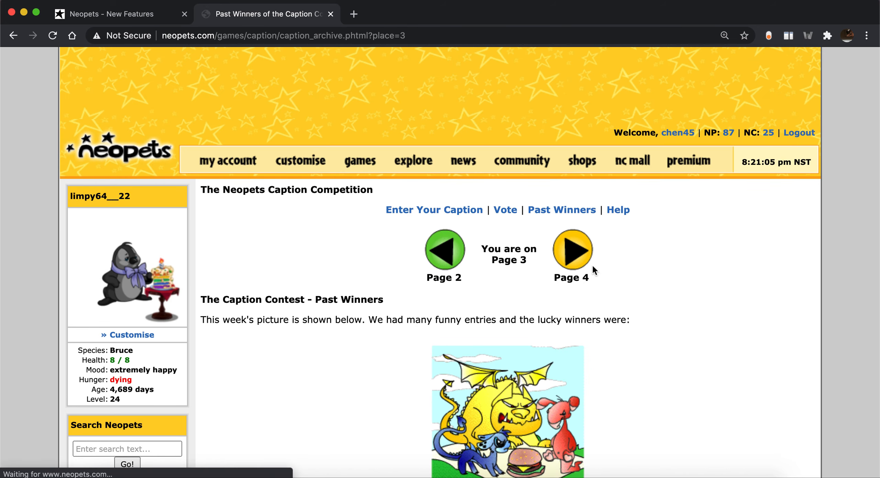
scroll(down, 3)
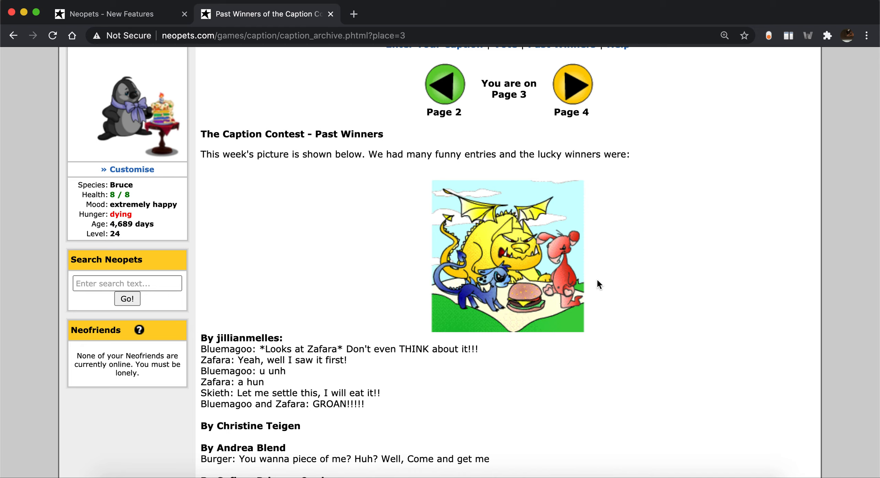
mouse_move(574, 151)
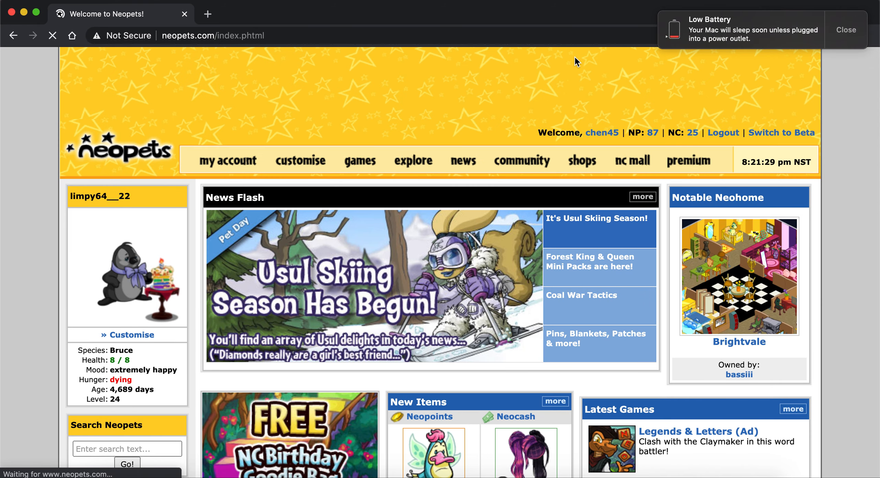
mouse_move(562, 89)
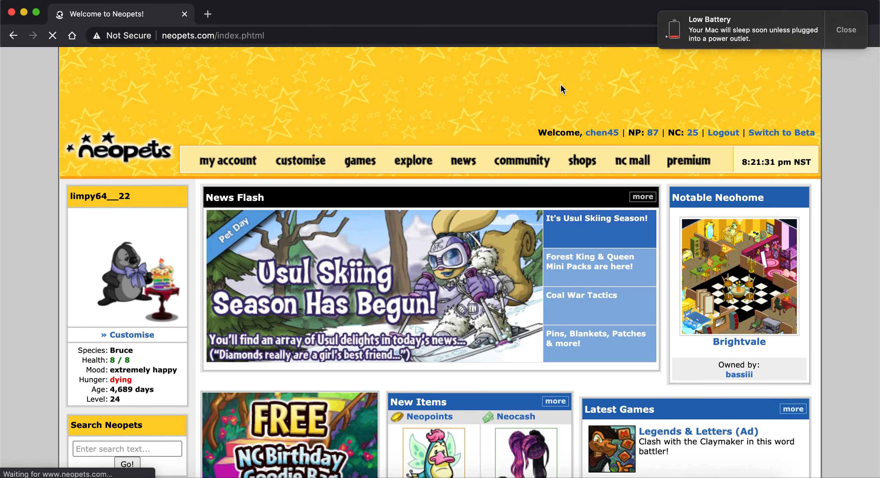
mouse_move(692, 29)
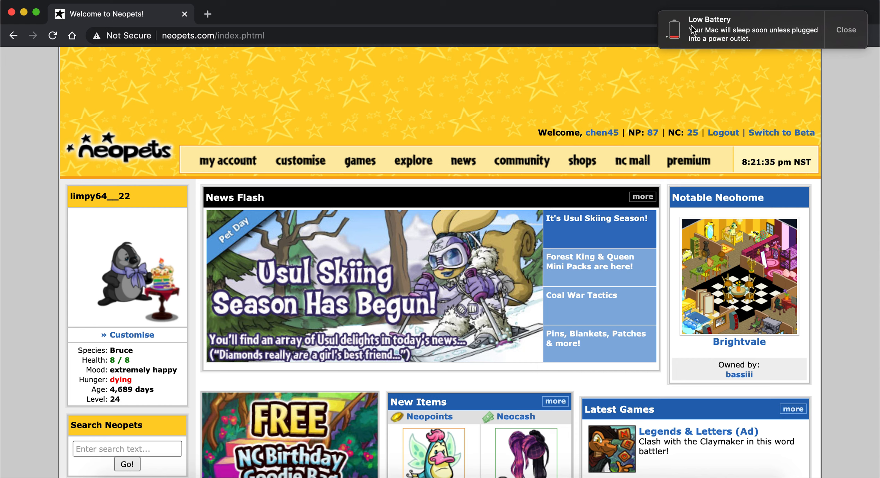
mouse_move(649, 237)
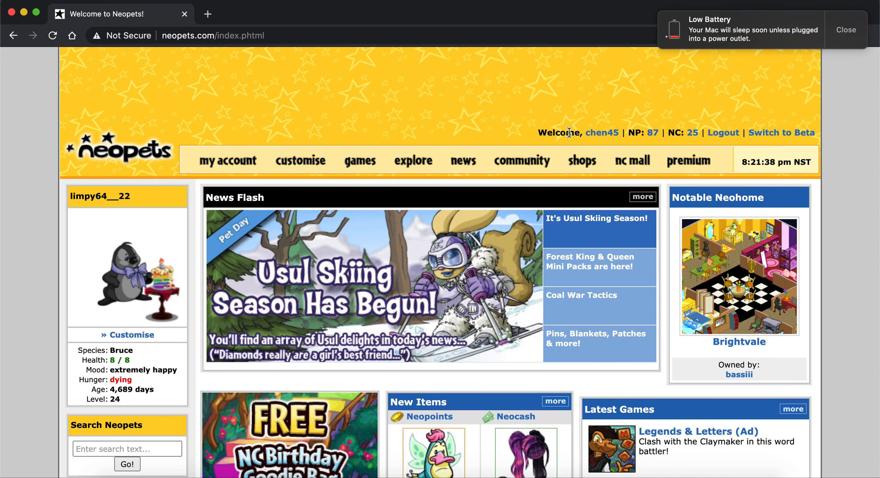
Step: Scroll the homepage down to New Items, Latest Games and Recent Winners
scroll(down, 3)
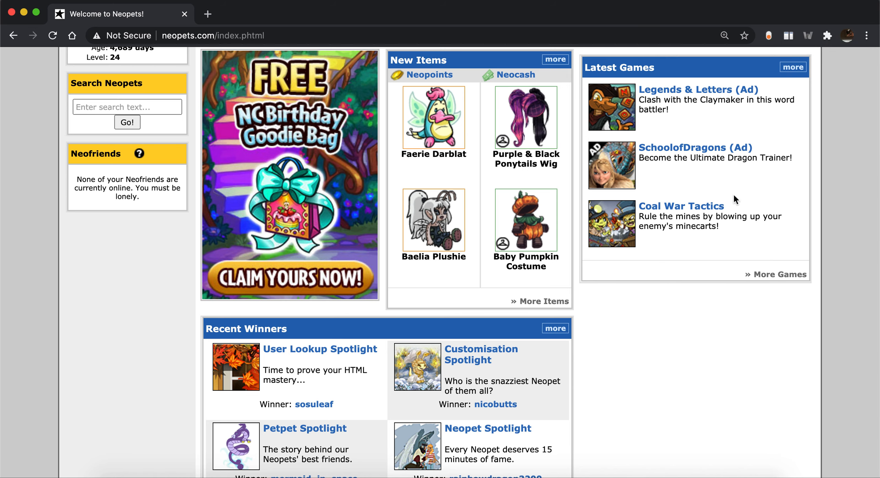
mouse_move(616, 425)
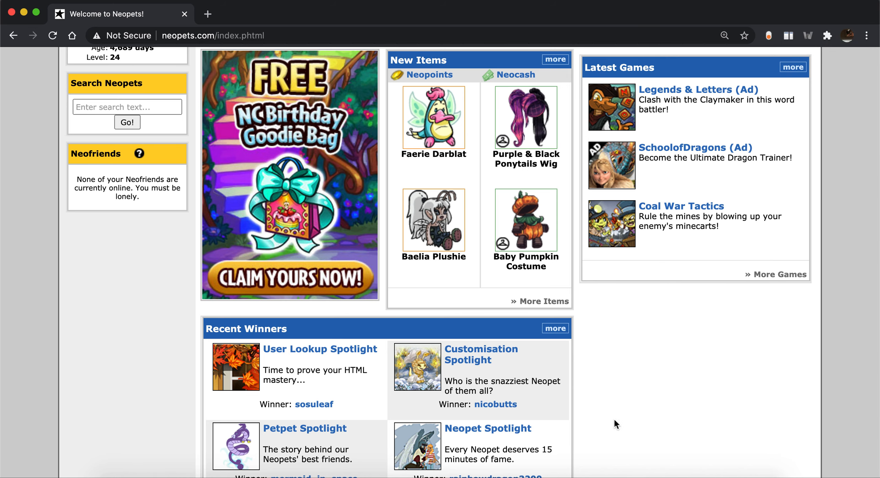